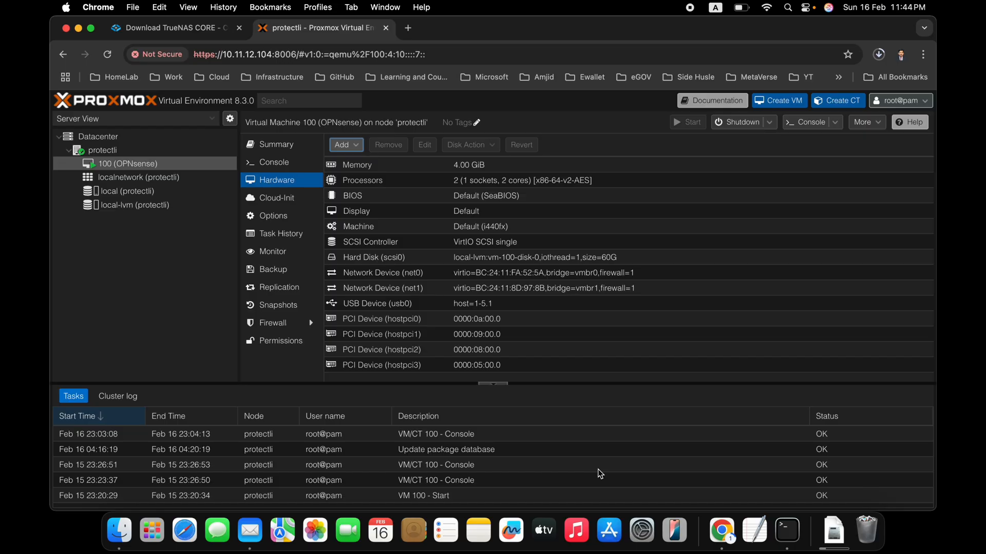
mouse_move(143, 169)
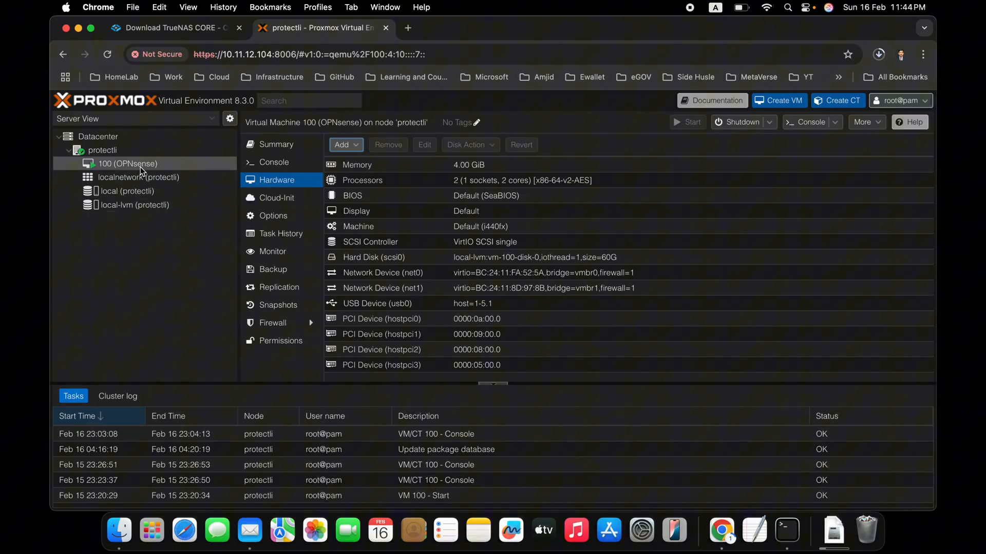
mouse_move(143, 169)
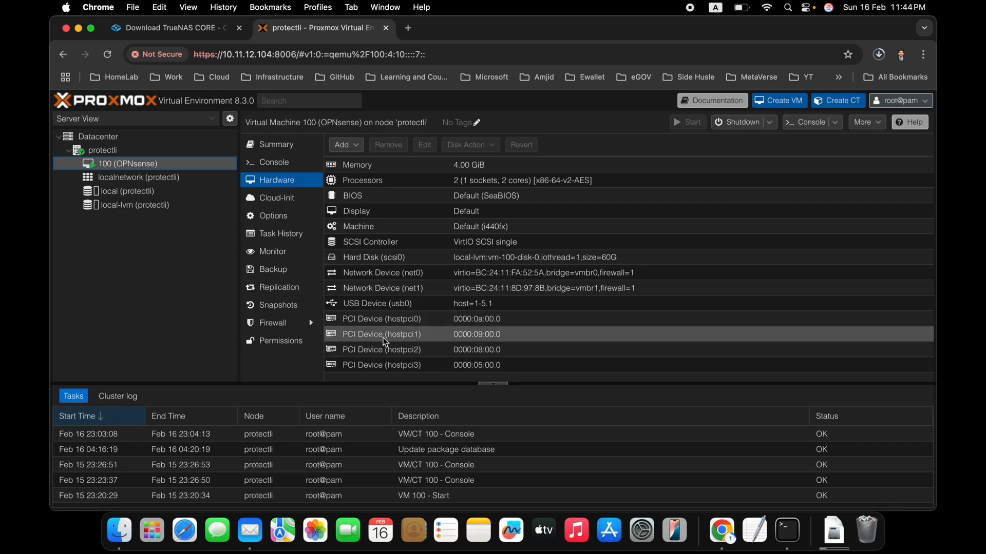
mouse_move(179, 215)
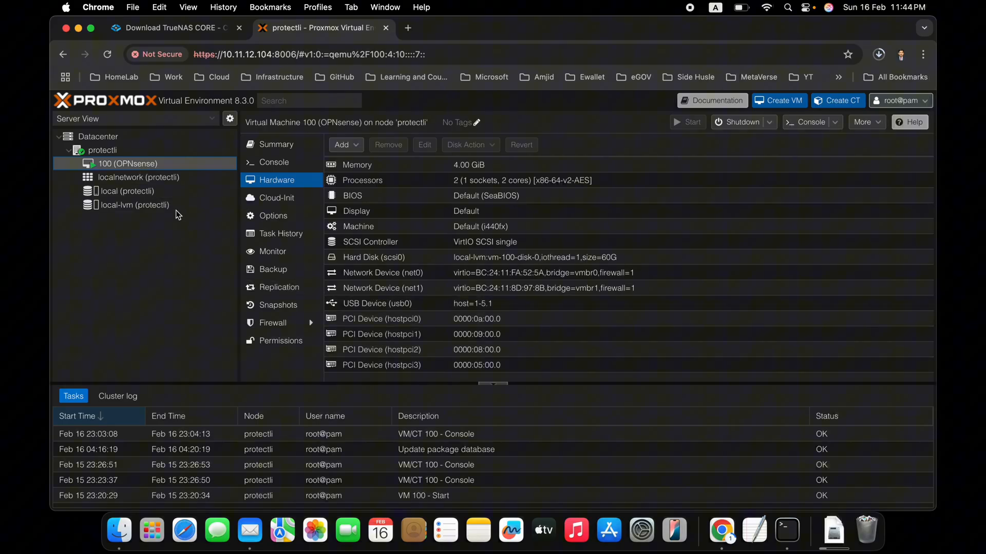
Show the protectli node's Summary with its uptime and resource usage, then select local-lvm storage
left_click(103, 149)
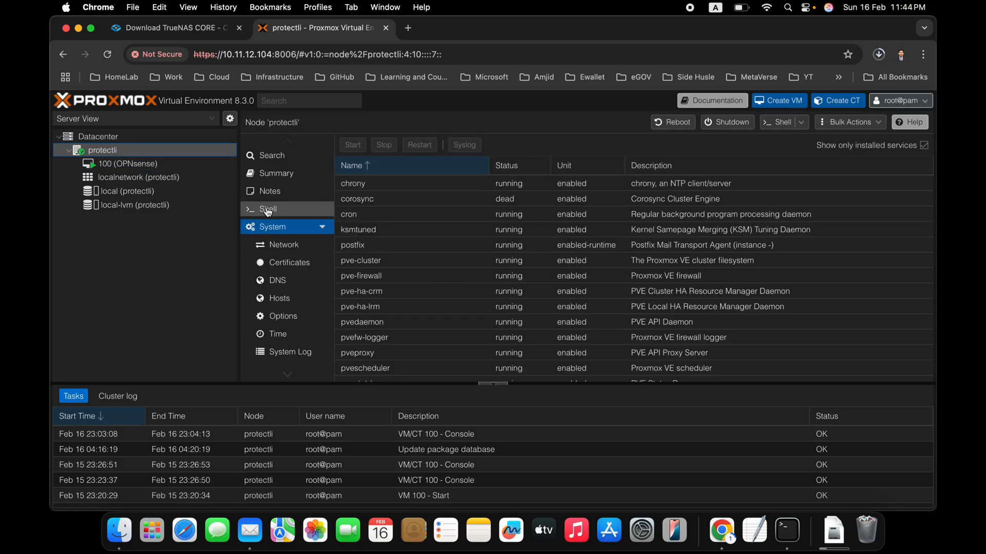
left_click(276, 173)
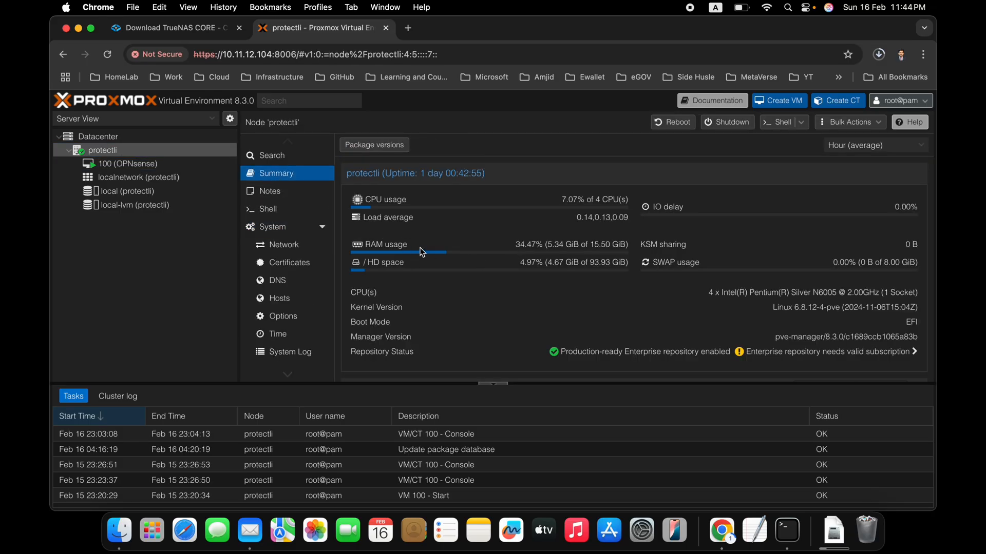
mouse_move(525, 228)
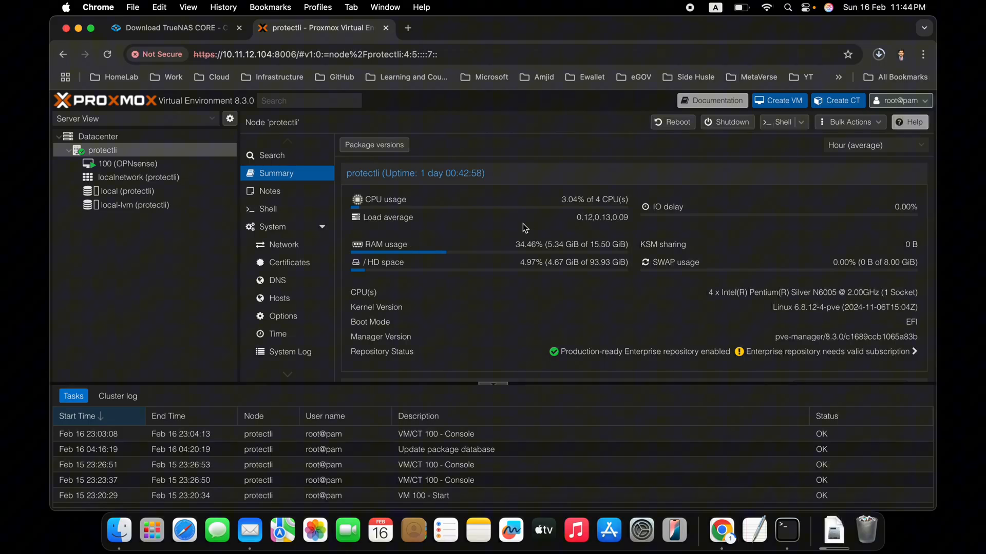
mouse_move(394, 218)
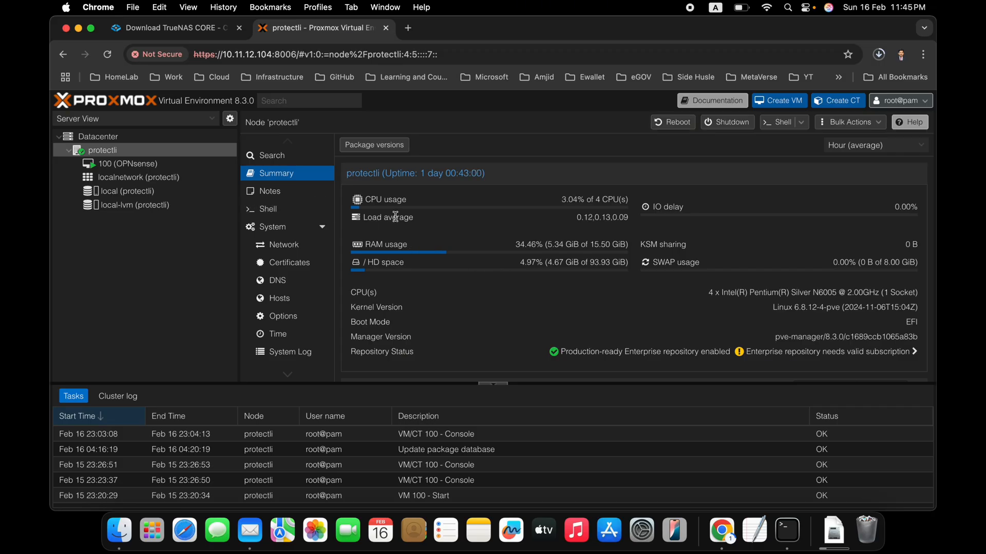
mouse_move(393, 226)
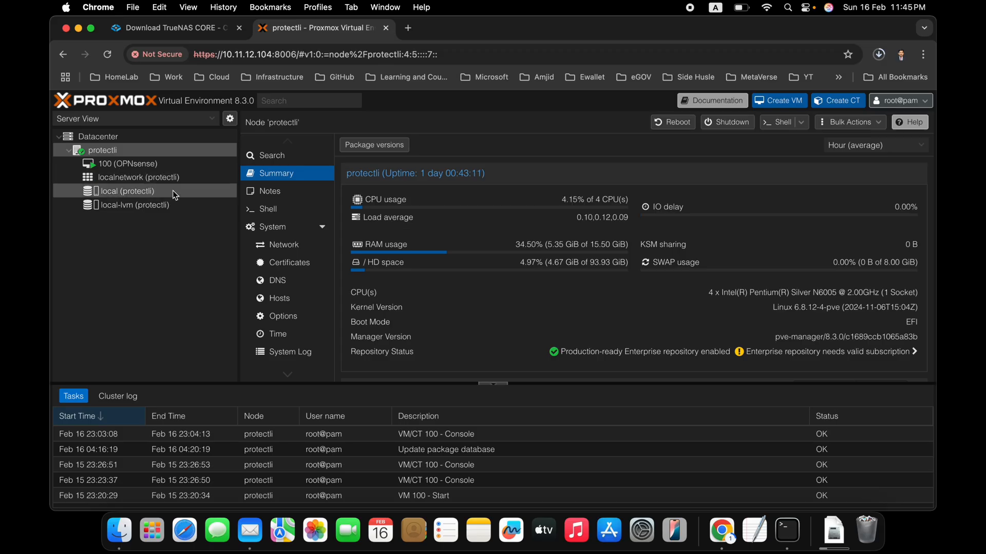
left_click(136, 204)
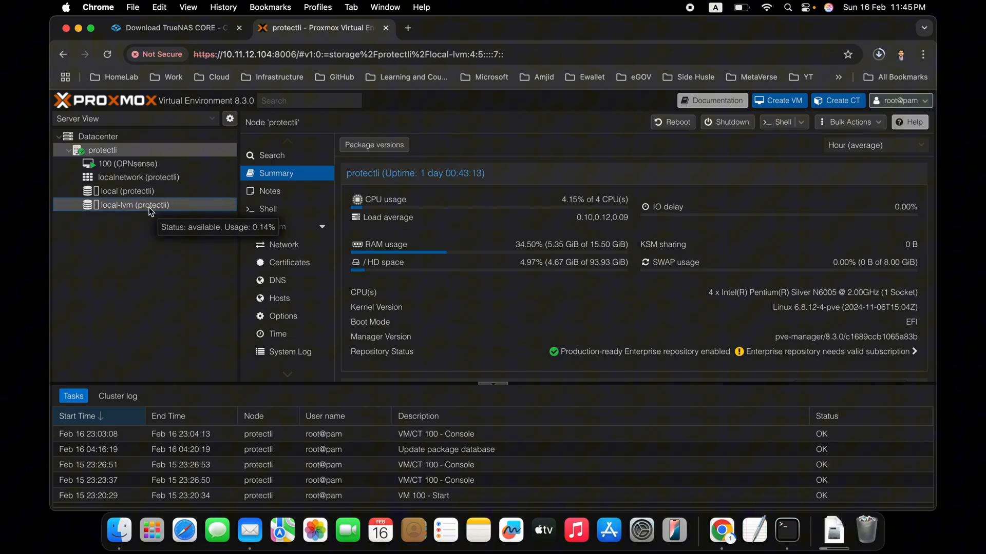
Show the local-lvm storage summary with its capacity and usage
left_click(136, 204)
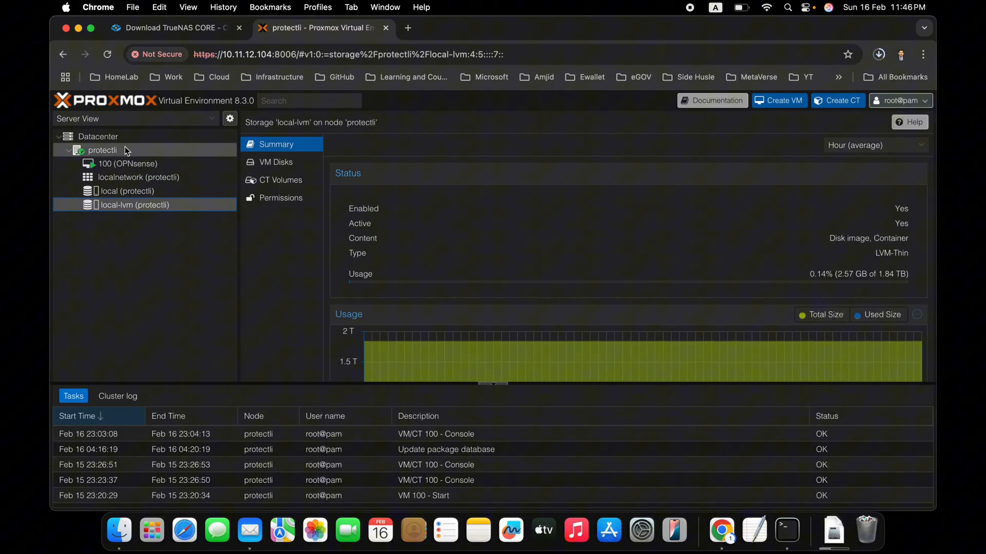
Go back via the protectli node to VM 100 (OPNsense) and its Hardware list
left_click(101, 150)
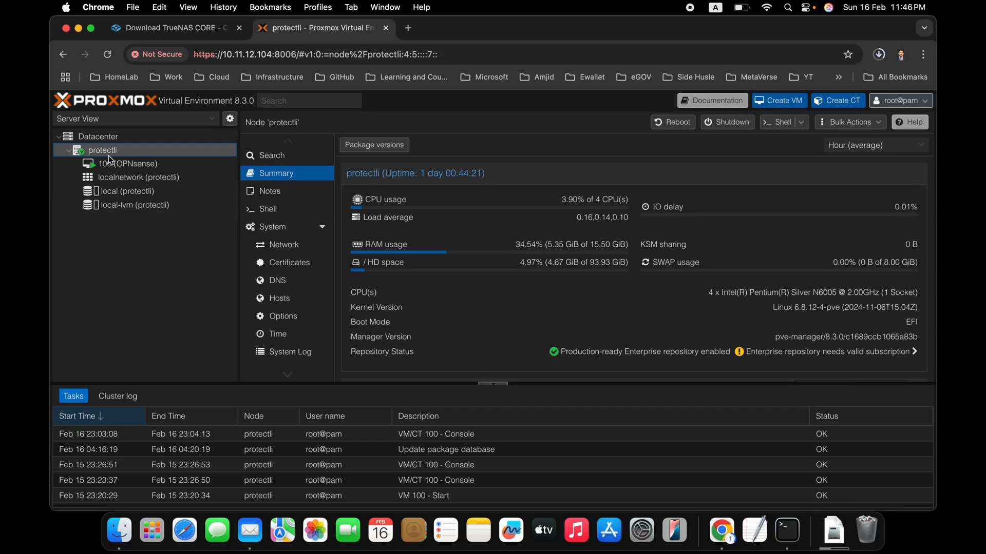
mouse_move(111, 164)
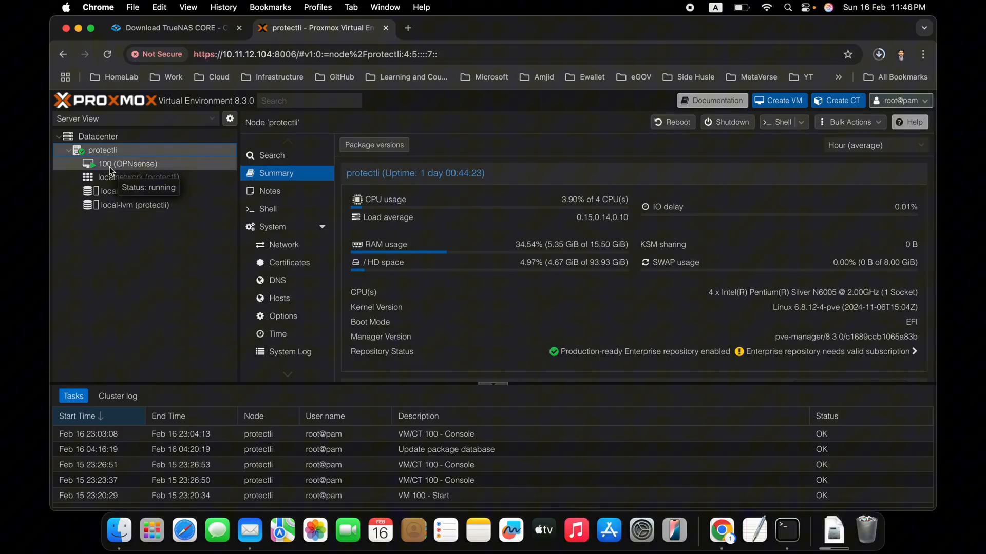
left_click(121, 163)
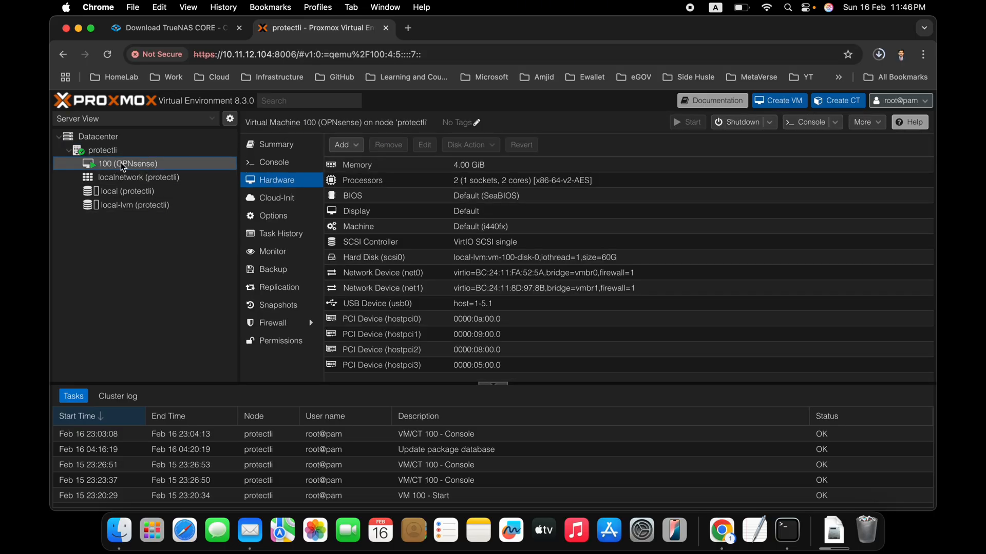
mouse_move(123, 166)
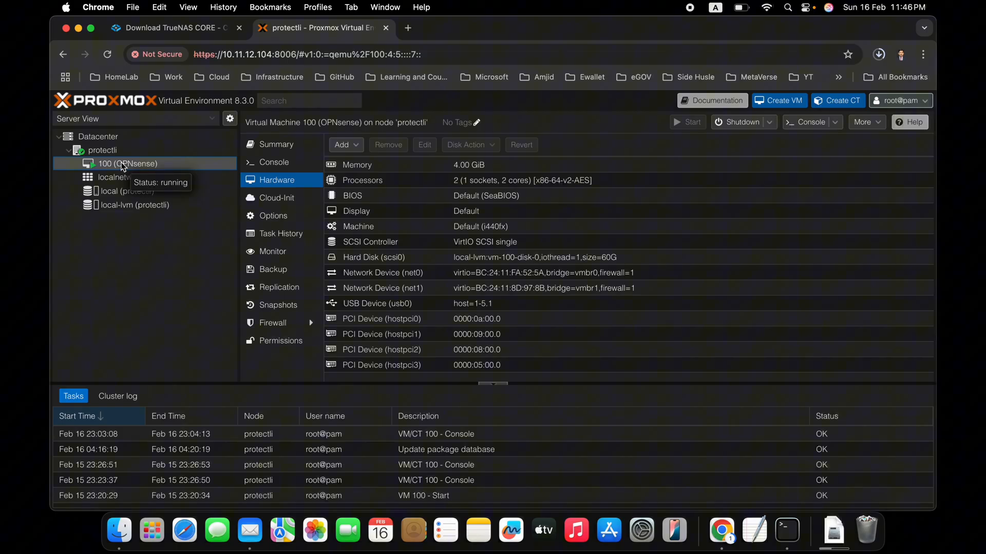
mouse_move(143, 173)
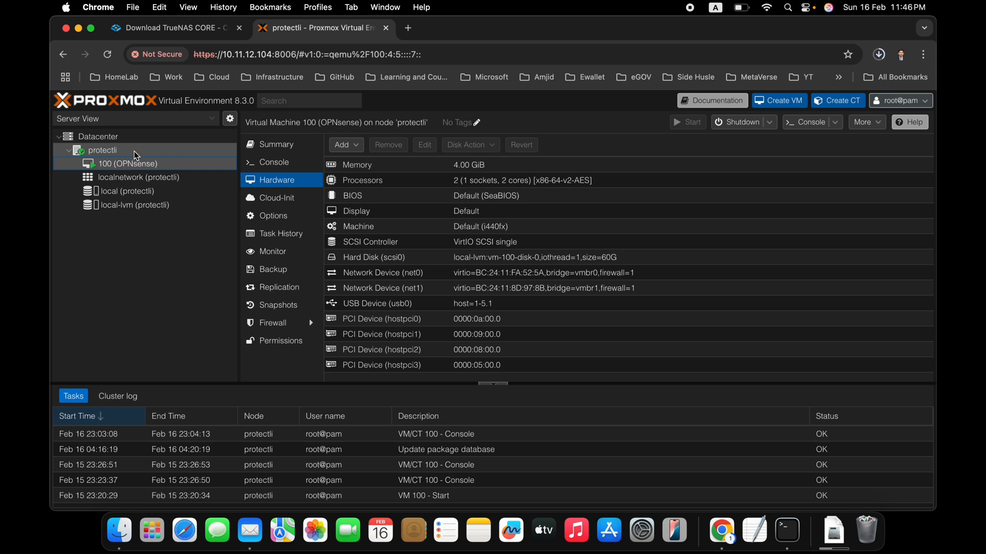
Bring the Download TrueNAS CORE tab up to its Download STABLE release buttons
left_click(176, 27)
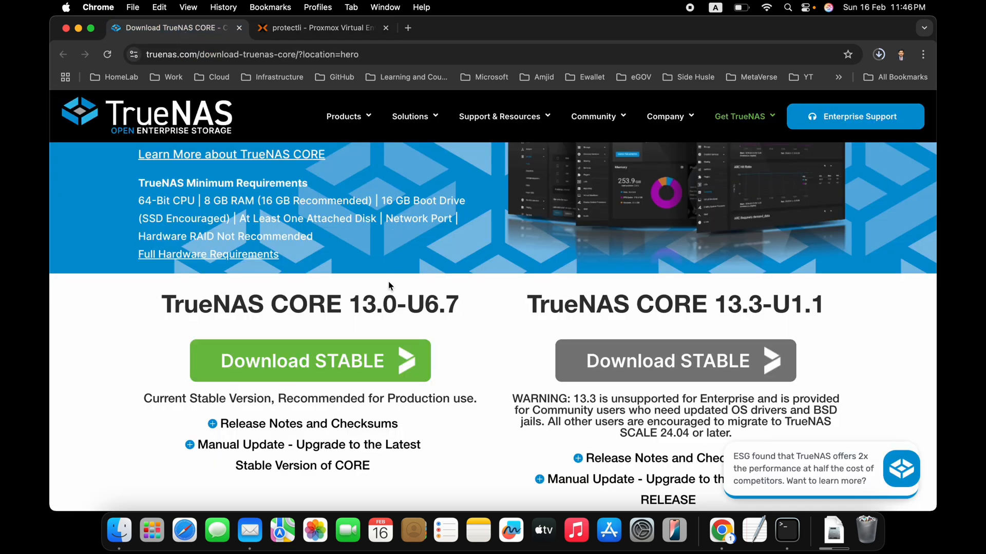
mouse_move(379, 290)
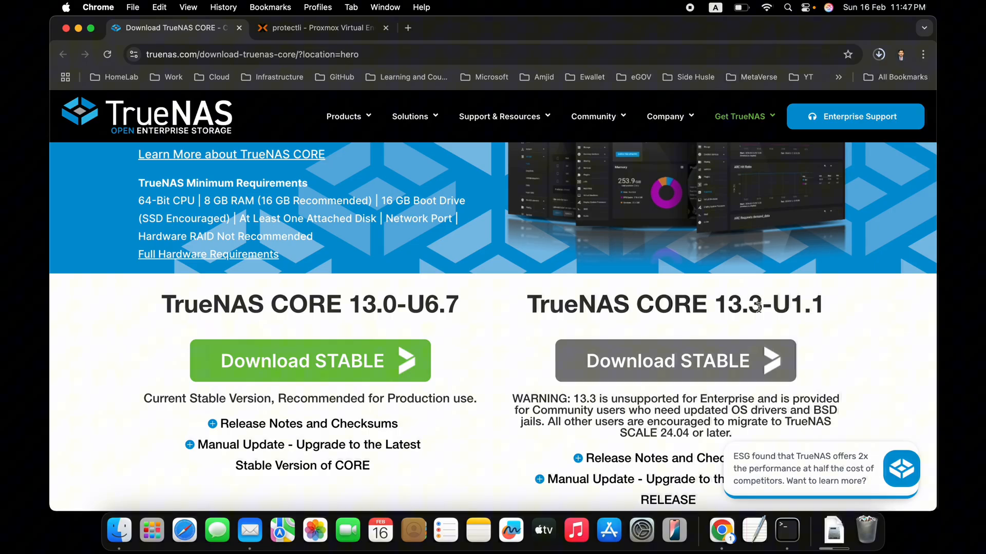
mouse_move(362, 312)
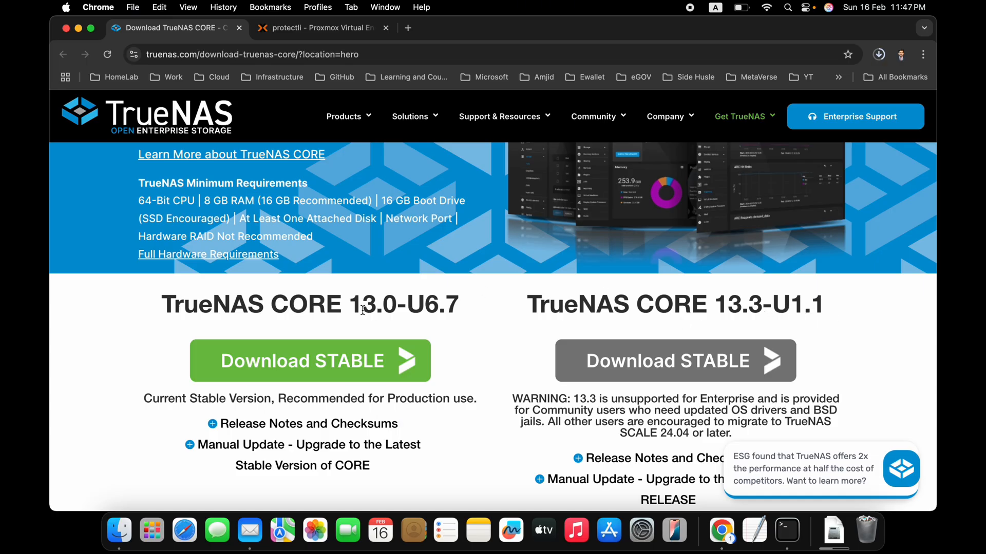
scroll("down", 3)
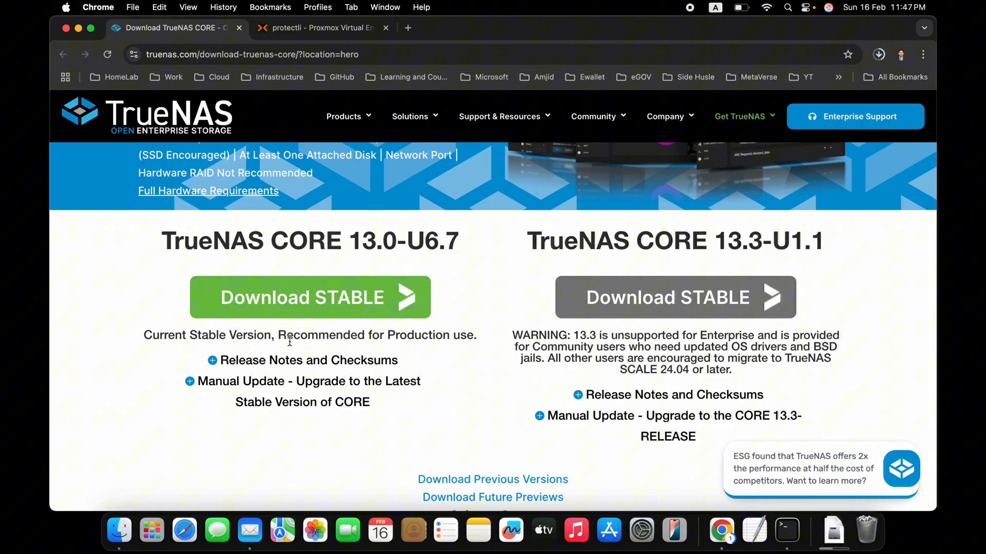
mouse_move(621, 335)
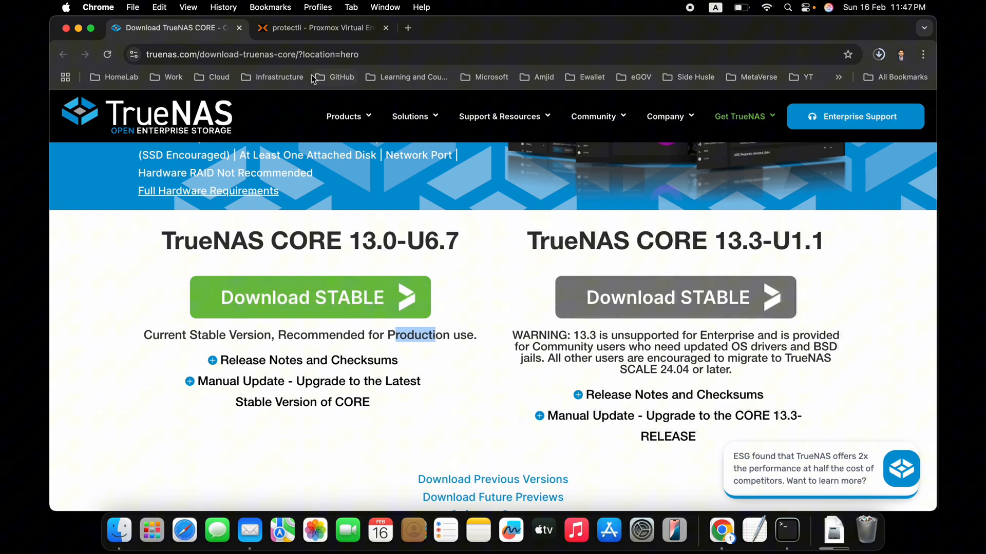
Upload TrueNAS-13.0-U6.7.iso into the local storage's ISO Images in Proxmox
left_click(321, 27)
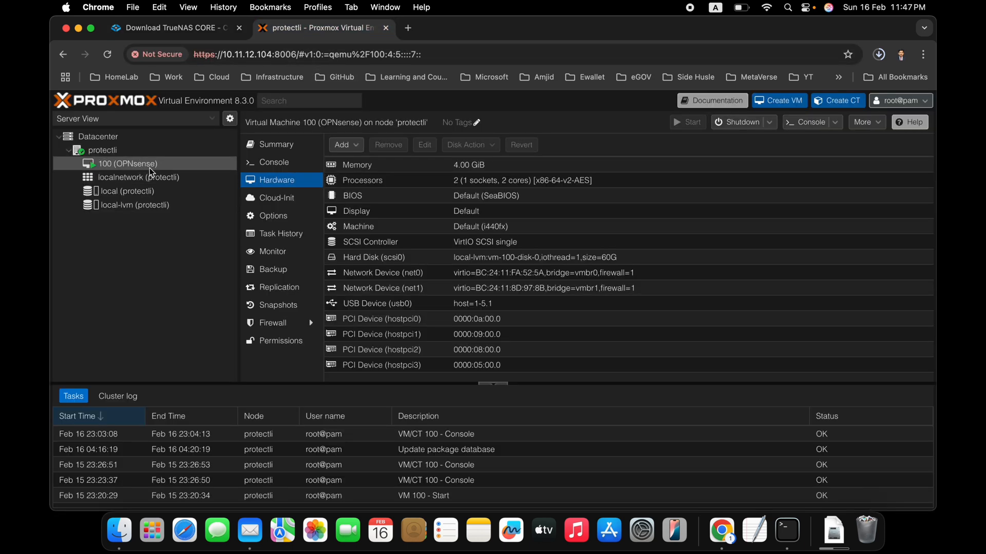
left_click(125, 191)
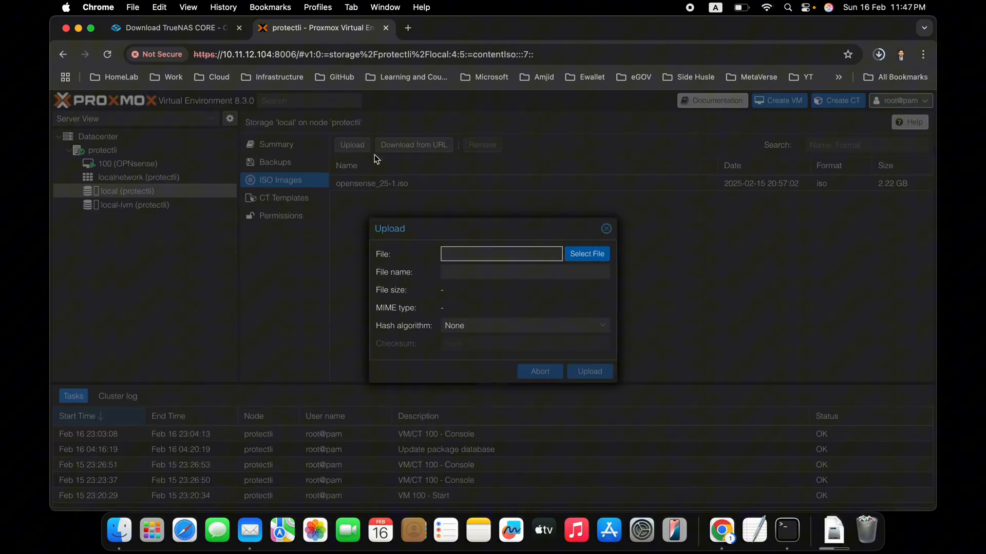
left_click(587, 255)
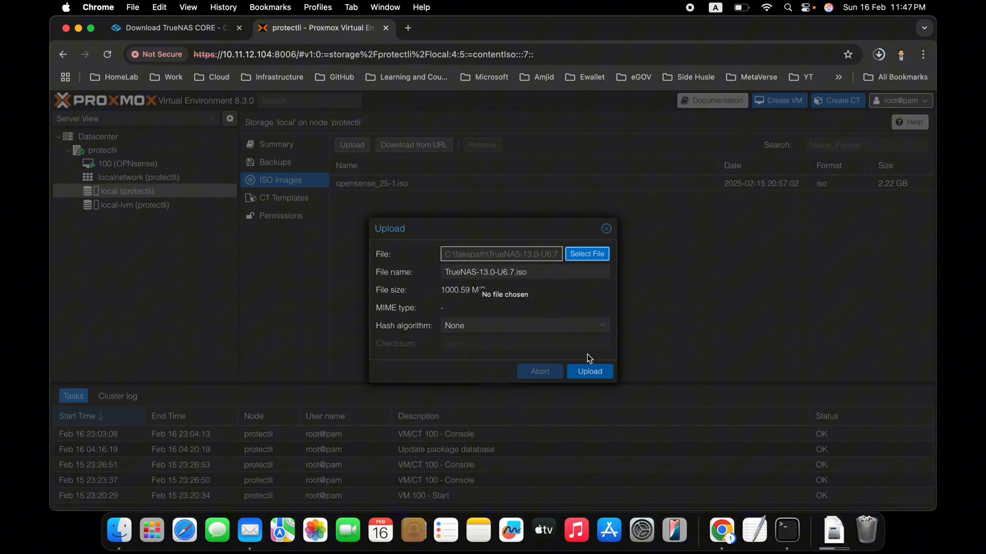
left_click(590, 371)
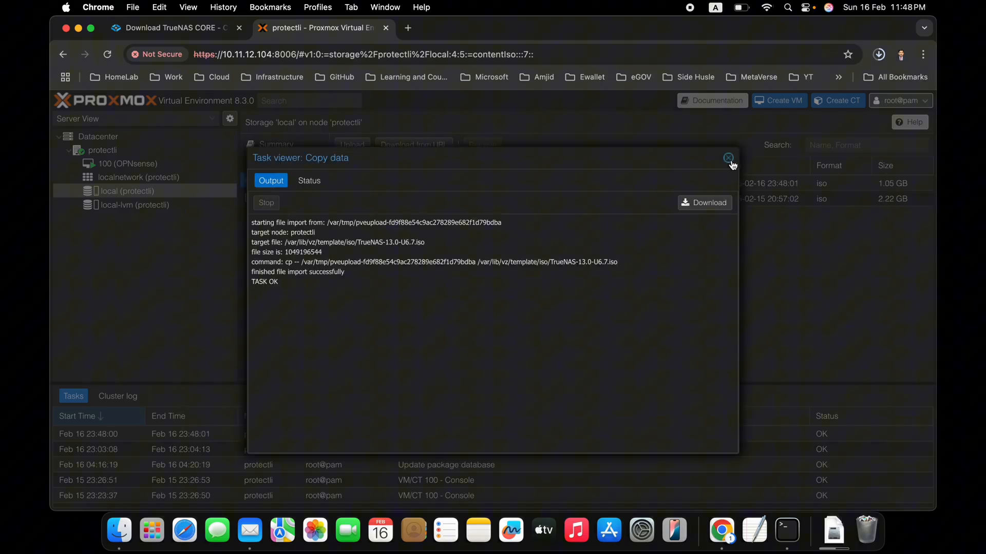
Close the finished upload task log, glance at the TrueNAS site, and return to the protectli node summary
left_click(728, 158)
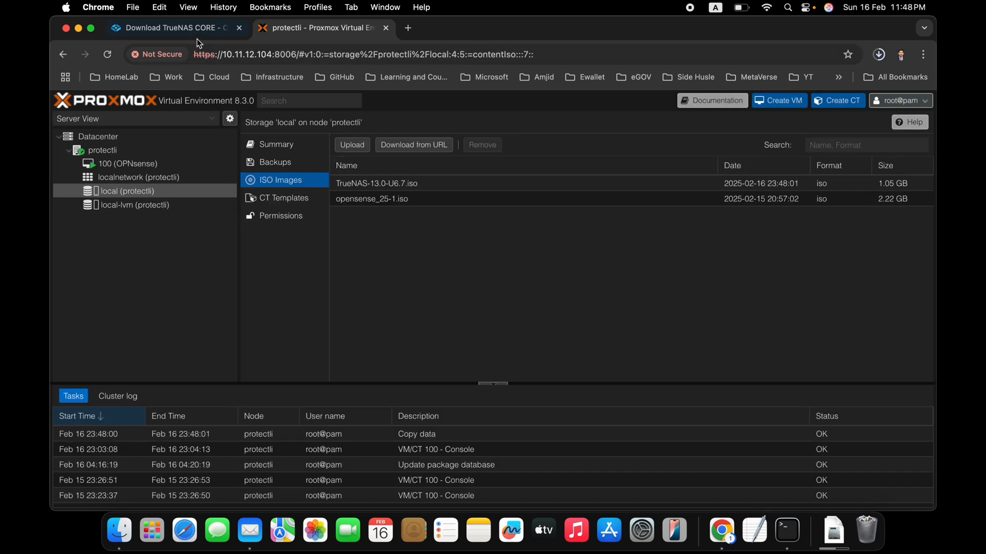
left_click(175, 29)
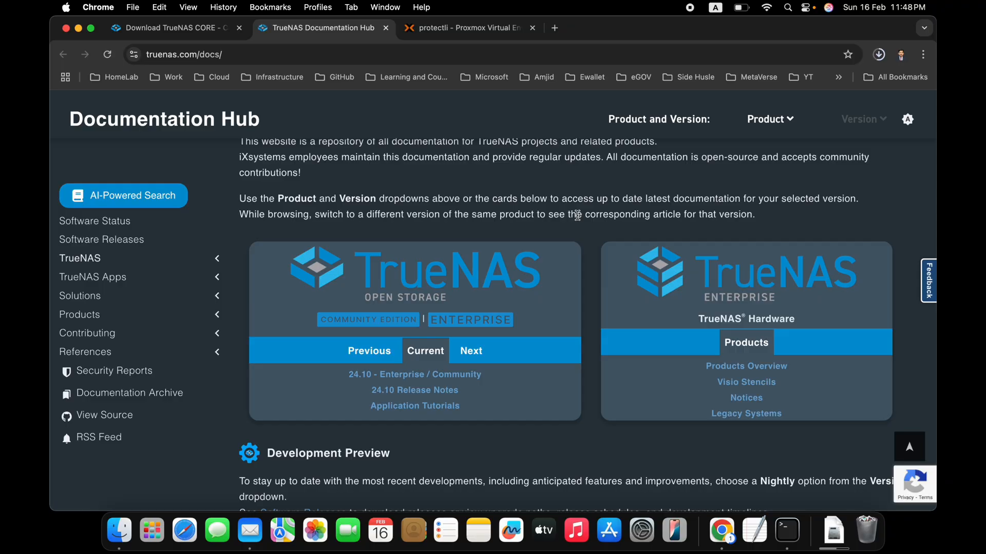
scroll("down", 3)
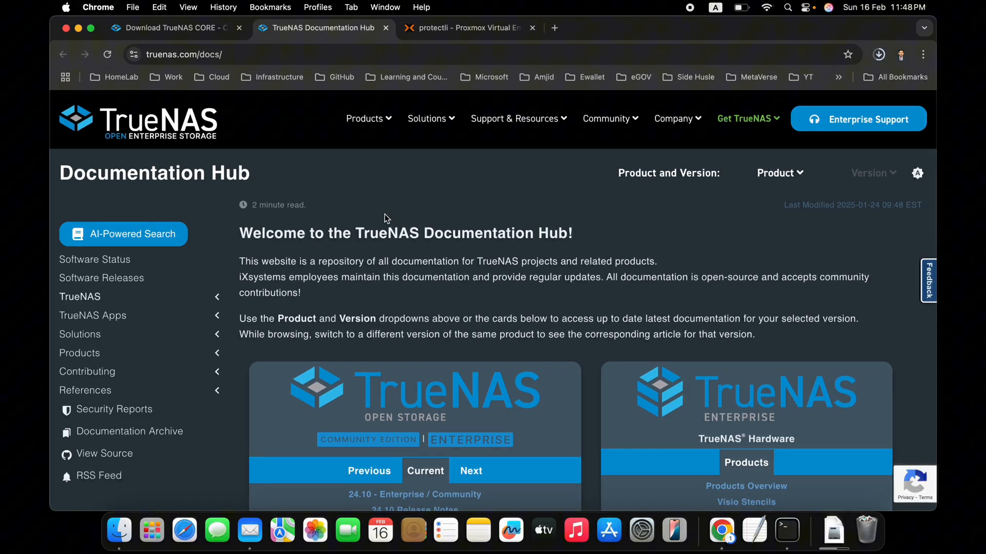
mouse_move(432, 88)
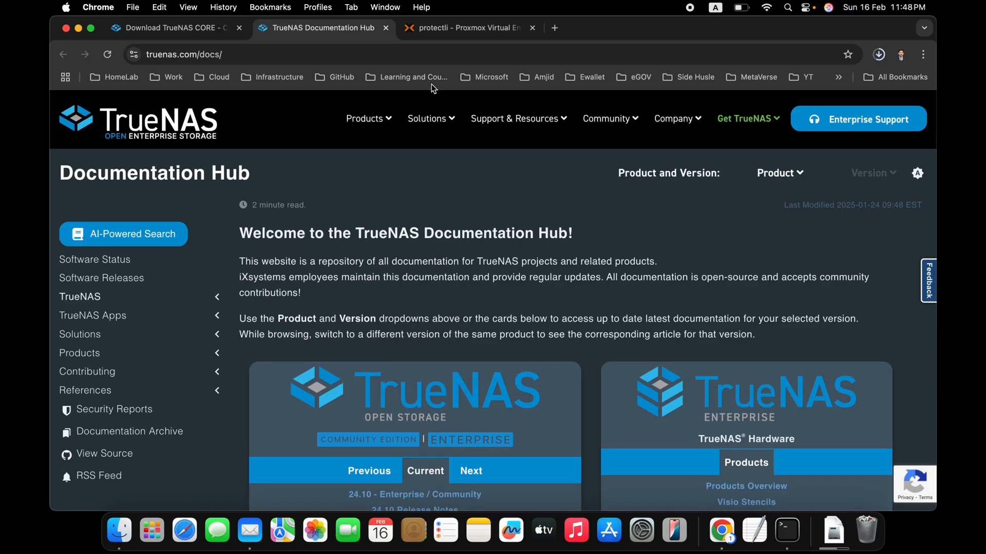
left_click(468, 29)
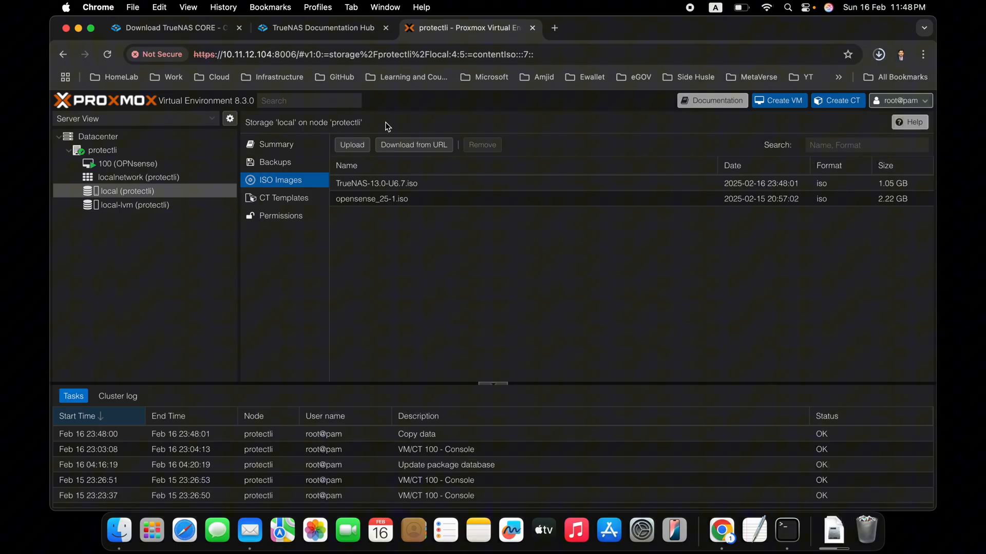
mouse_move(285, 210)
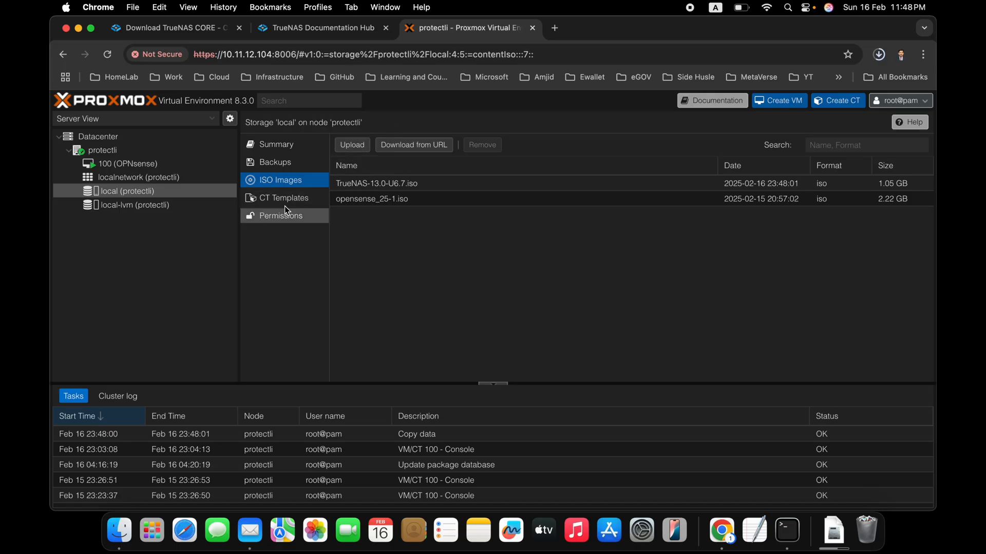
left_click(101, 150)
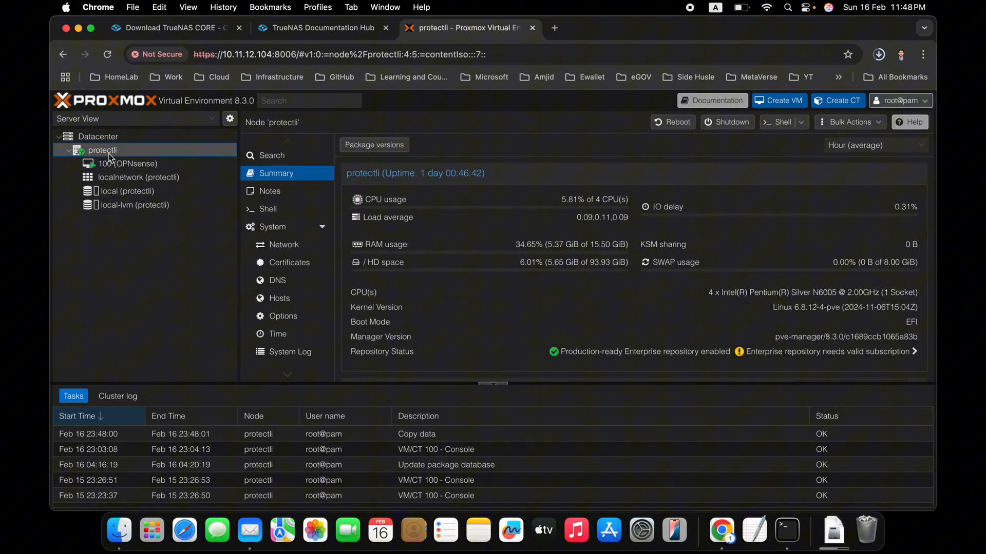
Create a new virtual machine named TrueNAS and proceed to the OS settings
left_click(779, 100)
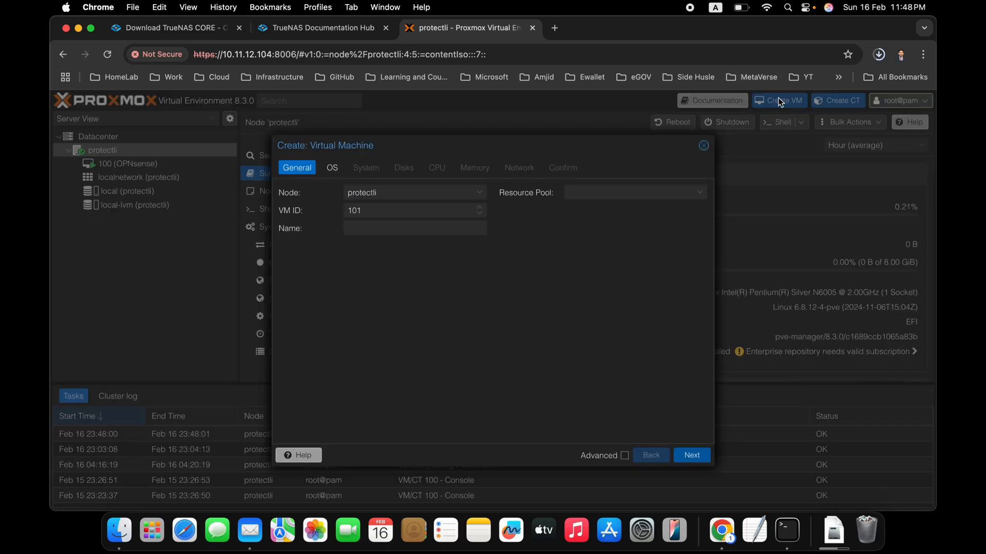
left_click(427, 228)
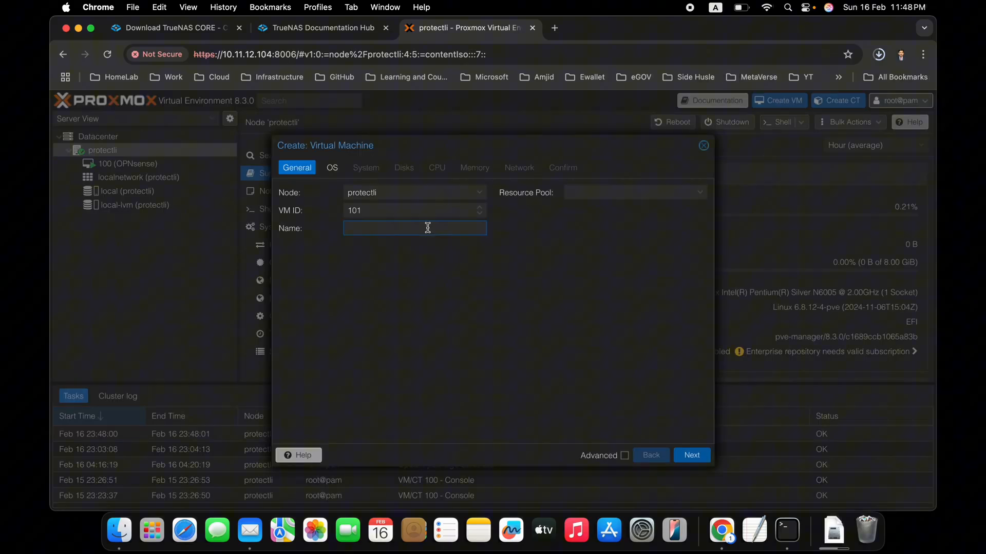
type("TrueNAS")
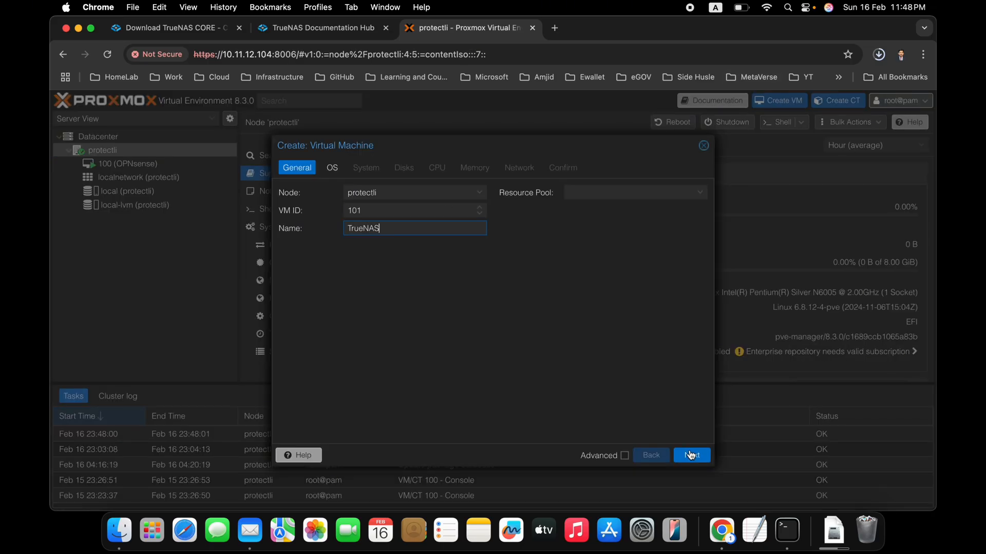
left_click(692, 456)
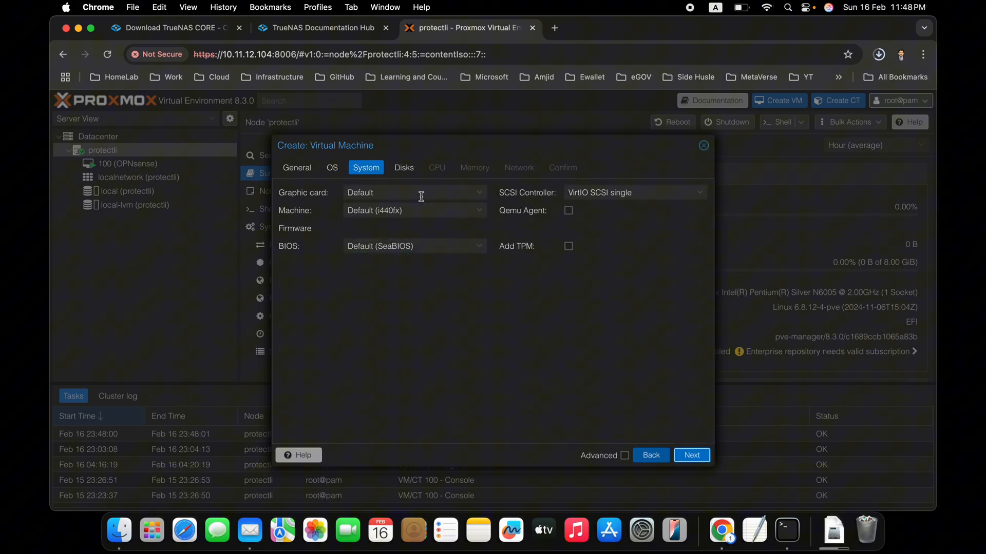
mouse_move(604, 367)
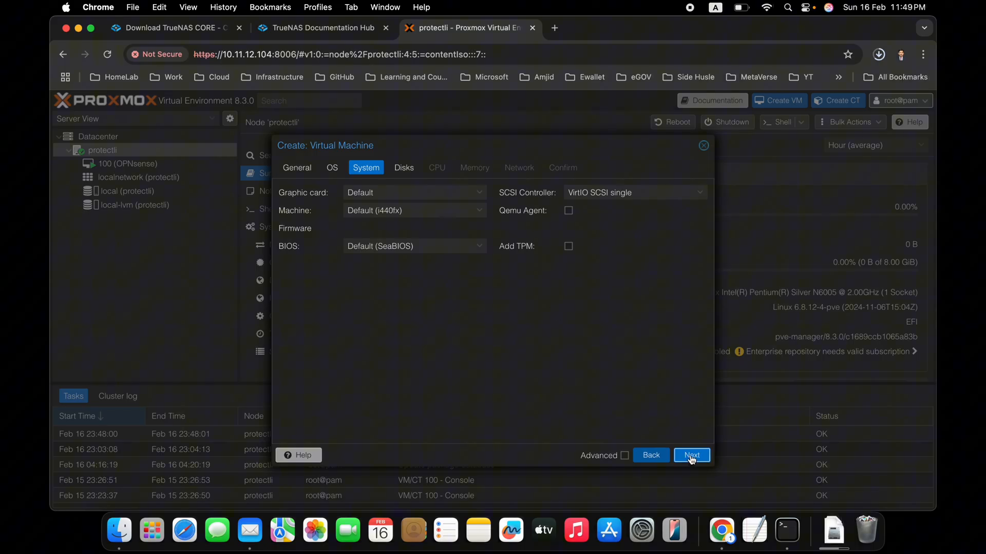
Add a second disk scsi1 sized 1024 GiB next to the 32 GiB boot disk and continue to CPU settings
left_click(692, 456)
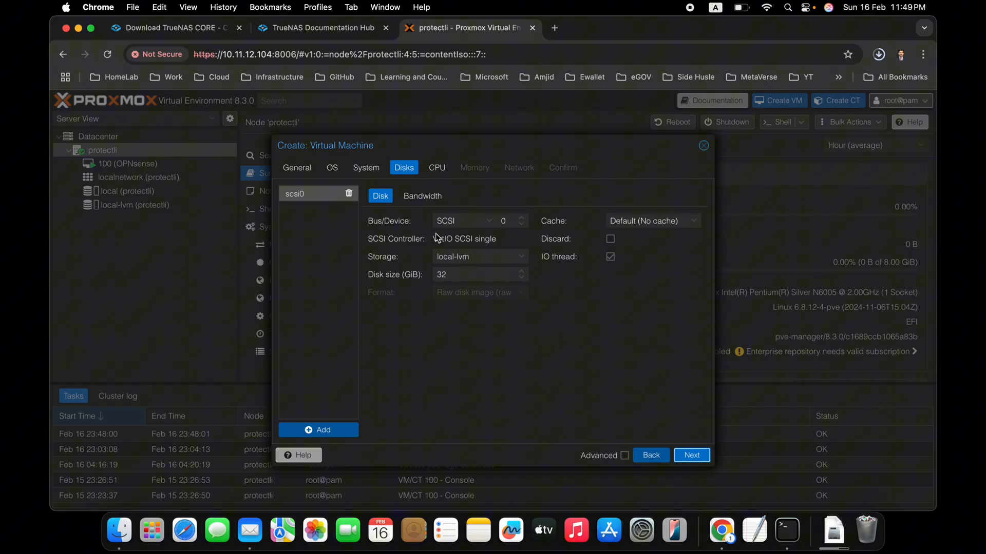
mouse_move(458, 257)
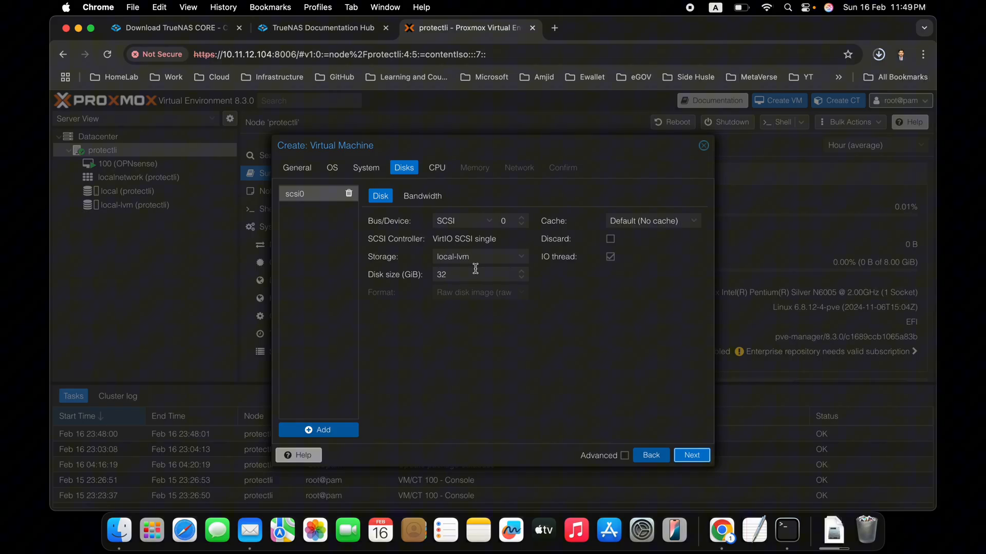
mouse_move(322, 296)
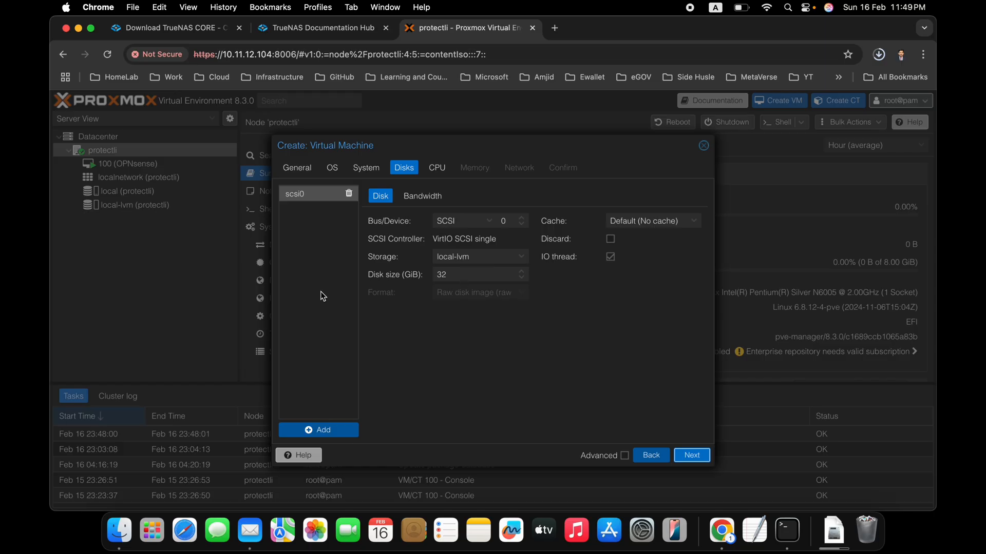
left_click(318, 429)
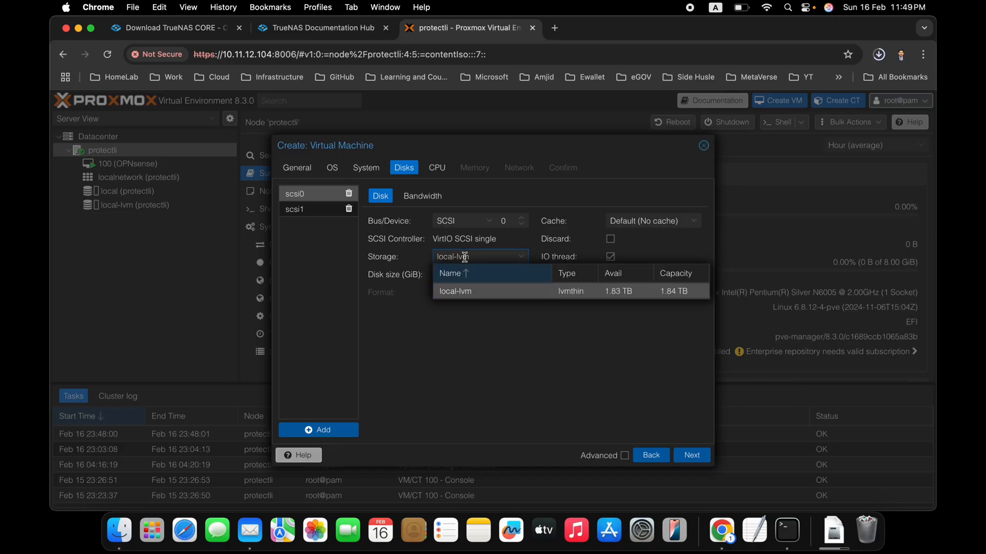
left_click(454, 291)
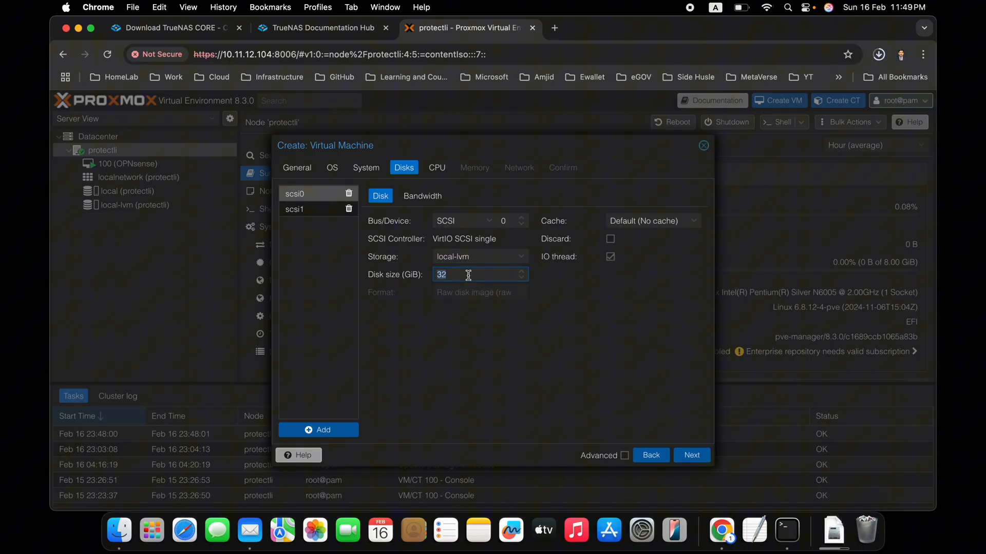
type("1024")
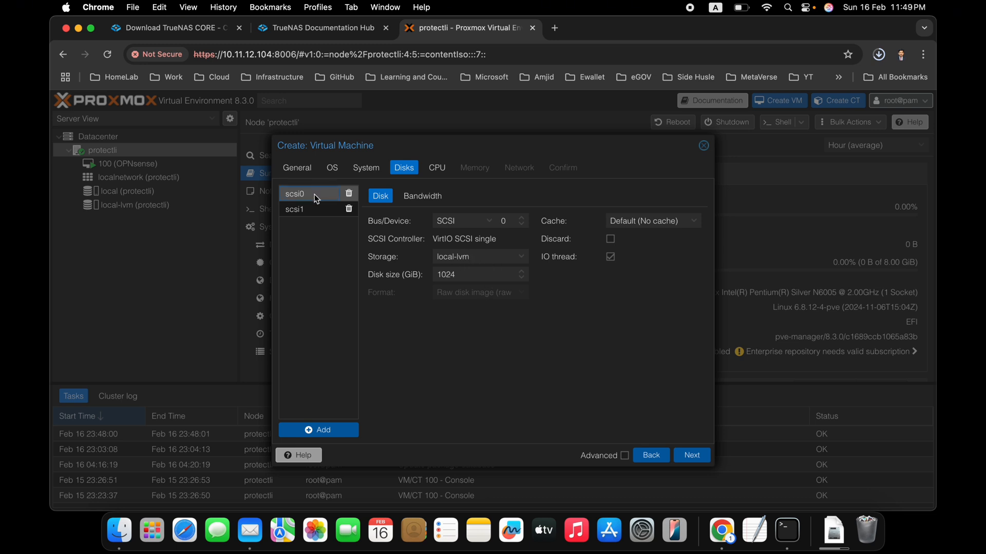
left_click(474, 274)
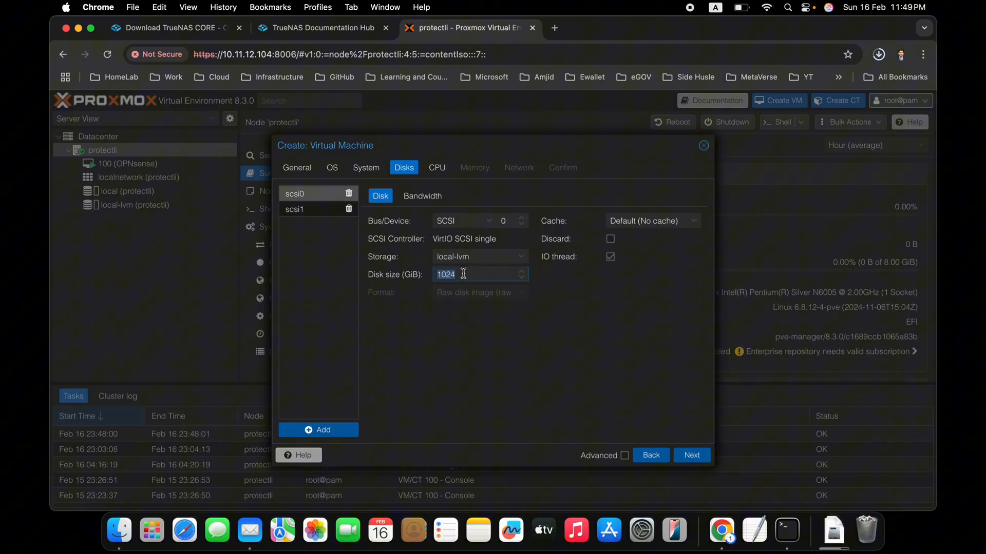
left_click(294, 210)
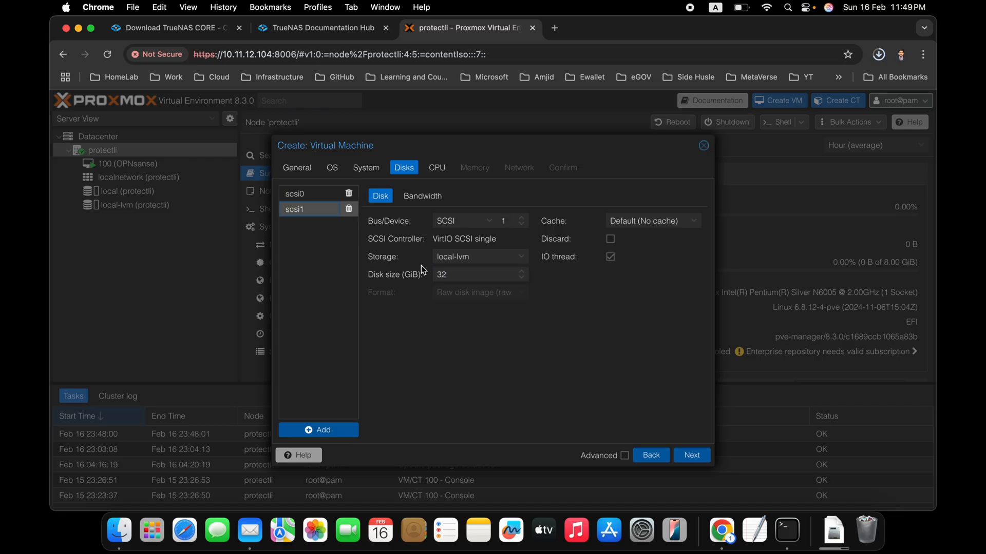
left_click(473, 275)
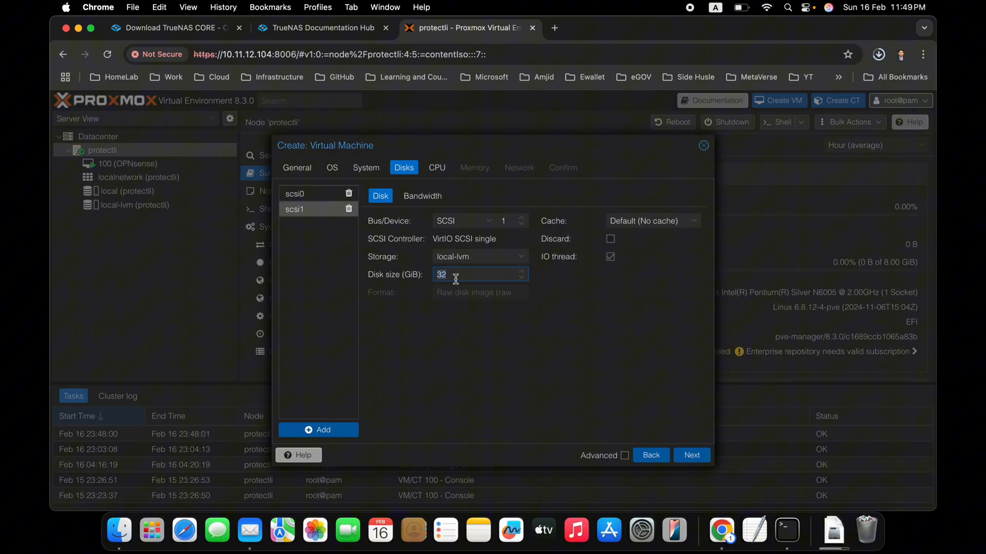
type("1024")
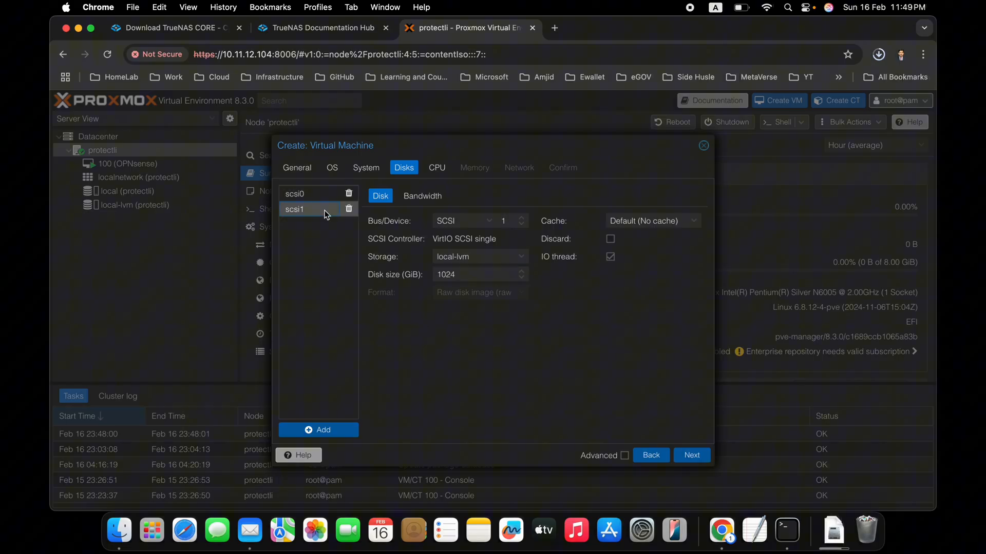
left_click(307, 193)
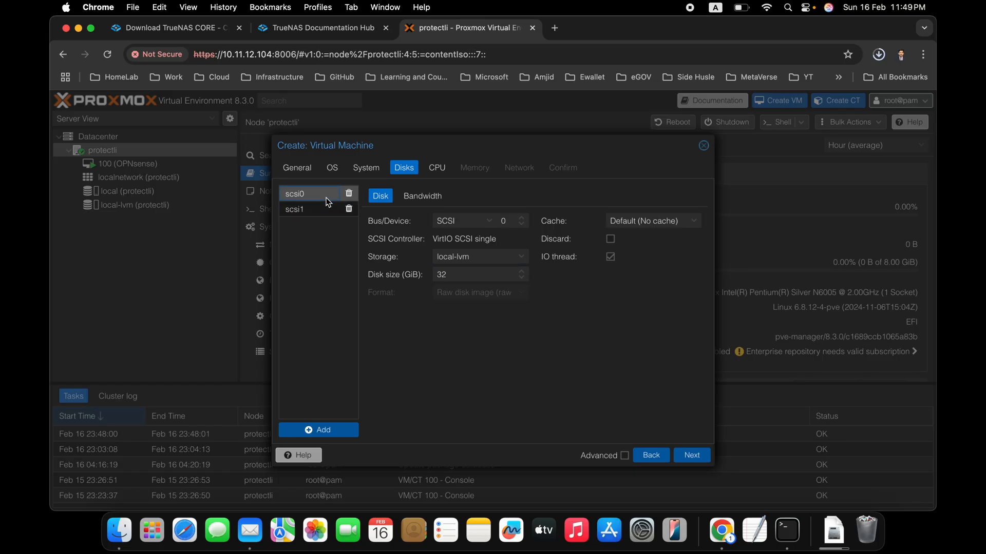
left_click(692, 455)
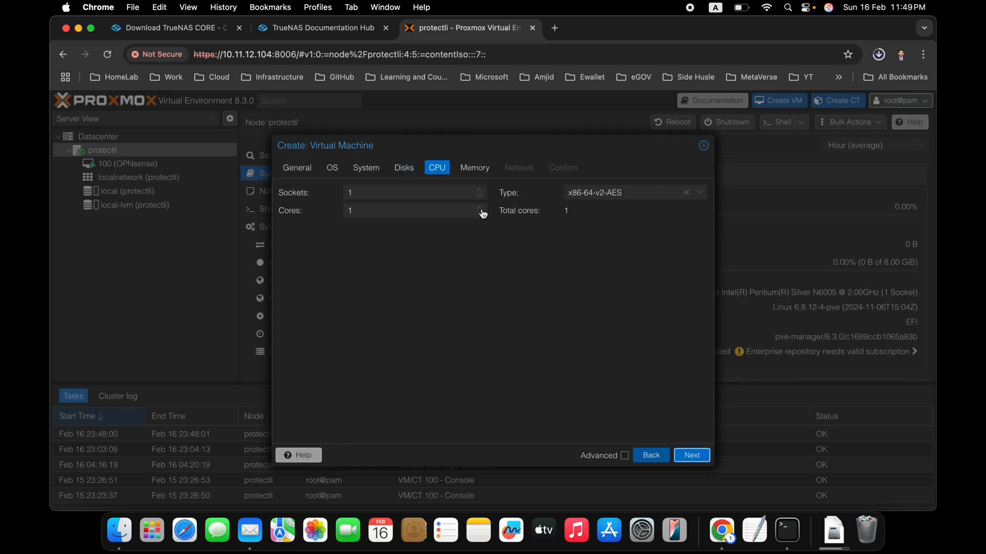
Give the VM 2 cores and 6144 MiB memory, then continue to the Network settings
left_click(478, 207)
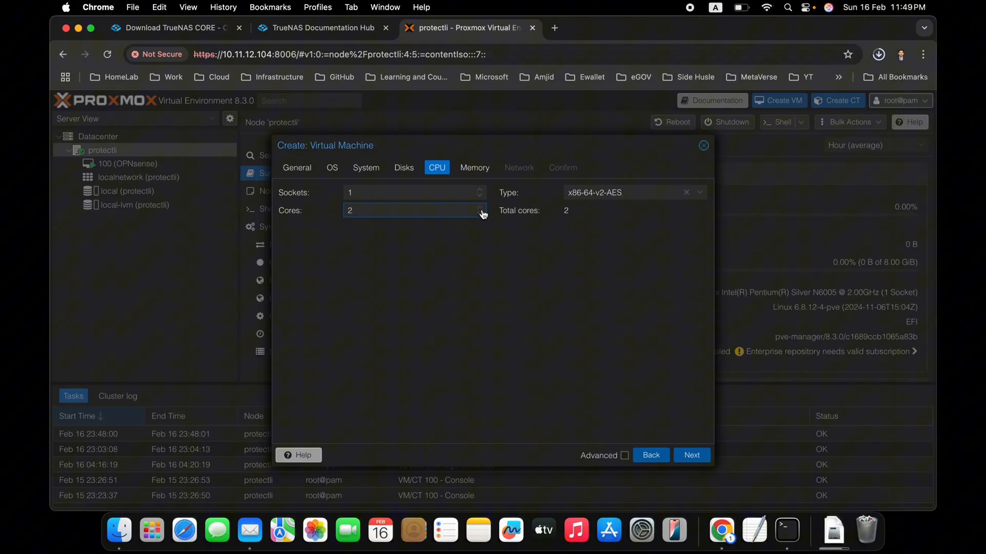
left_click(692, 455)
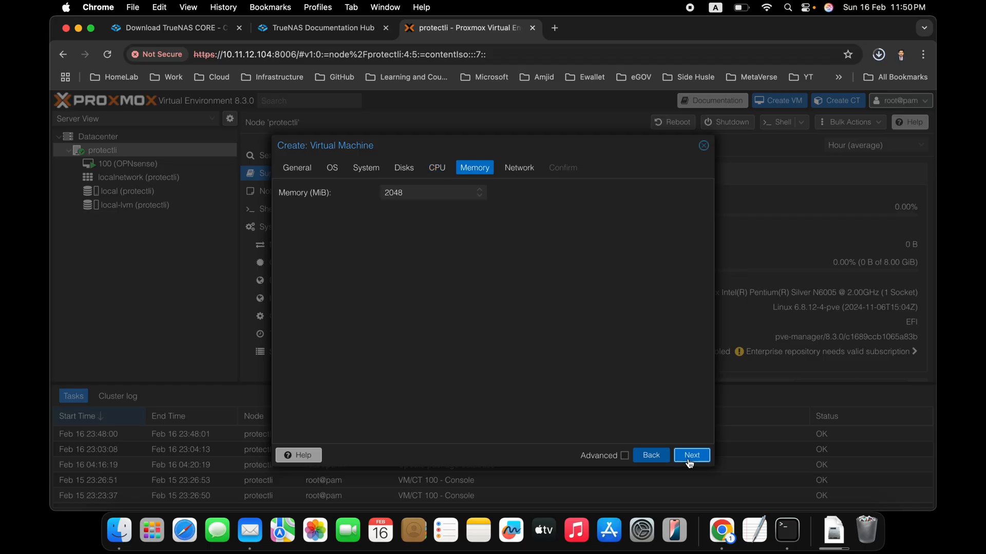
left_click(436, 193)
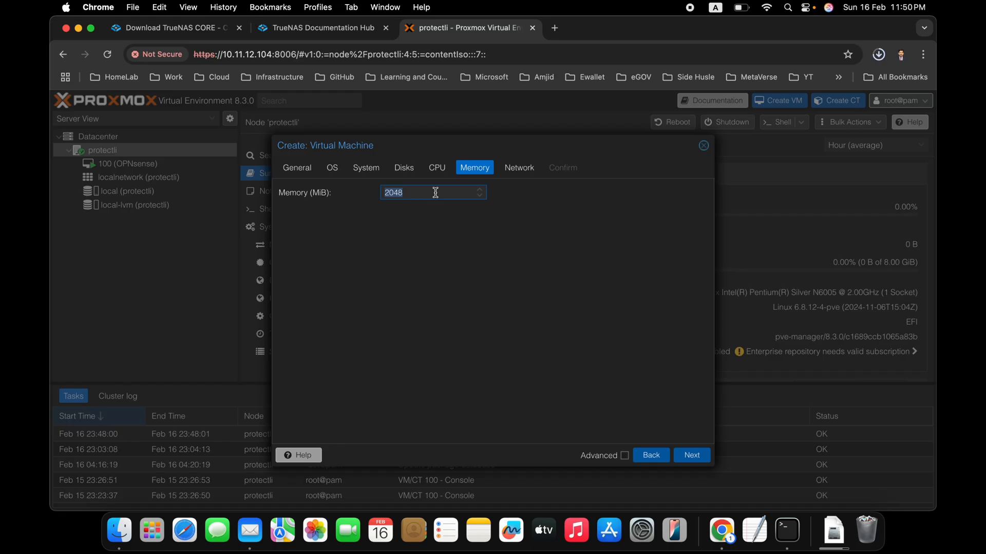
type("6144")
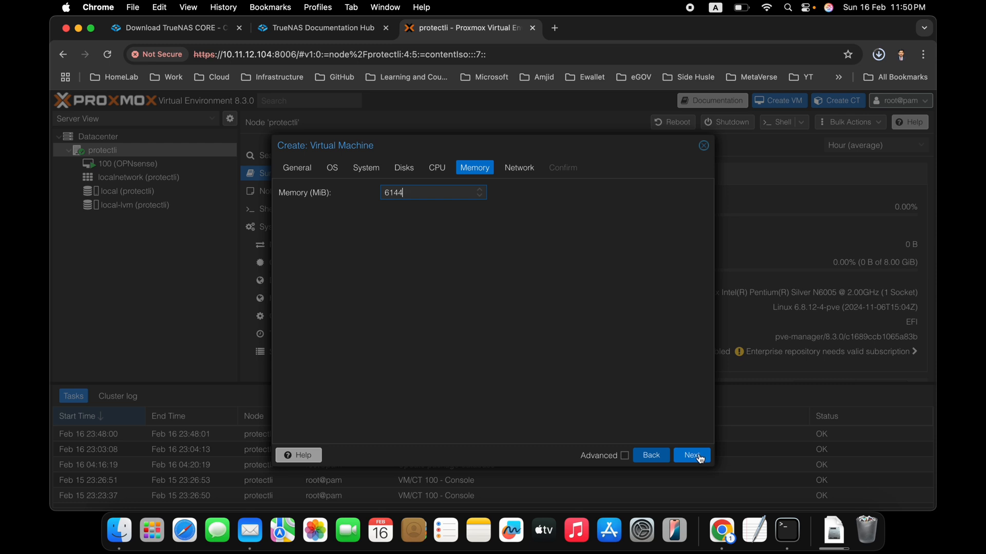
left_click(692, 456)
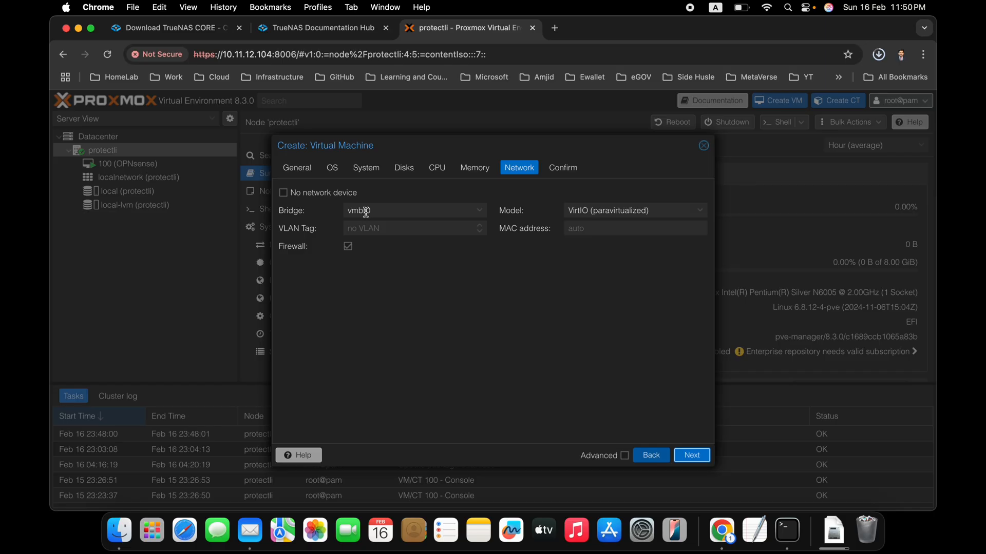
mouse_move(415, 233)
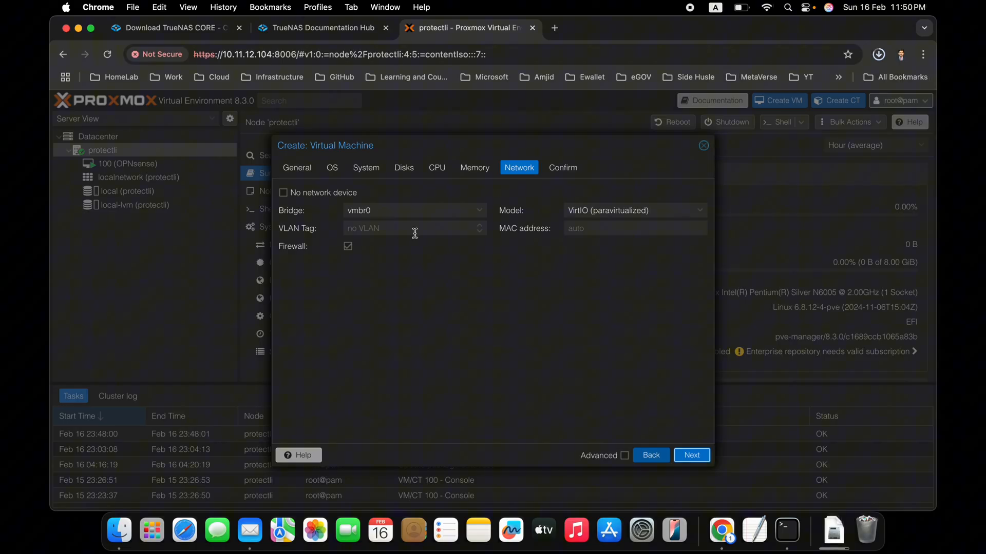
mouse_move(618, 402)
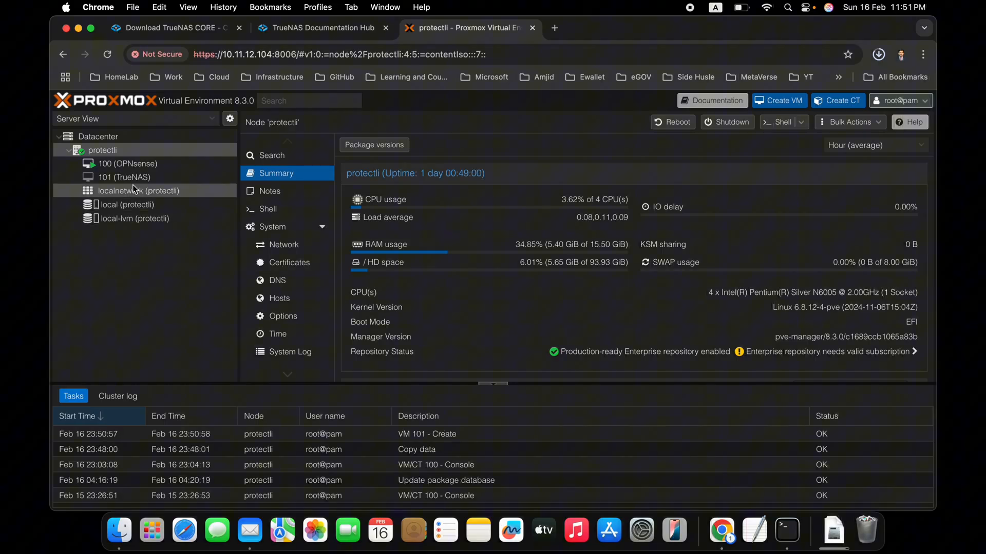
Select VM 101 (TrueNAS), check its 32G hard disk entry, and open its noVNC console
left_click(123, 176)
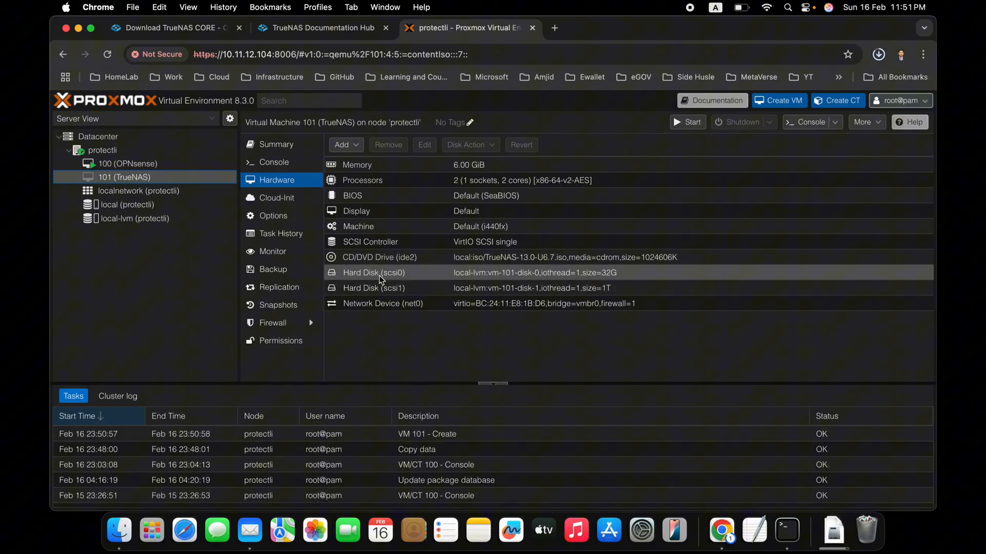
left_click(384, 287)
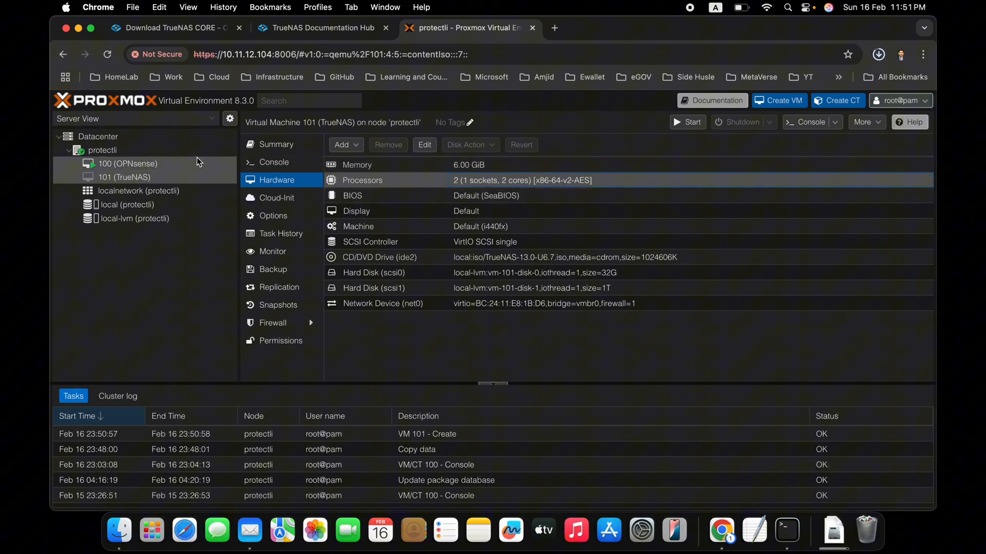
mouse_move(285, 170)
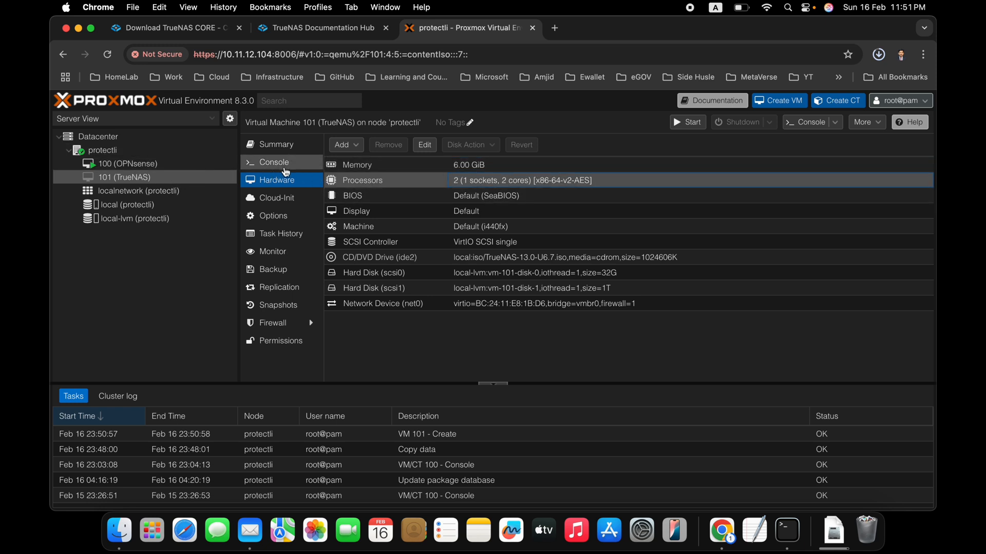
left_click(273, 162)
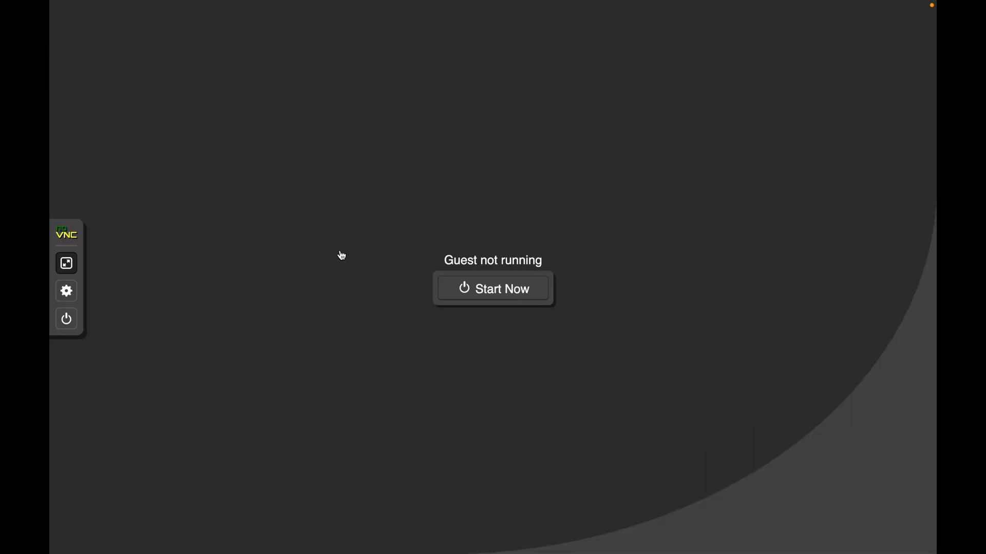
Start the VM, choose Install/Upgrade and continue past the low-memory RAM warning
left_click(493, 288)
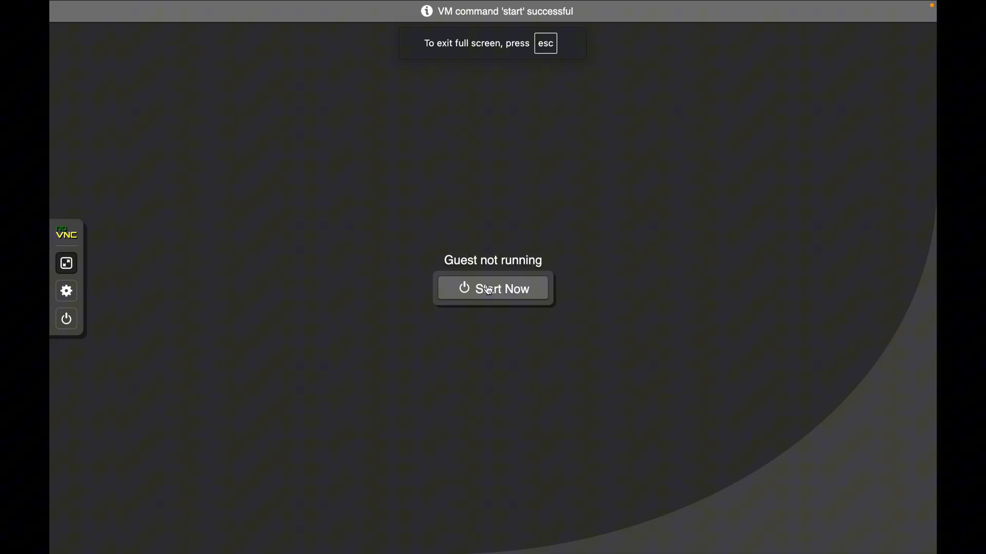
left_click(492, 288)
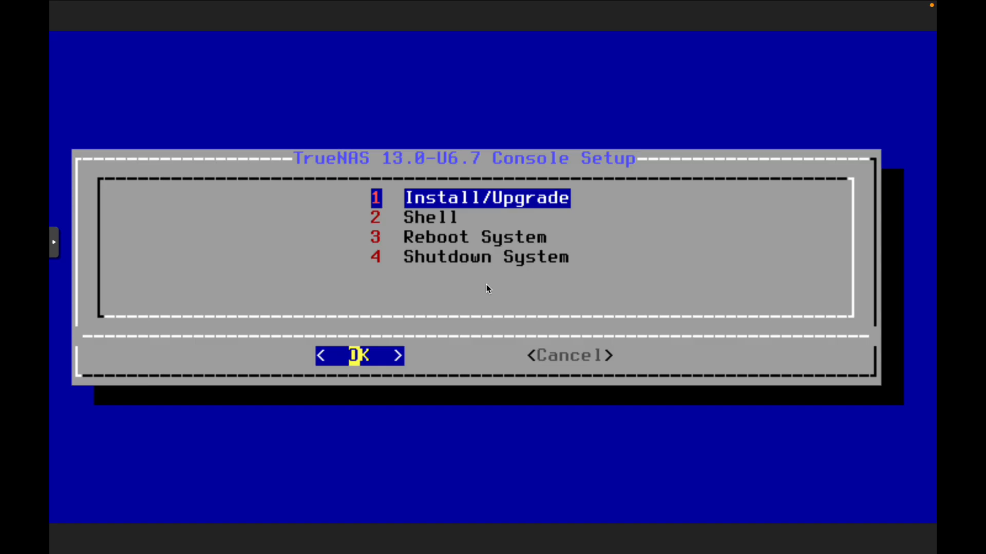
left_click(360, 356)
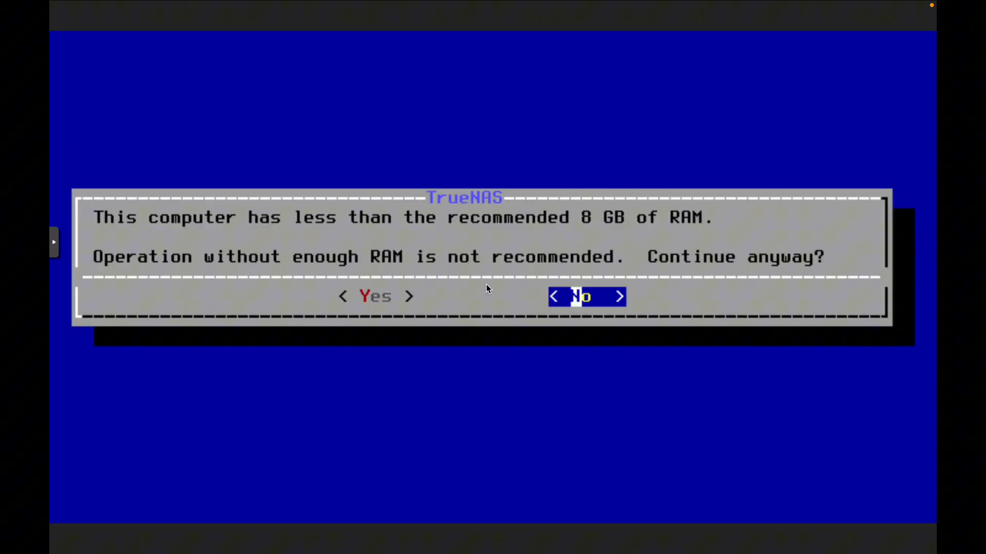
key("Left")
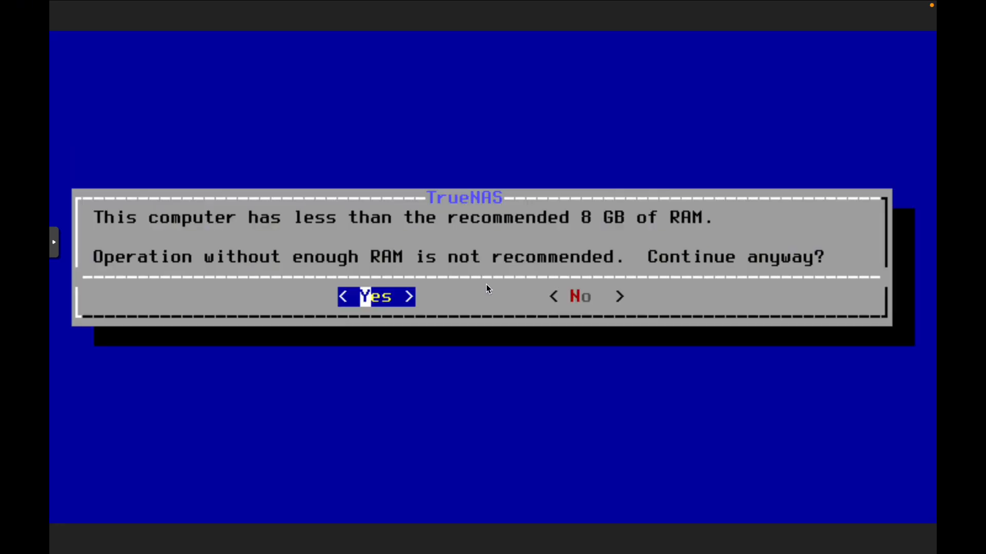
left_click(375, 296)
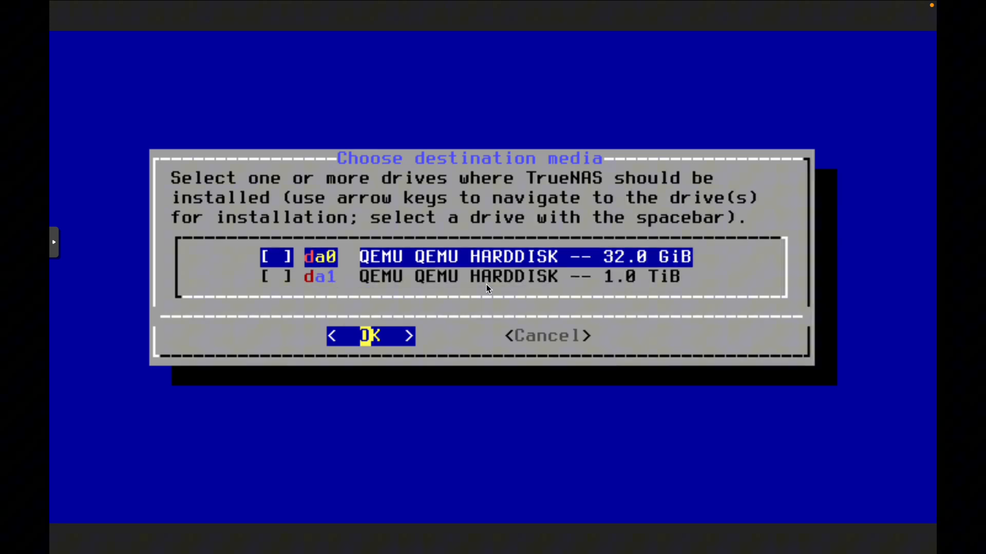
Install TrueNAS 13.0 onto the 32 GiB da0 disk with Boot via UEFI and acknowledge success
left_click(370, 336)
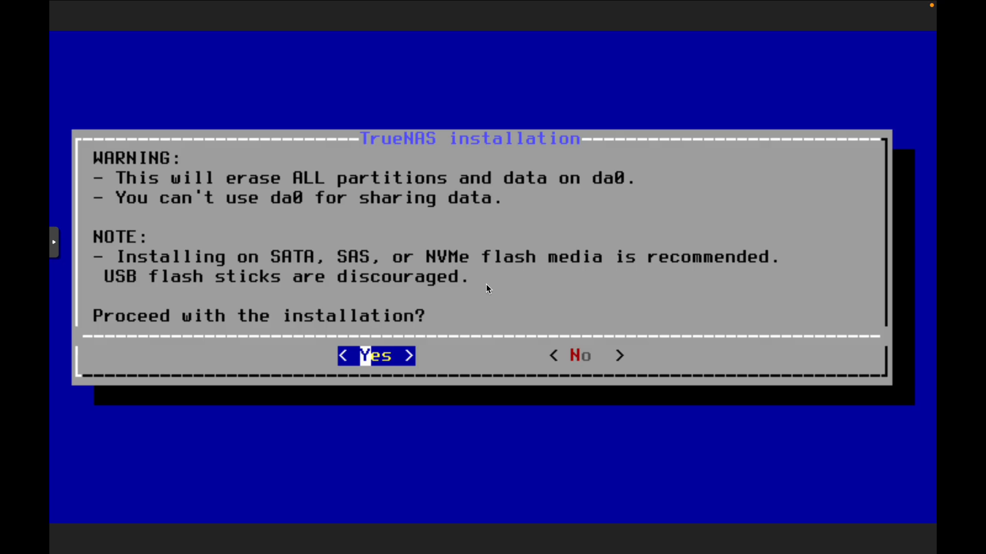
left_click(375, 356)
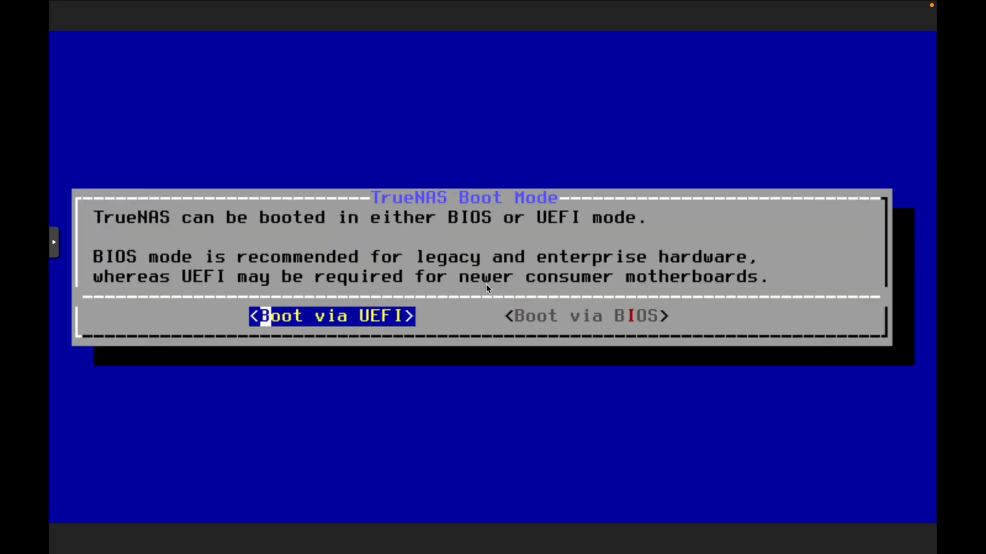
left_click(333, 316)
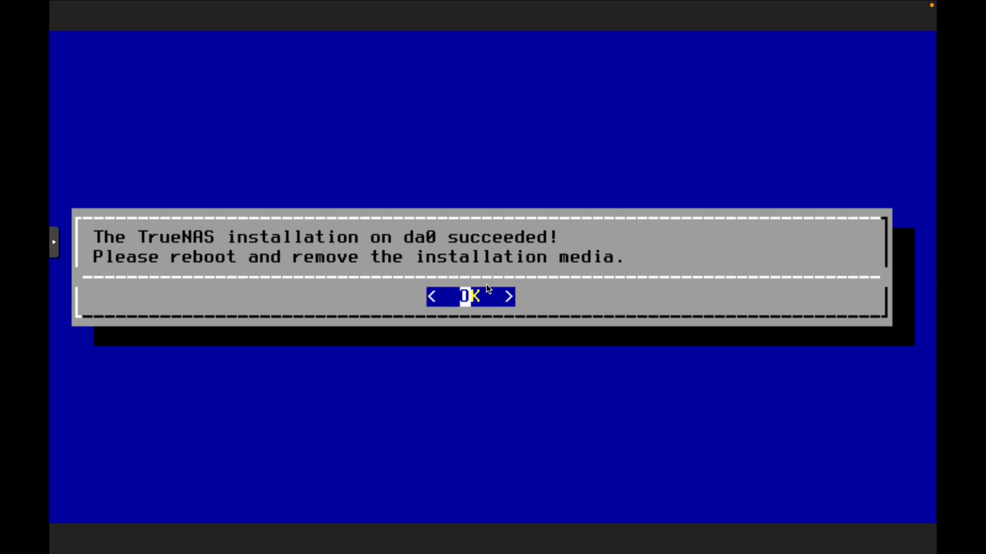
left_click(471, 297)
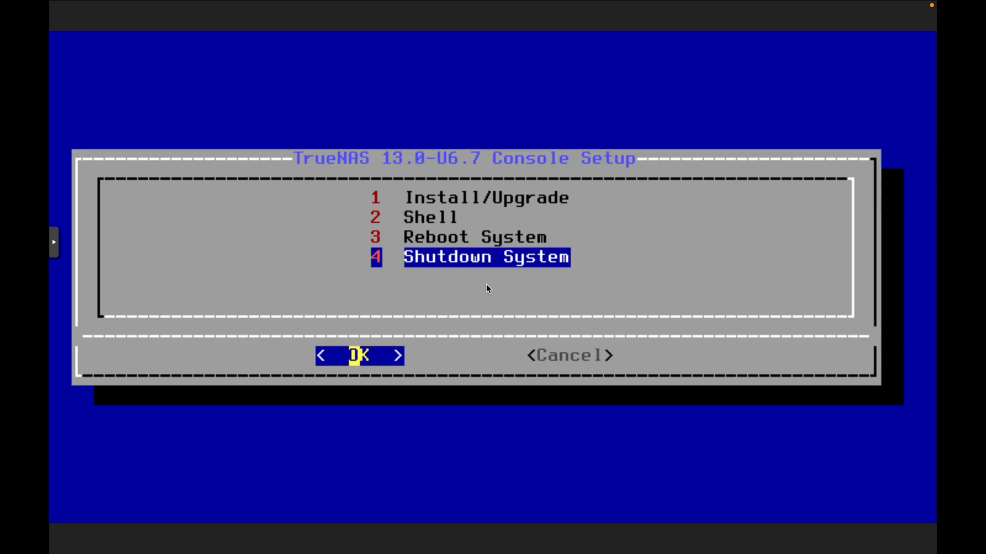
Shut the VM down after installation and leave the full-screen console
left_click(359, 355)
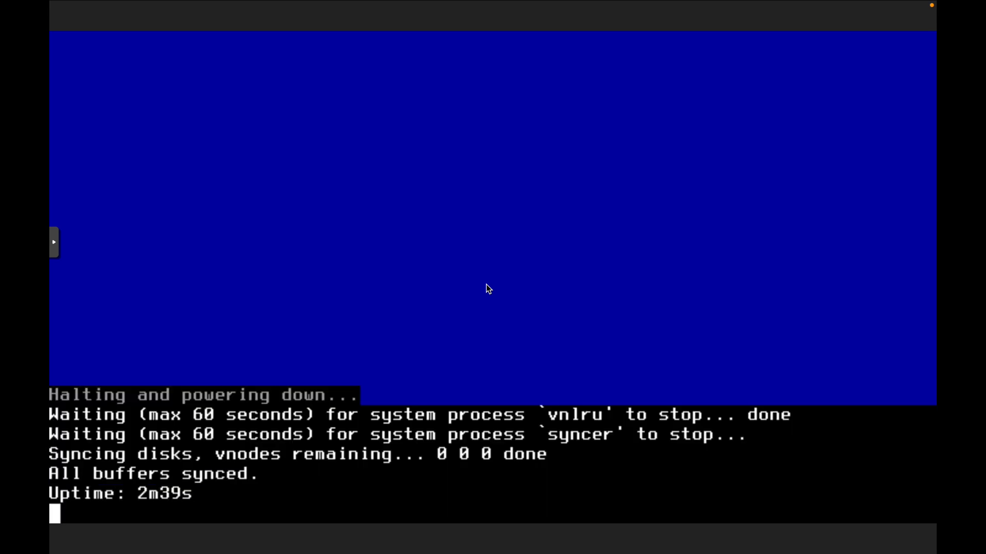
mouse_move(91, 292)
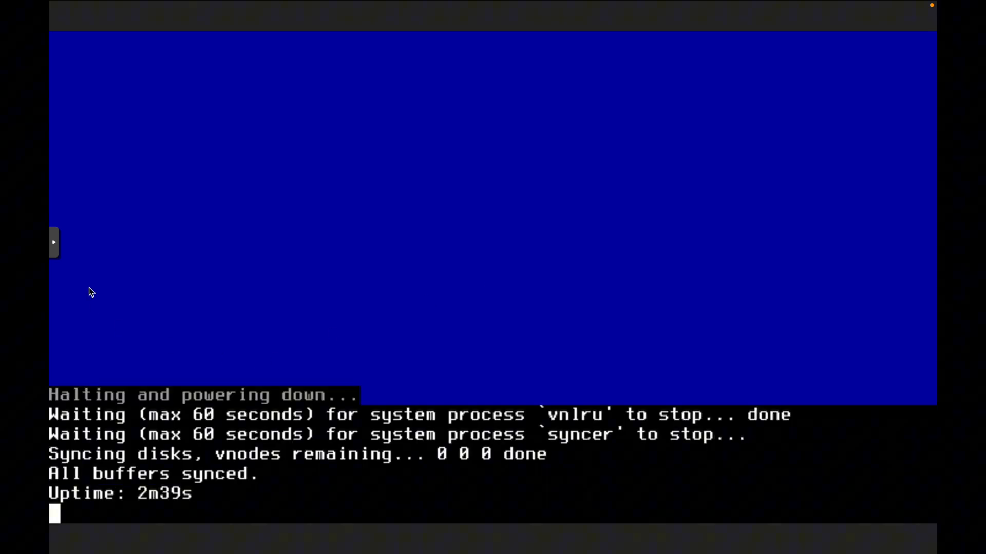
left_click(54, 241)
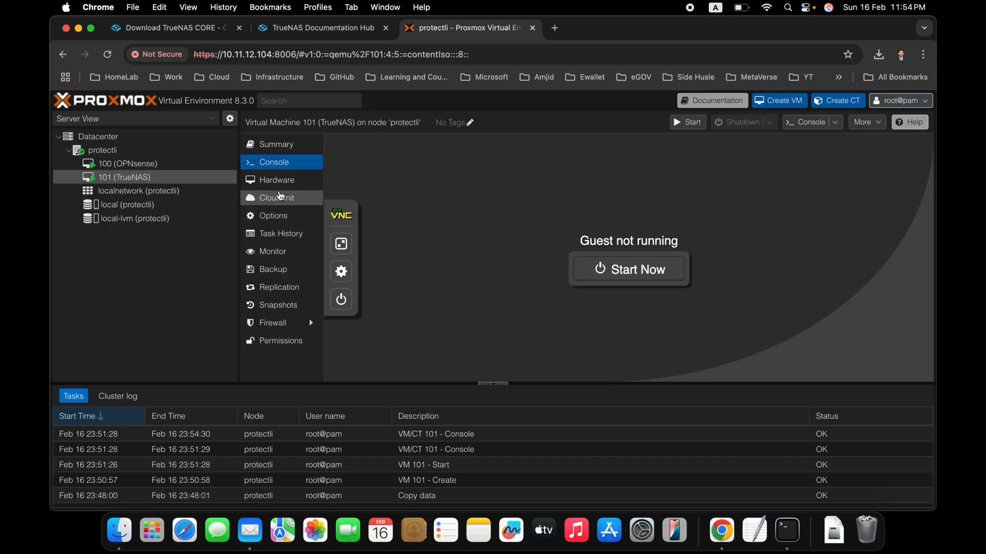
Remove the installer CD/DVD drive from the TrueNAS VM's hardware
left_click(276, 180)
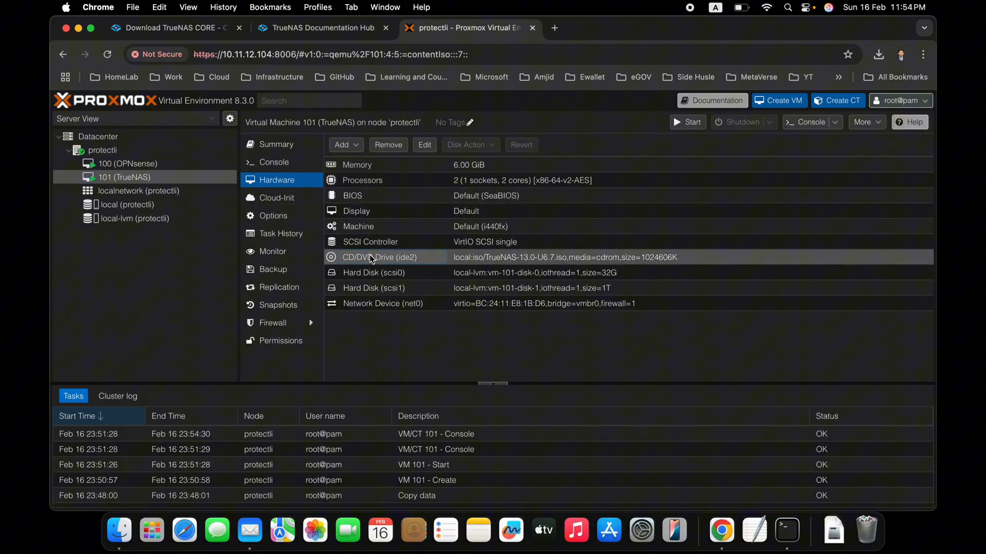
left_click(388, 144)
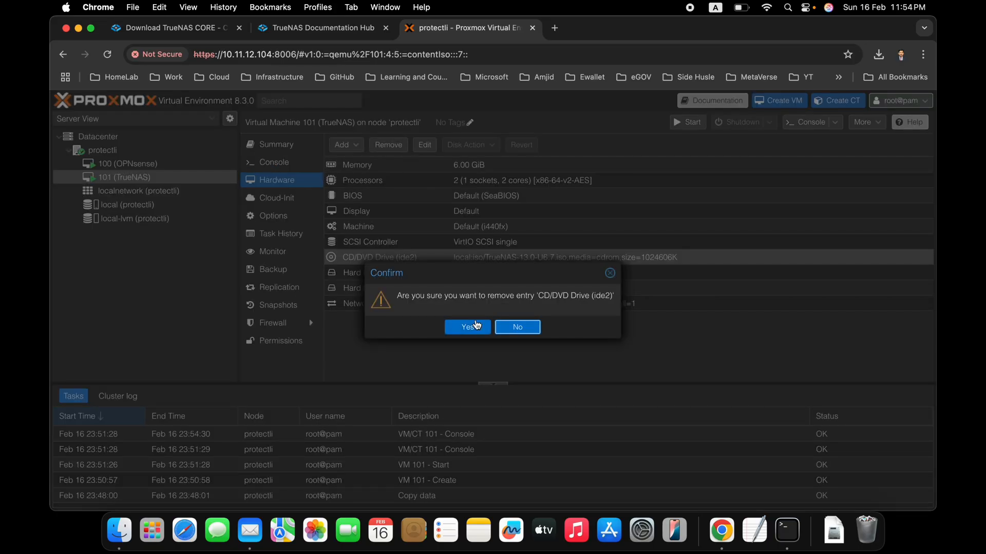
left_click(467, 328)
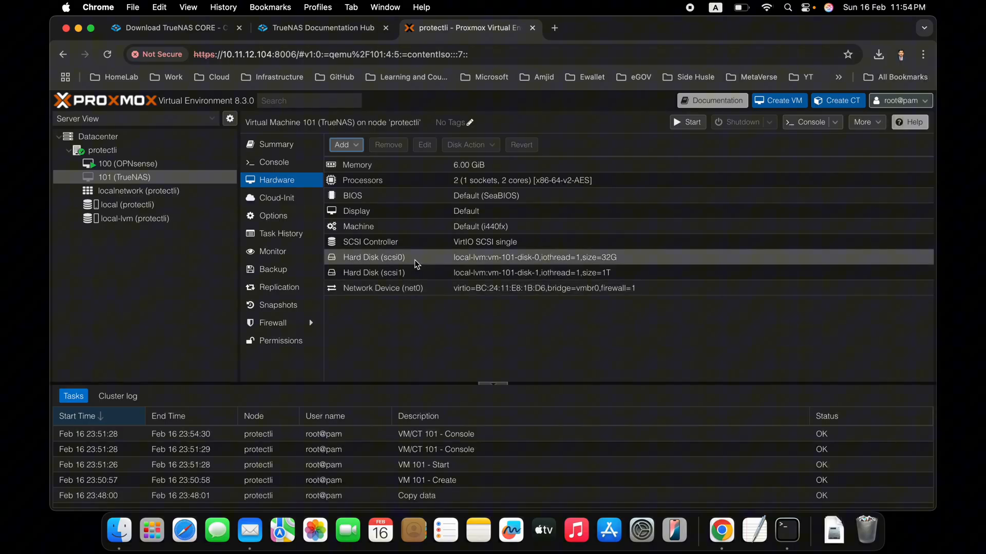
left_click(393, 273)
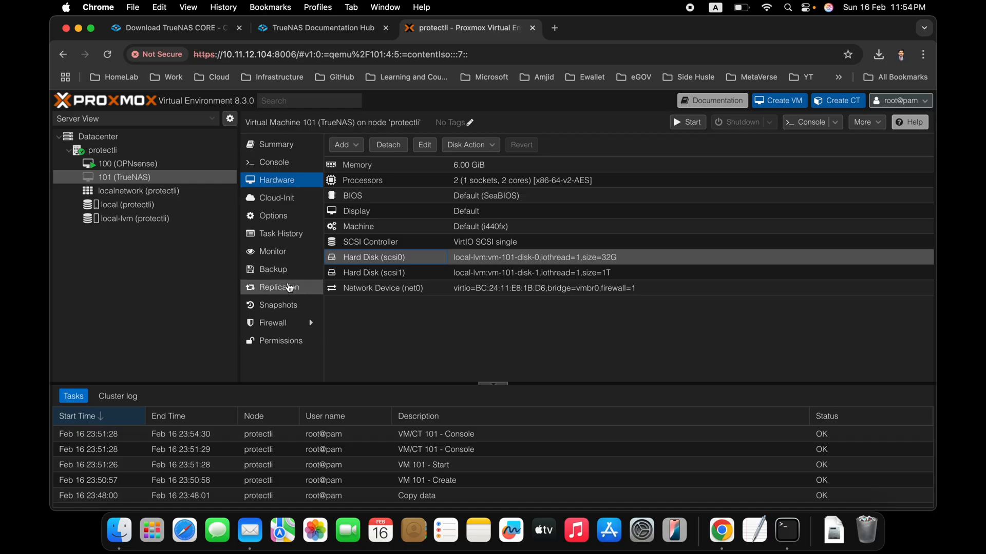
Raise the VM's memory to 8192 MiB and return to VM 101 to boot it from disk
double_click(356, 165)
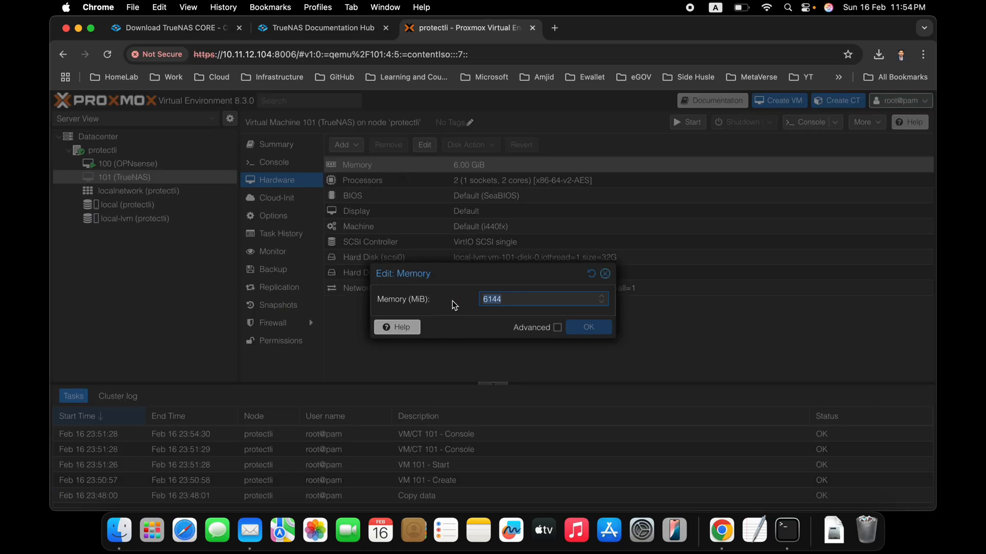
type("8192")
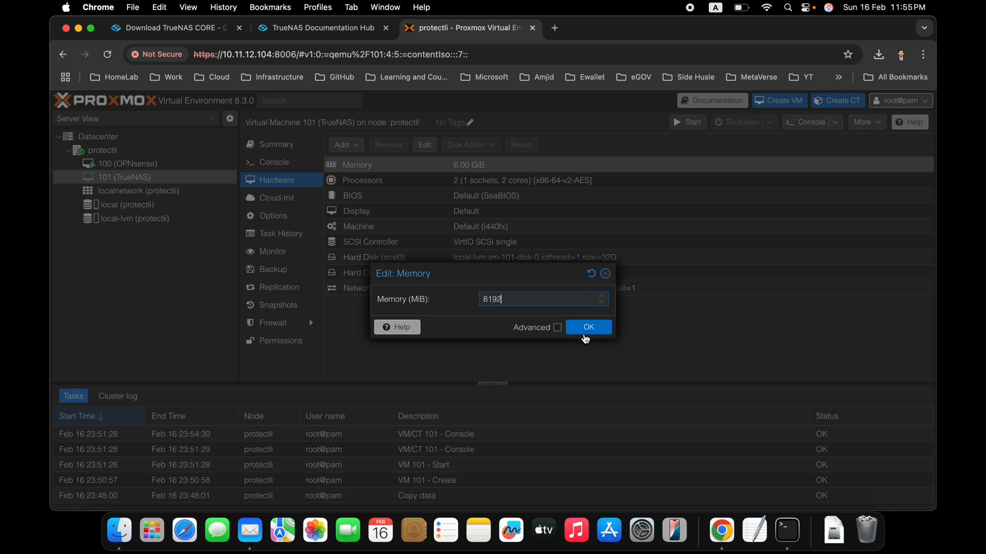
left_click(588, 327)
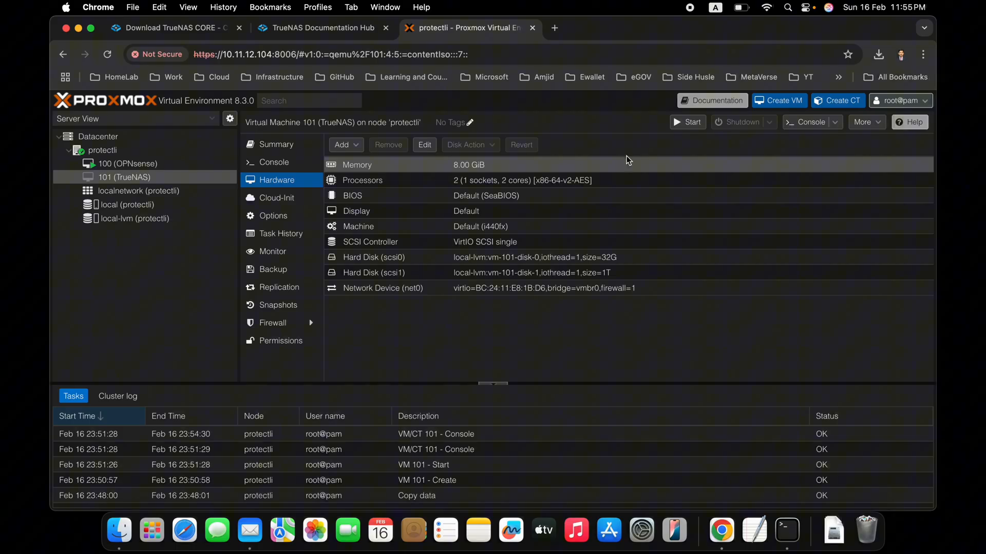
mouse_move(480, 195)
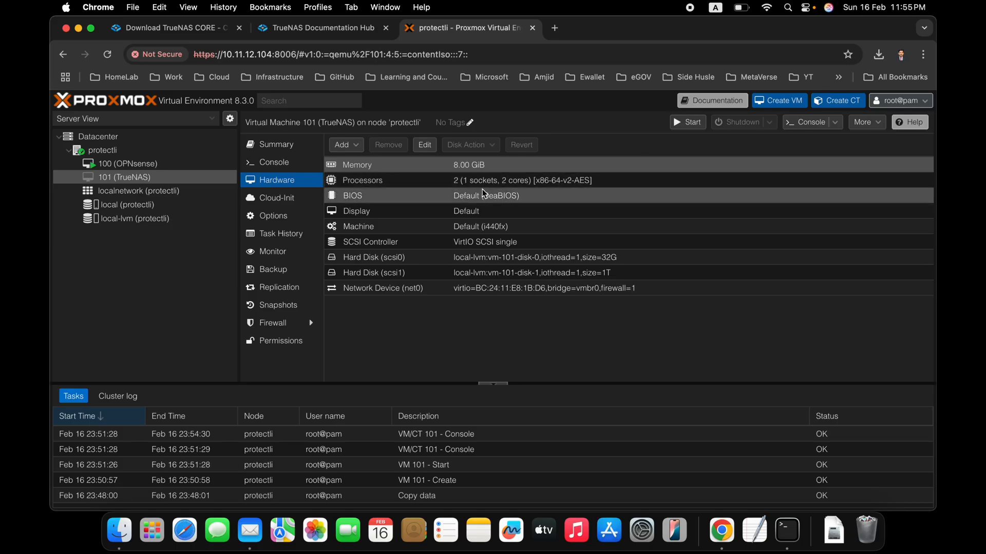
left_click(102, 150)
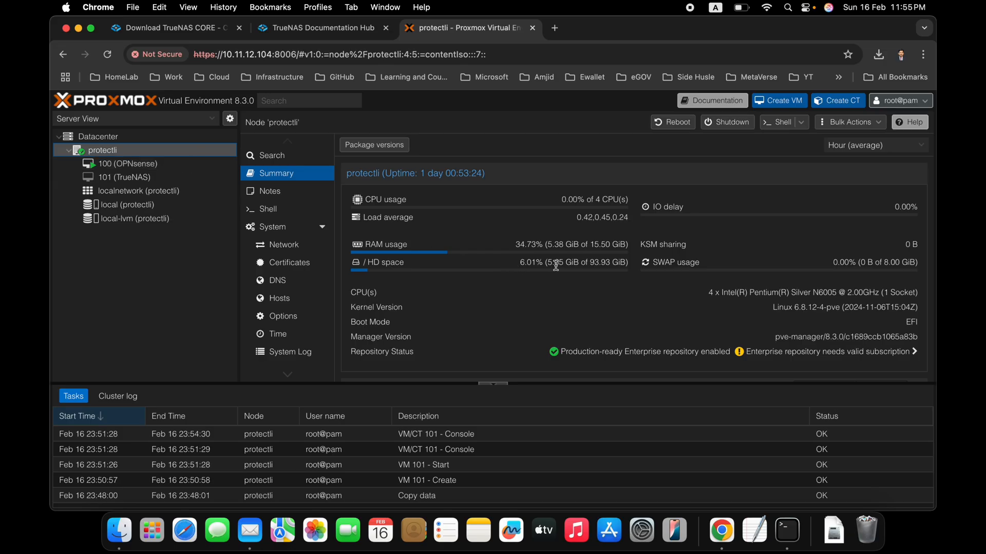
mouse_move(604, 257)
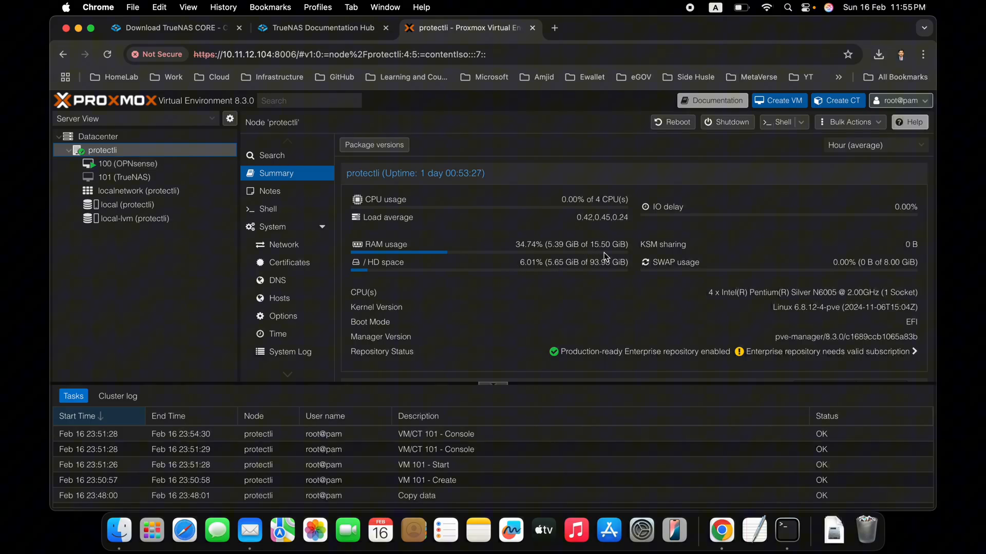
left_click(123, 177)
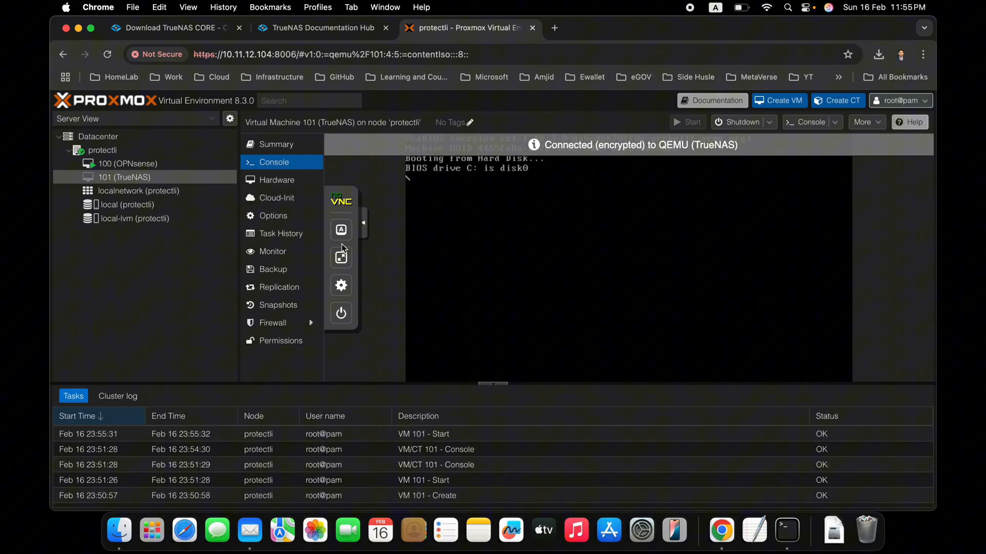
Read the web UI address from the TrueNAS console and visit 10.11.12.204 in a new tab
left_click(362, 223)
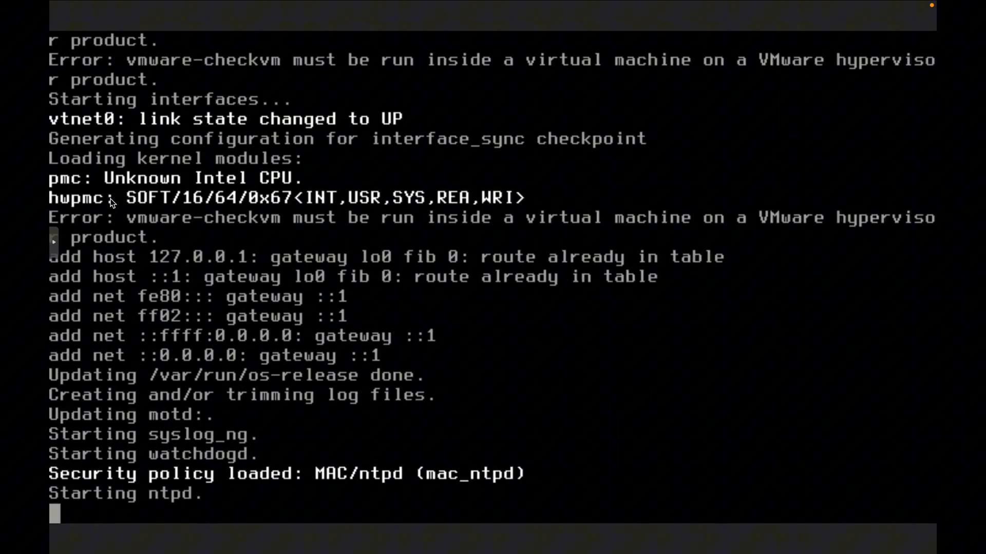
mouse_move(221, 258)
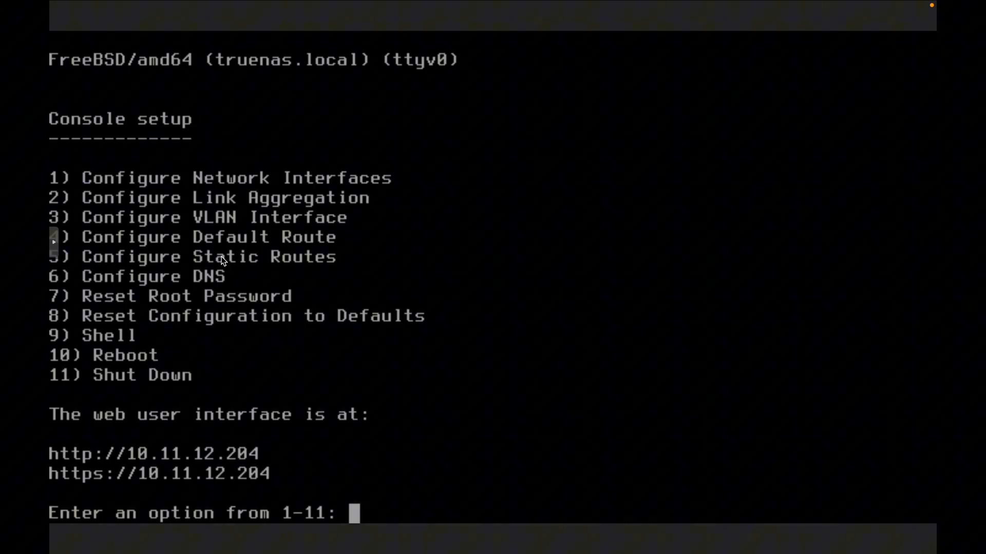
mouse_move(144, 466)
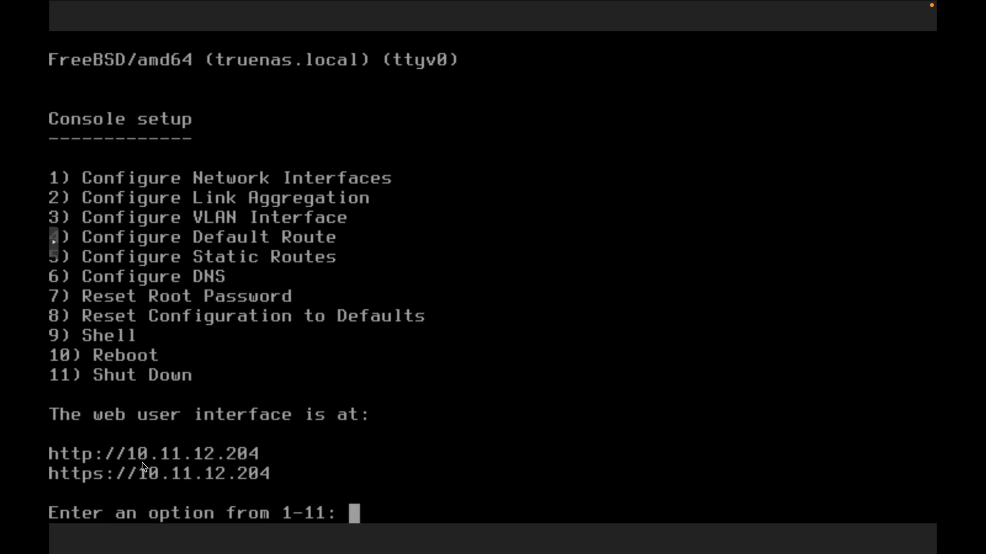
mouse_move(159, 485)
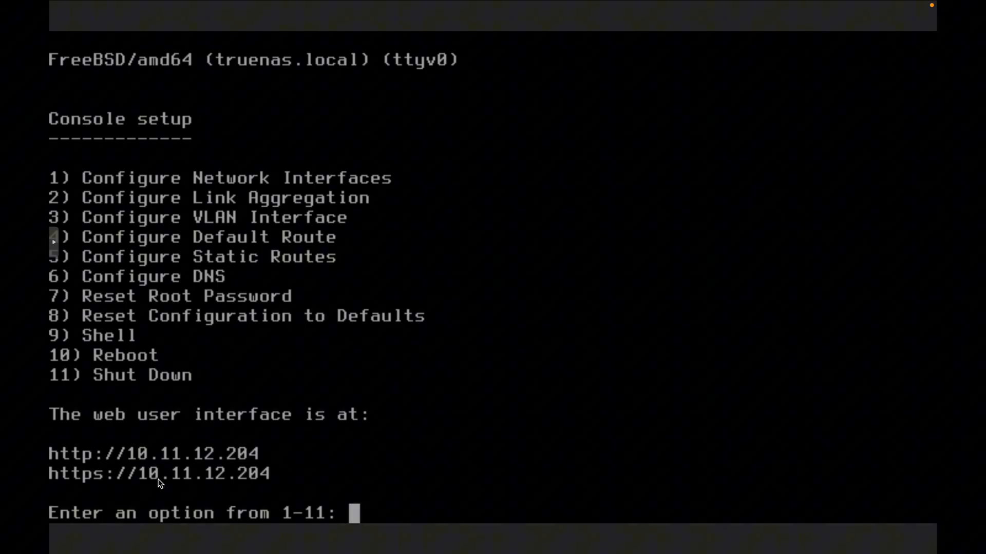
mouse_move(255, 489)
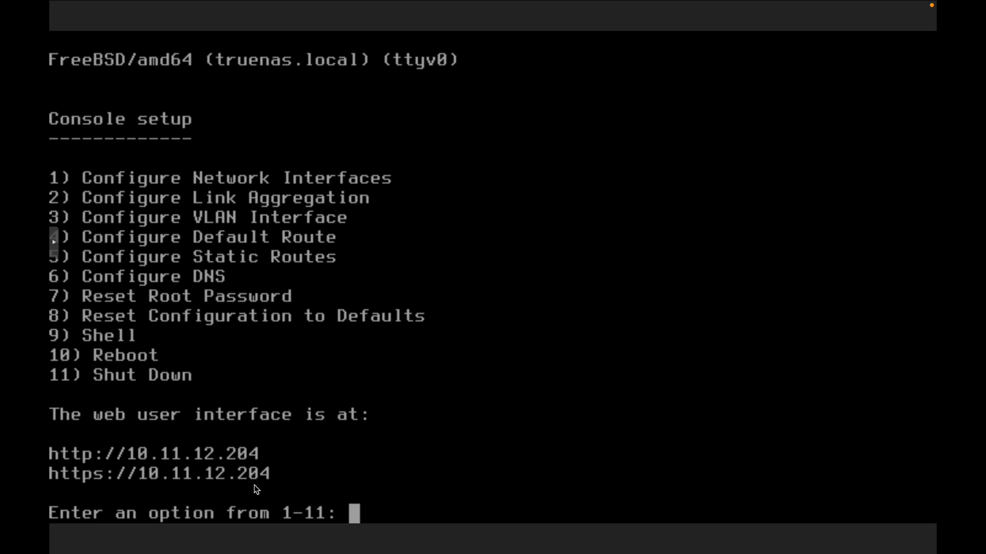
mouse_move(251, 192)
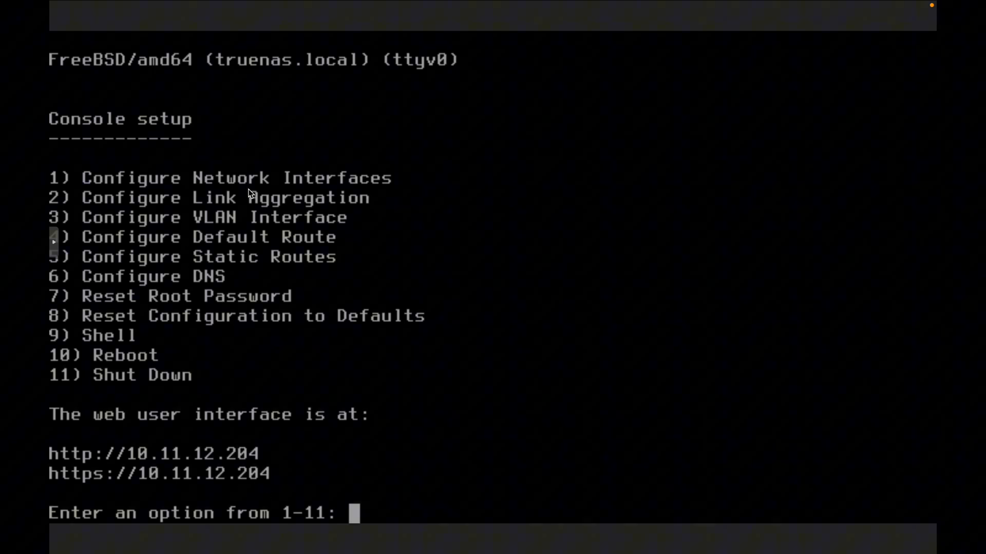
mouse_move(365, 338)
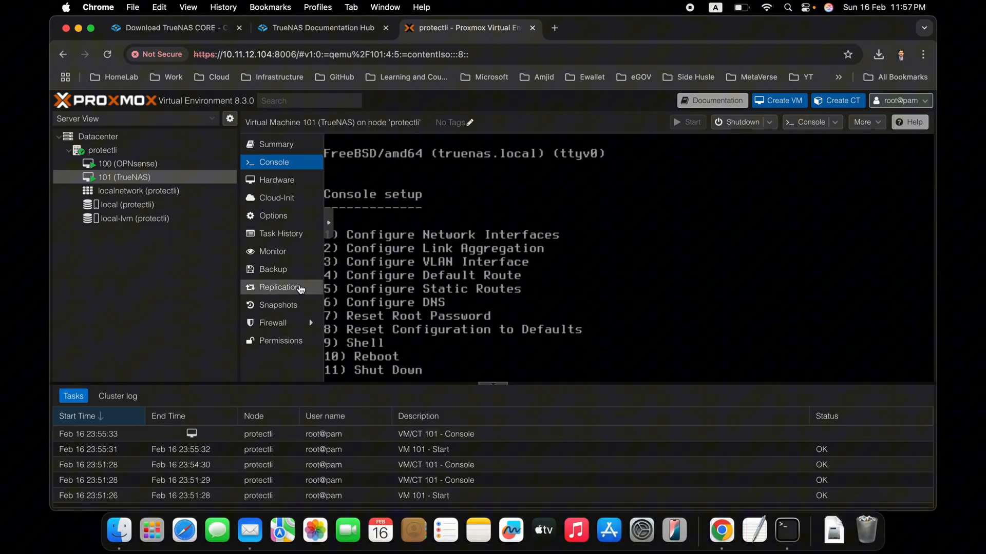
mouse_move(388, 105)
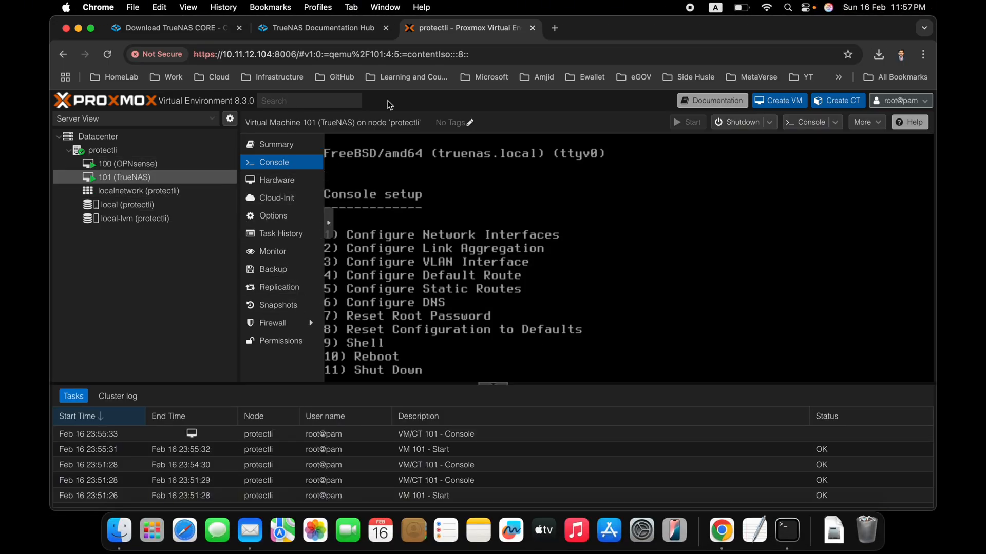
left_click(701, 28)
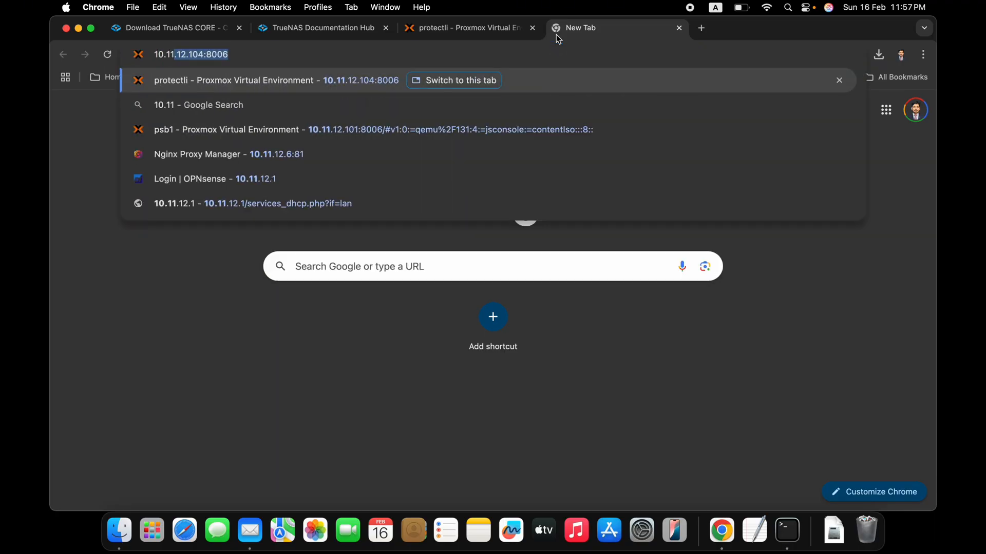
type("10.11.12.204/ui/sessions/signin")
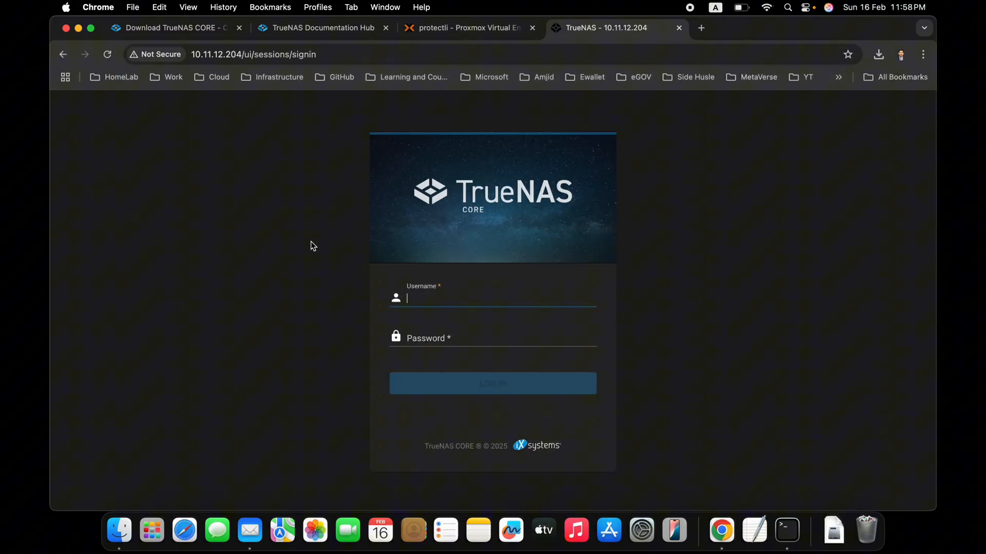
Log in as root and review the dashboard showing 13.0-U6.7, 7.9 GiB memory, vtnet0 at 10.11.12.204
type("root")
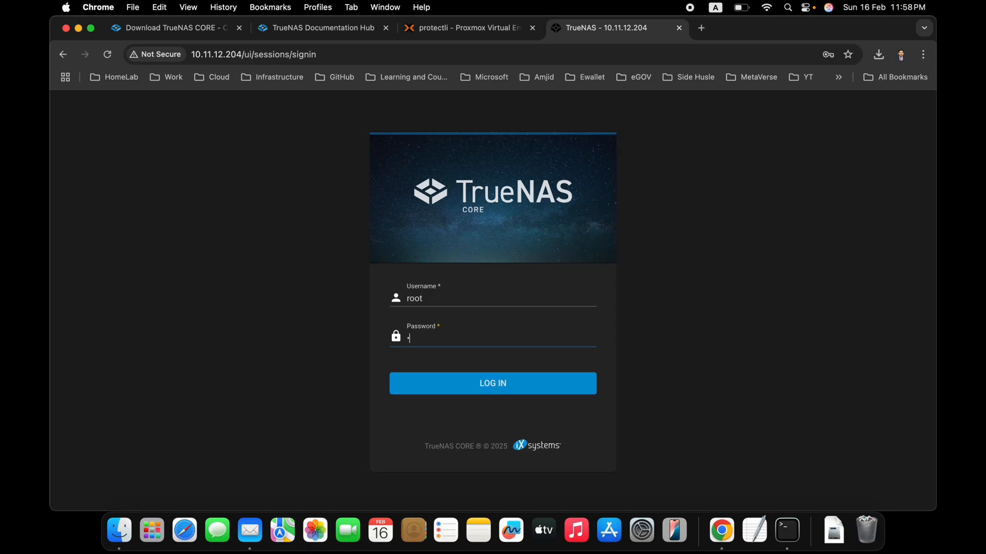
left_click(493, 384)
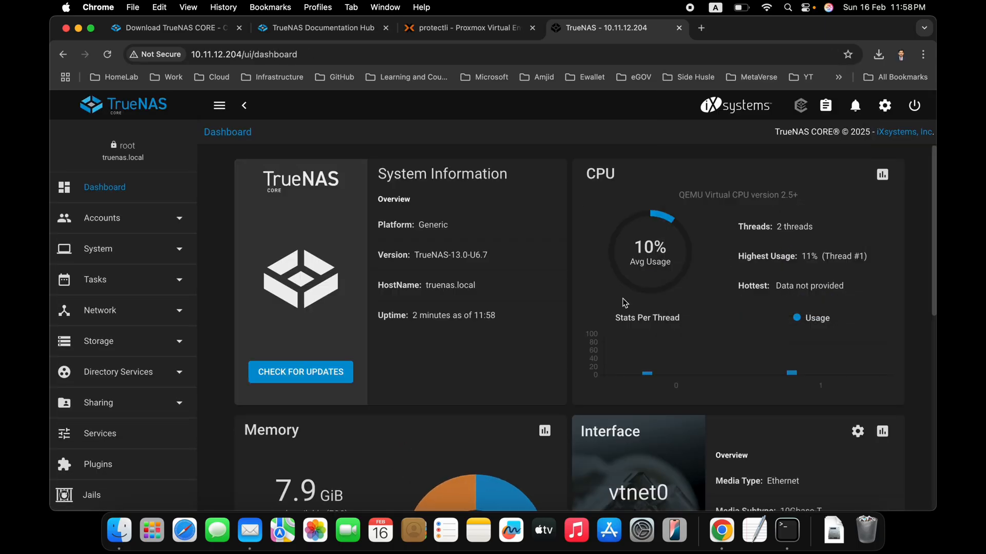
scroll("down", 3)
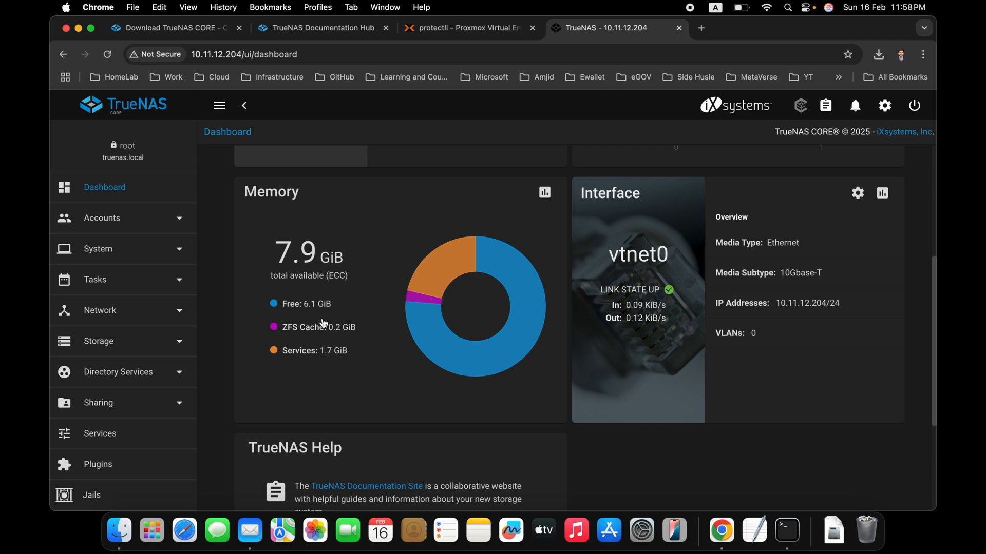
left_click(465, 28)
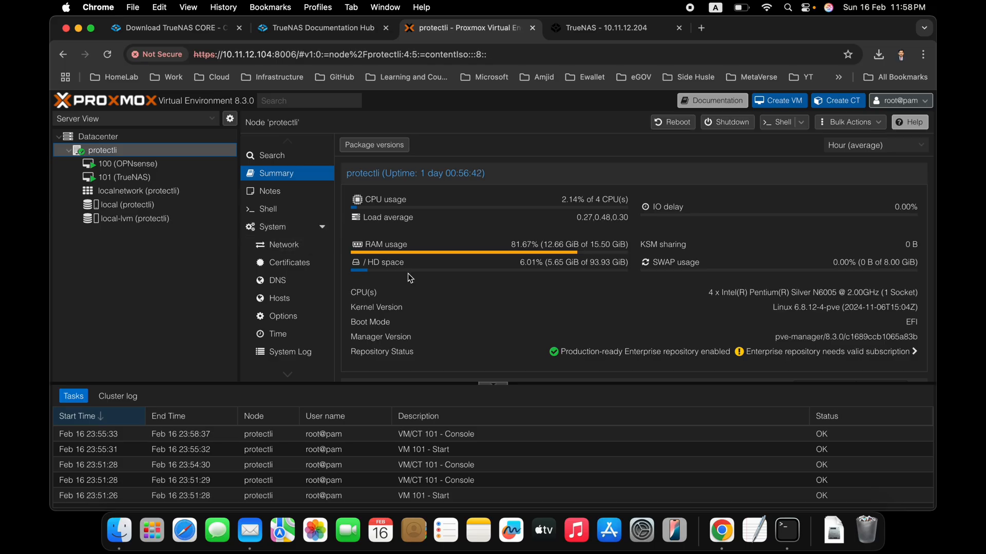
mouse_move(295, 209)
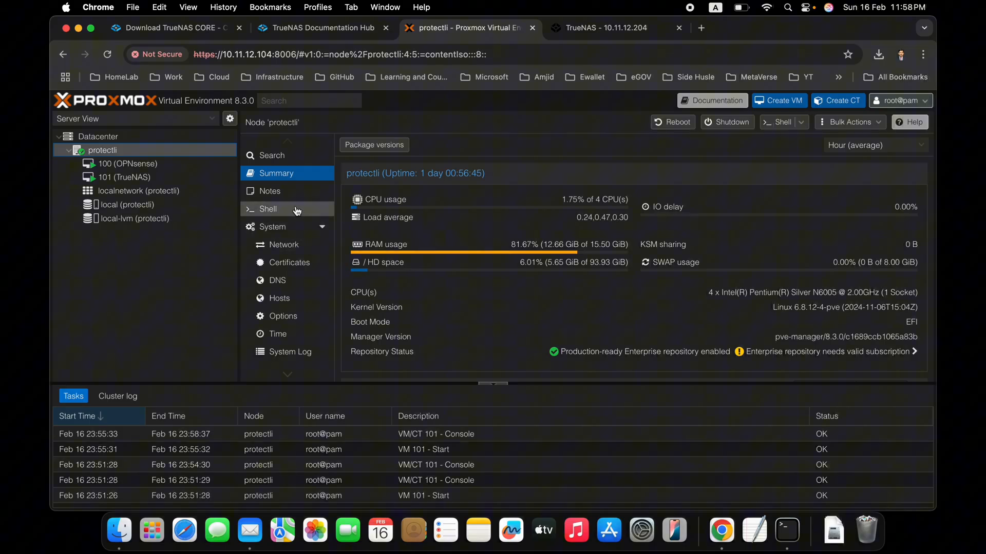
mouse_move(281, 250)
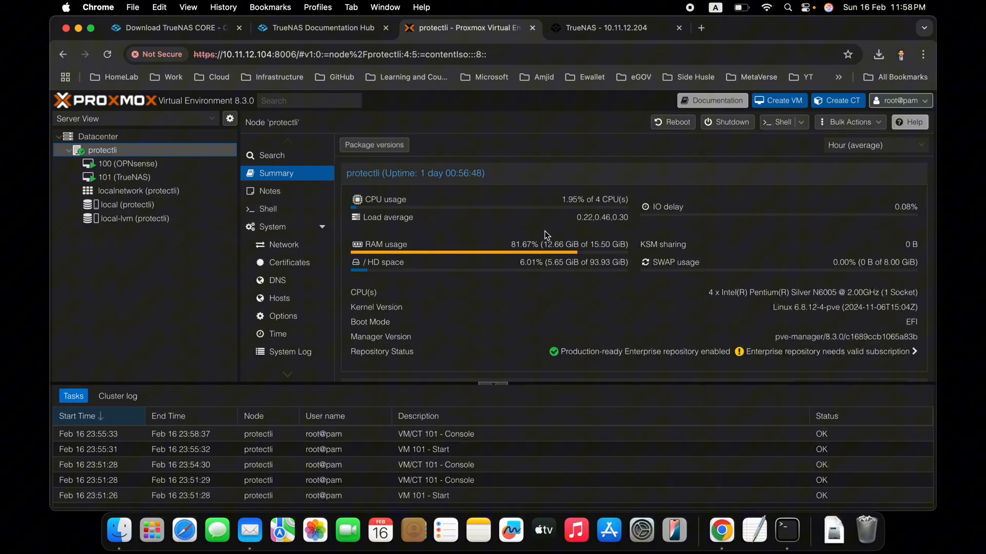
mouse_move(573, 257)
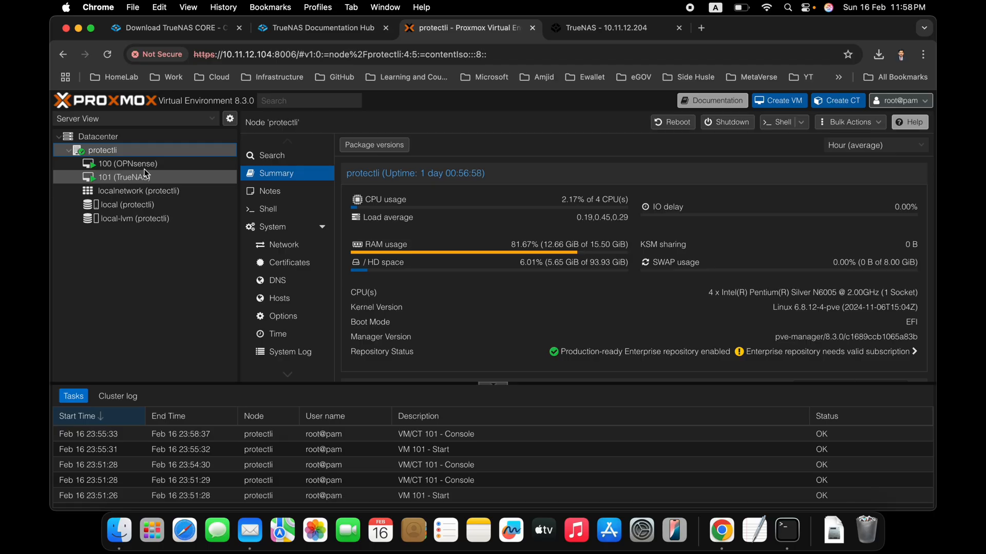
mouse_move(120, 163)
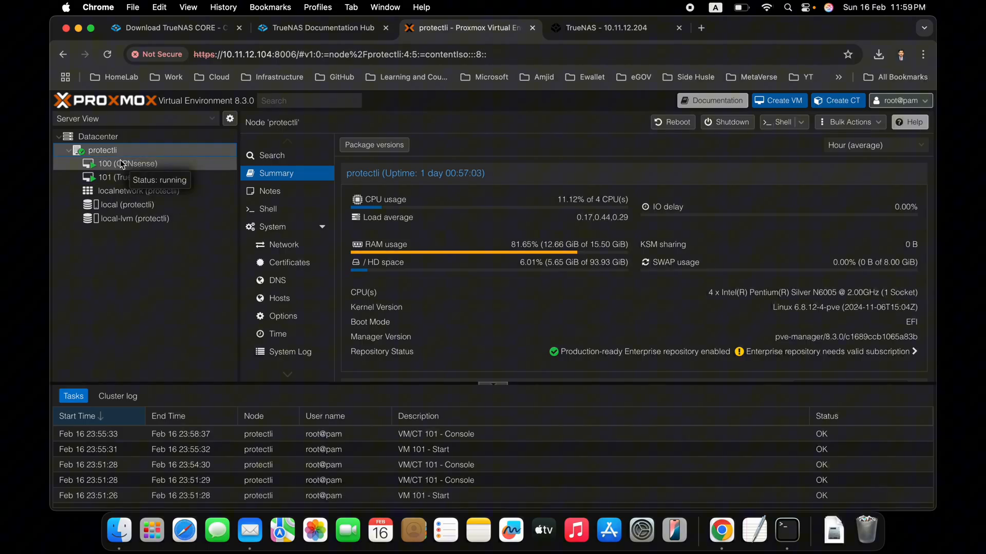
Check the OPNsense (VM 100) and TrueNAS (VM 101) consoles, then return to the TrueNAS dashboard
left_click(122, 163)
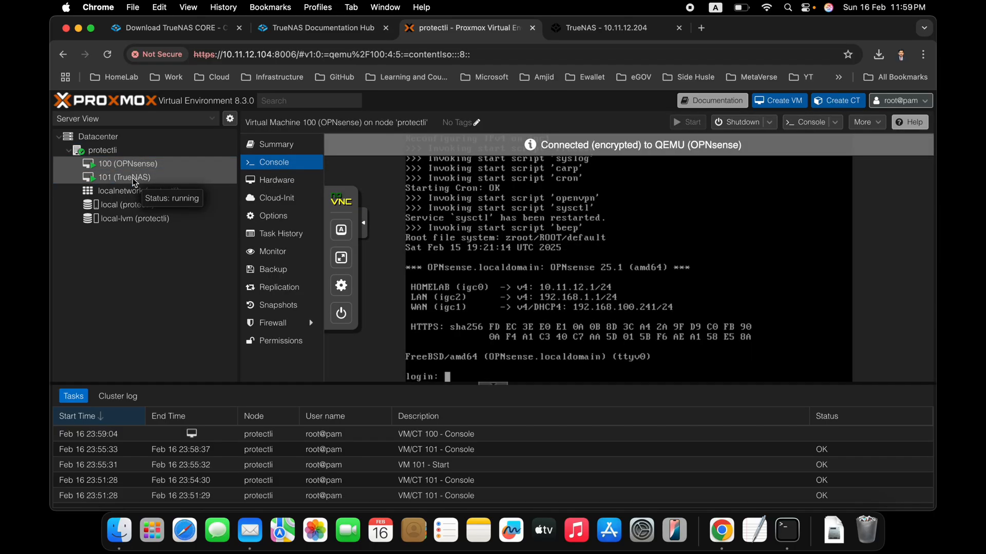
left_click(123, 176)
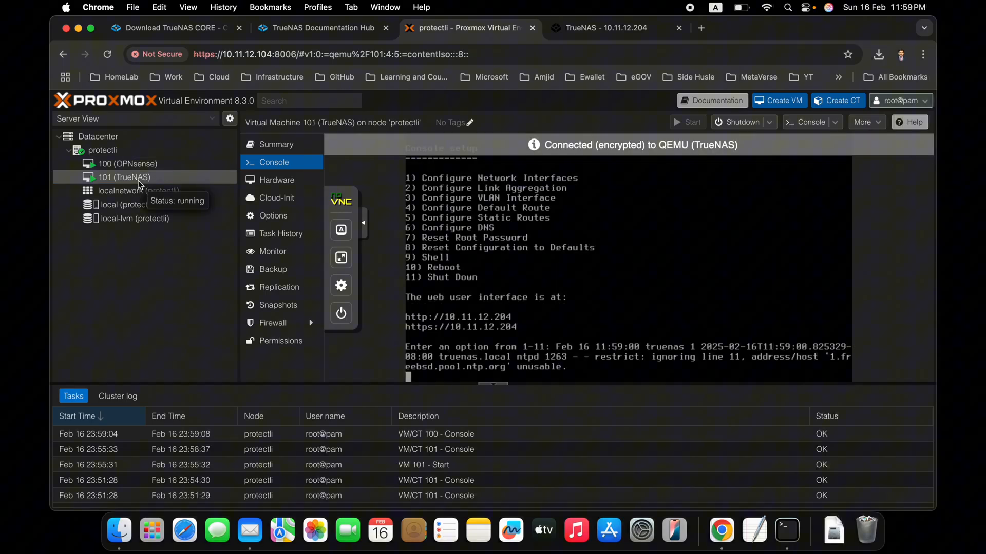
left_click(613, 29)
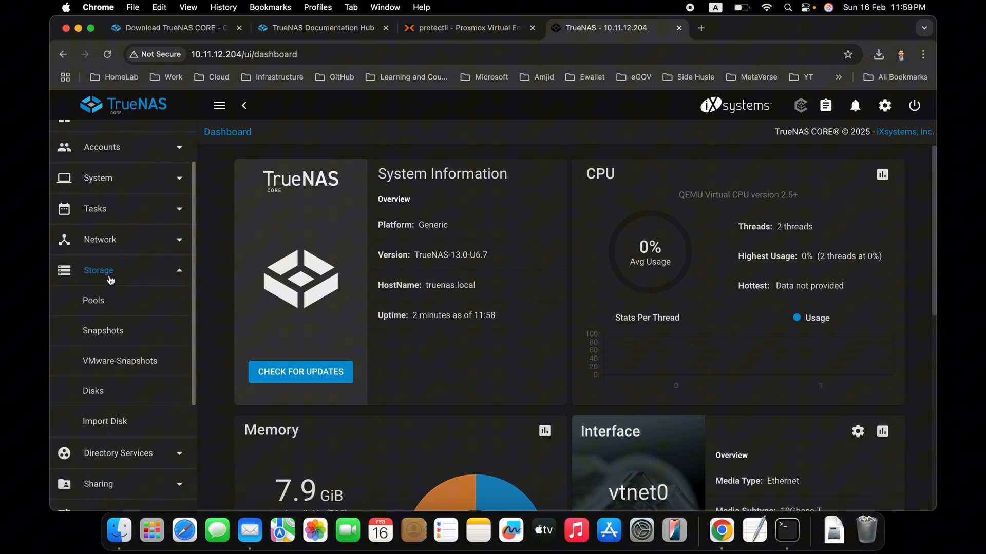
Review the Disks list with da0 (32 GiB boot-pool) and 1 TiB da1, then view the empty Pools page
left_click(93, 390)
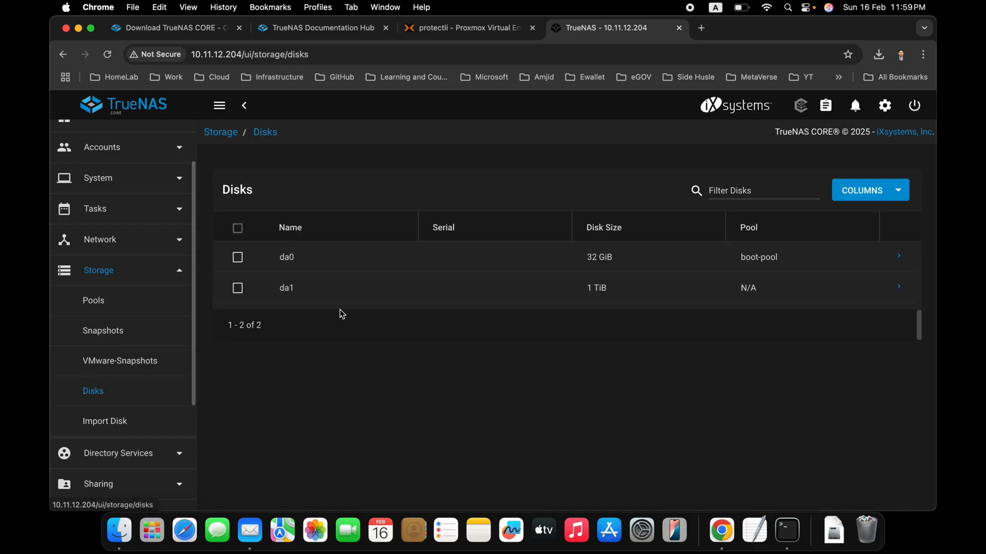
mouse_move(506, 281)
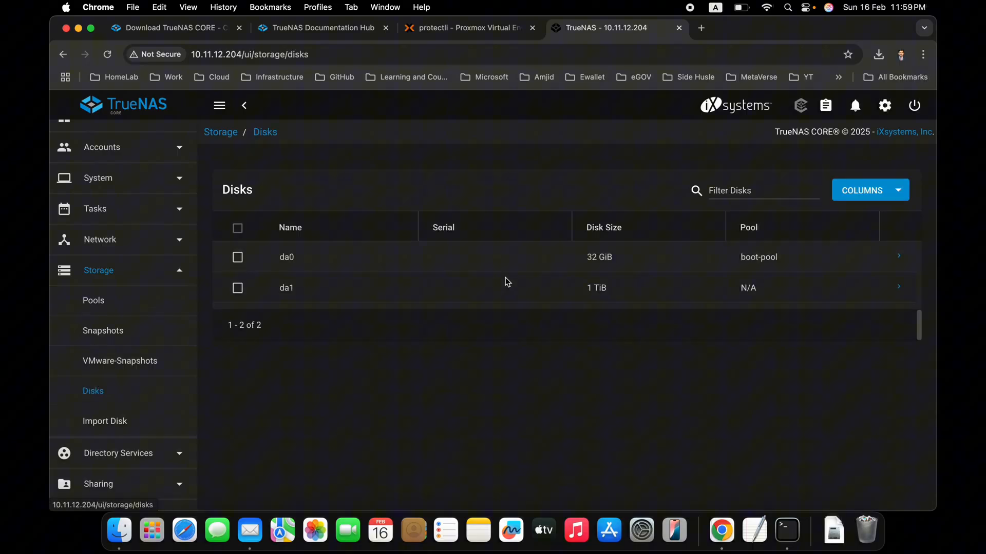
mouse_move(291, 288)
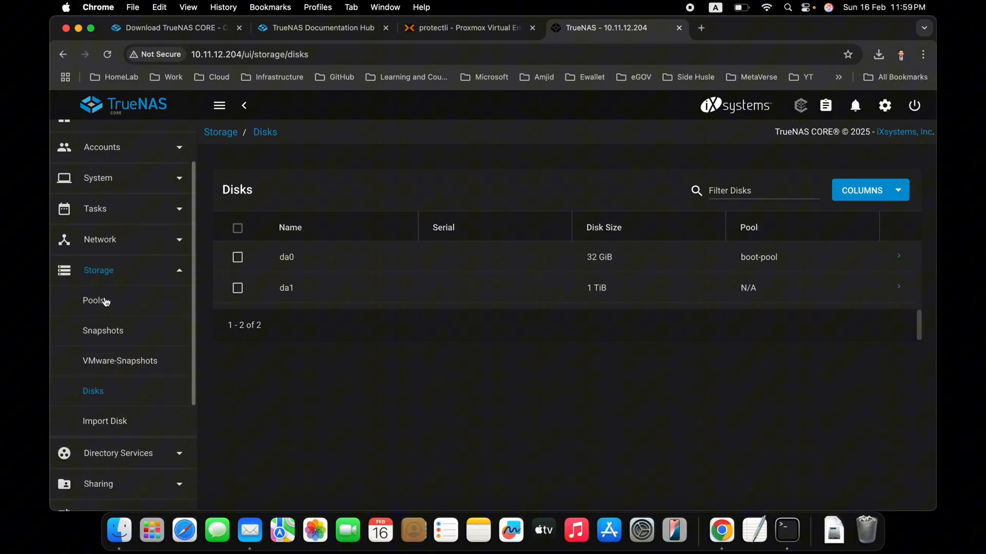
left_click(94, 300)
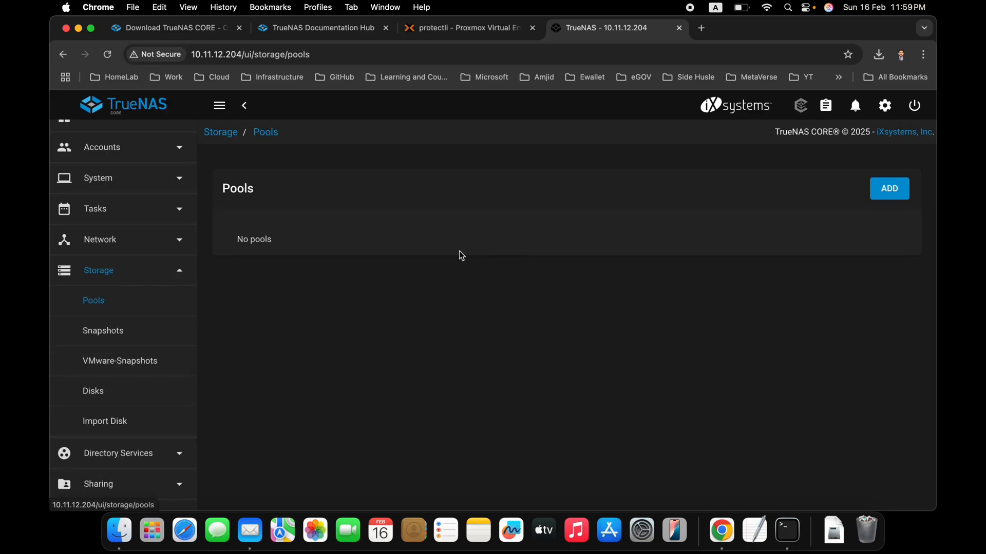
mouse_move(173, 375)
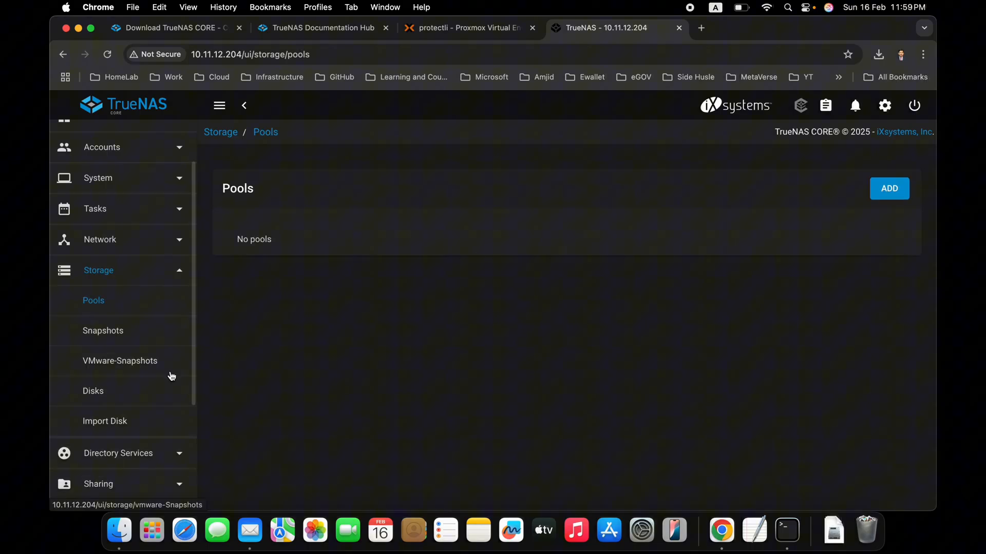
mouse_move(883, 198)
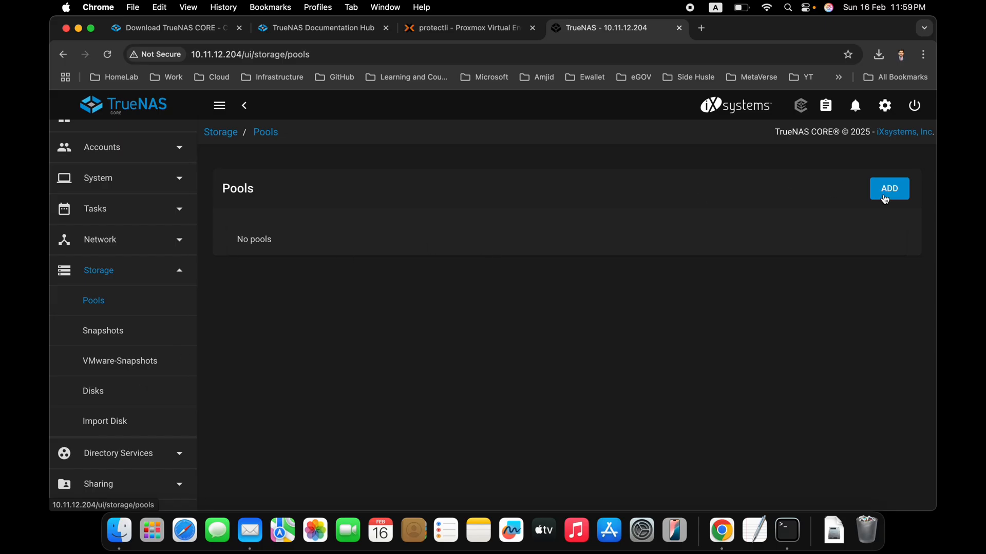
Begin a new pool in Pool Manager named protectli
left_click(888, 188)
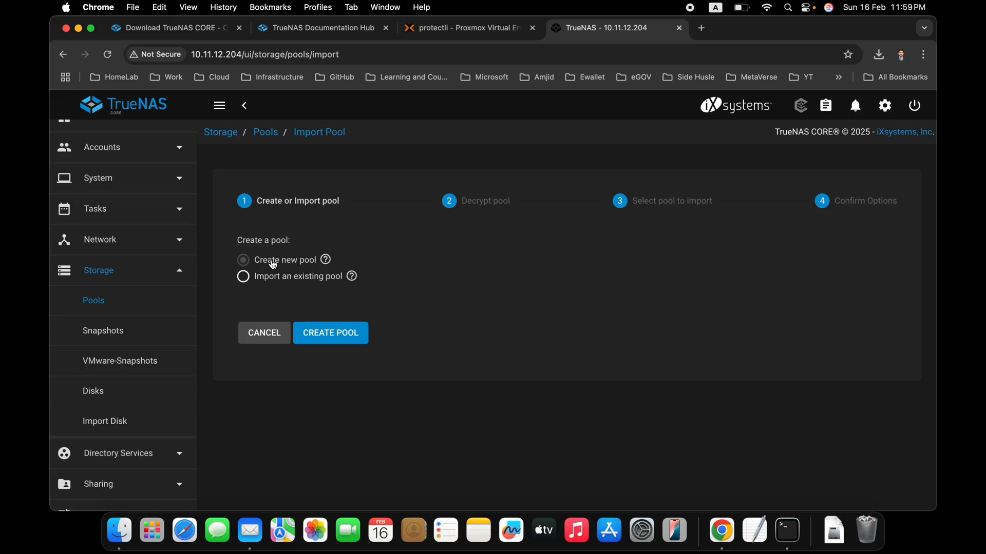
left_click(330, 333)
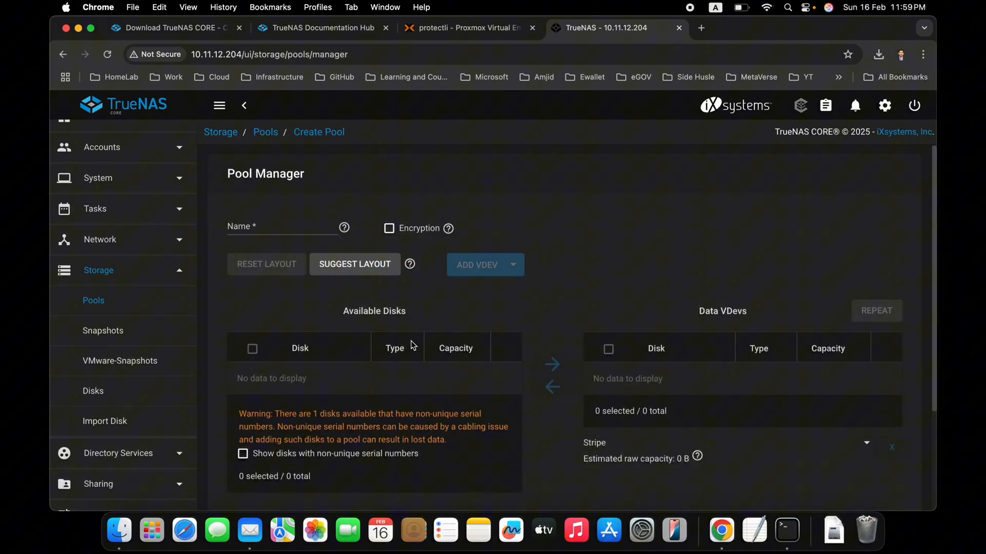
scroll("down", 3)
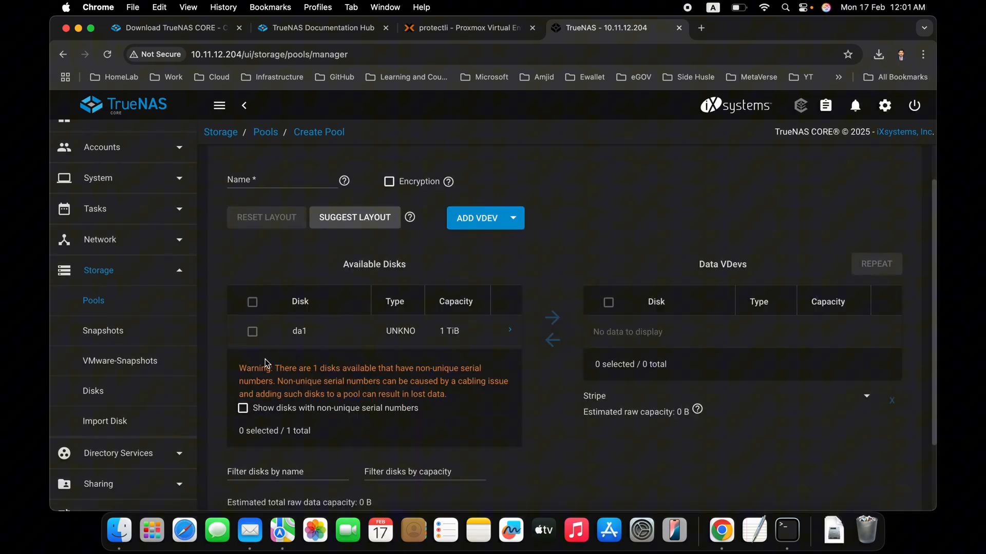
mouse_move(311, 372)
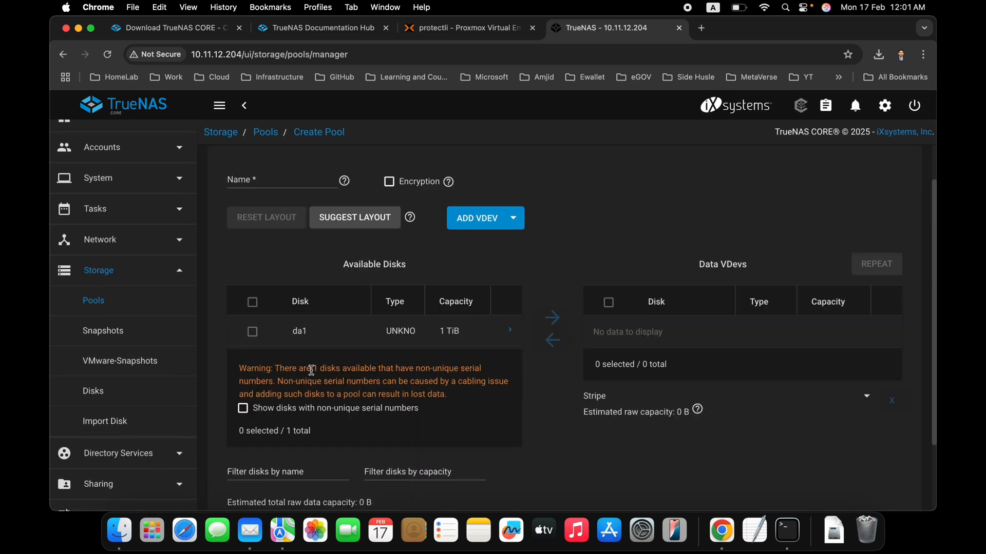
mouse_move(300, 377)
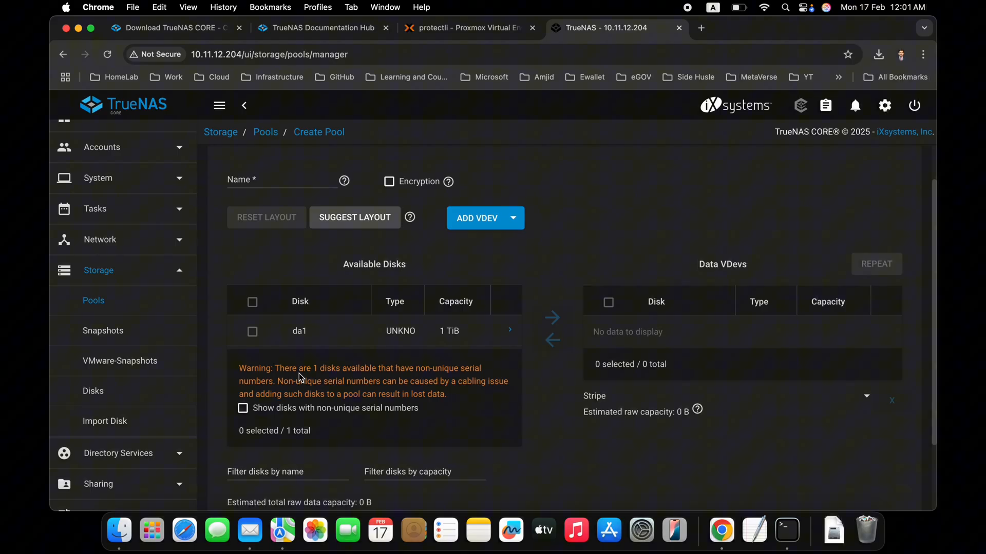
mouse_move(355, 342)
type("protectli-nas")
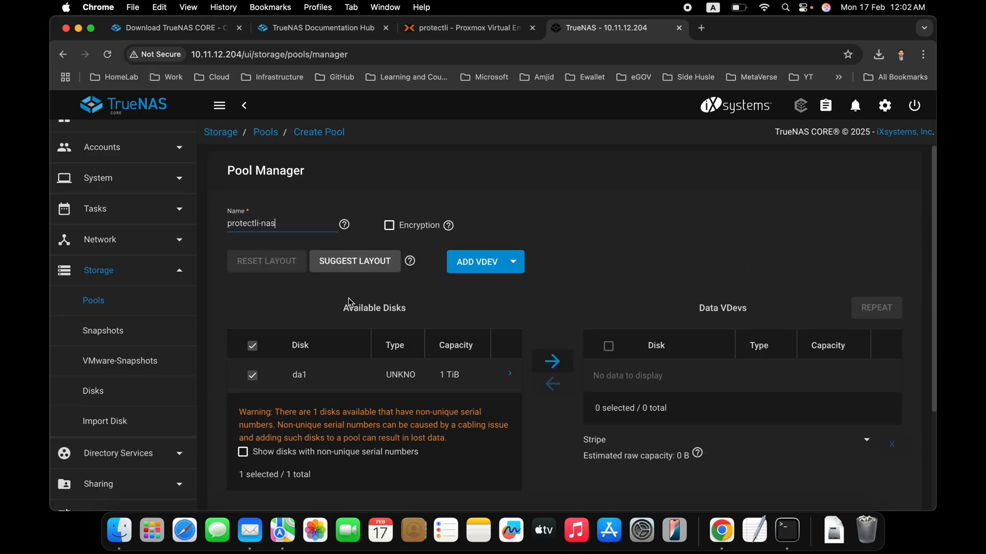
scroll("down", 3)
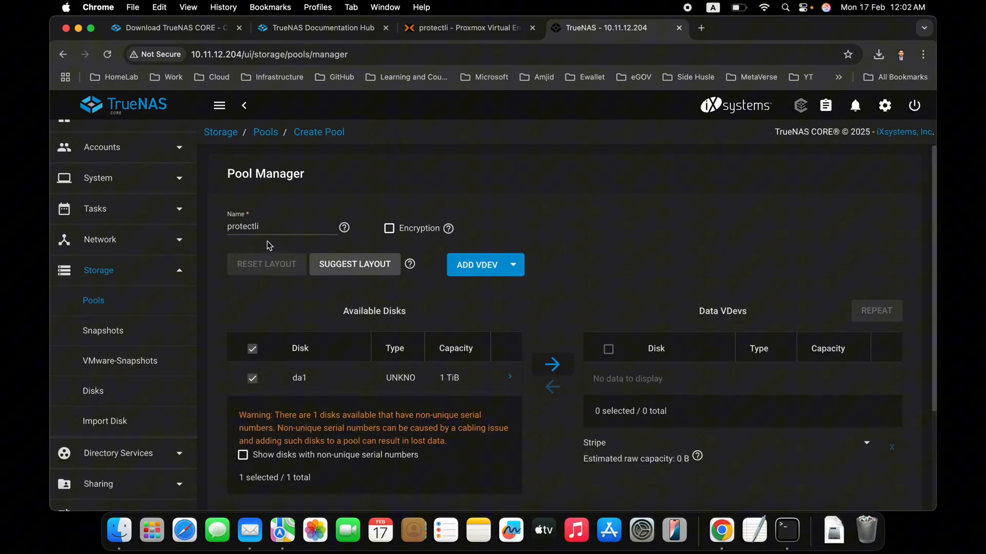
Move da1 into the Data VDevs as a 1 TiB stripe, force-create the pool and close the progress dialog
left_click(551, 363)
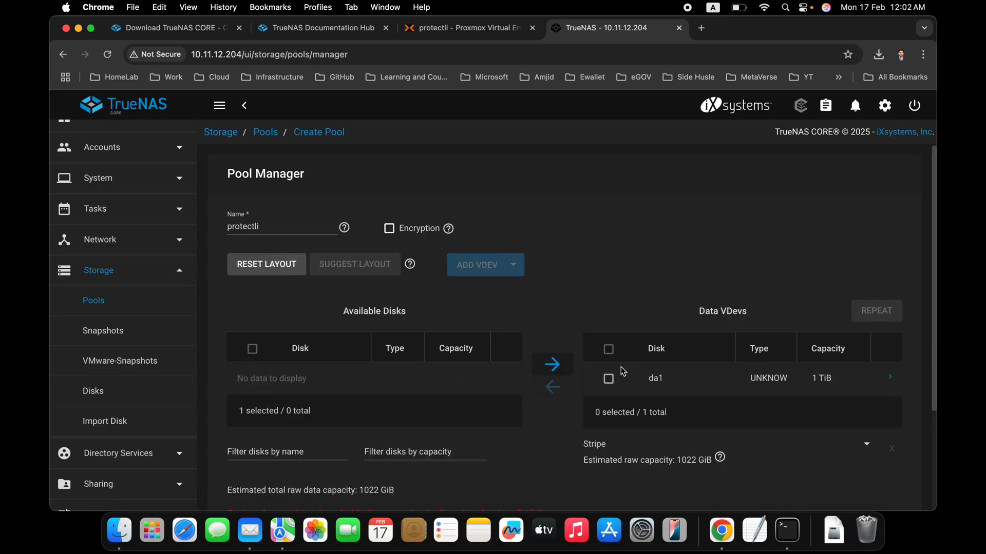
left_click(608, 378)
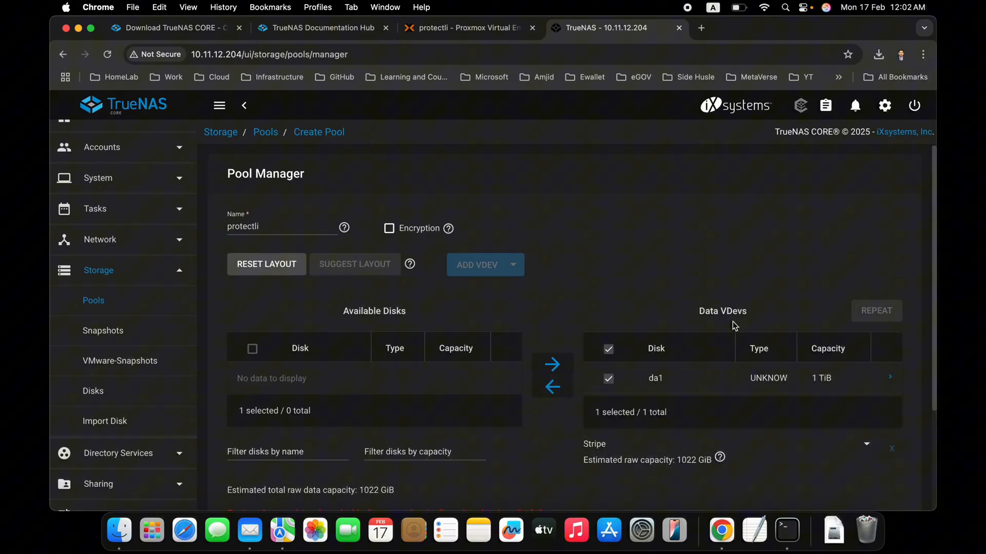
scroll("down", 3)
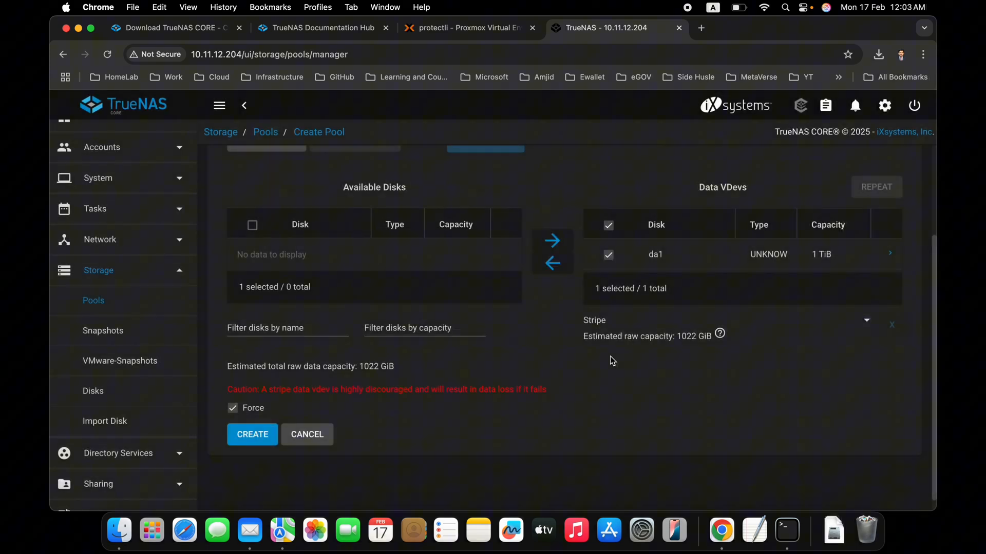
left_click(253, 435)
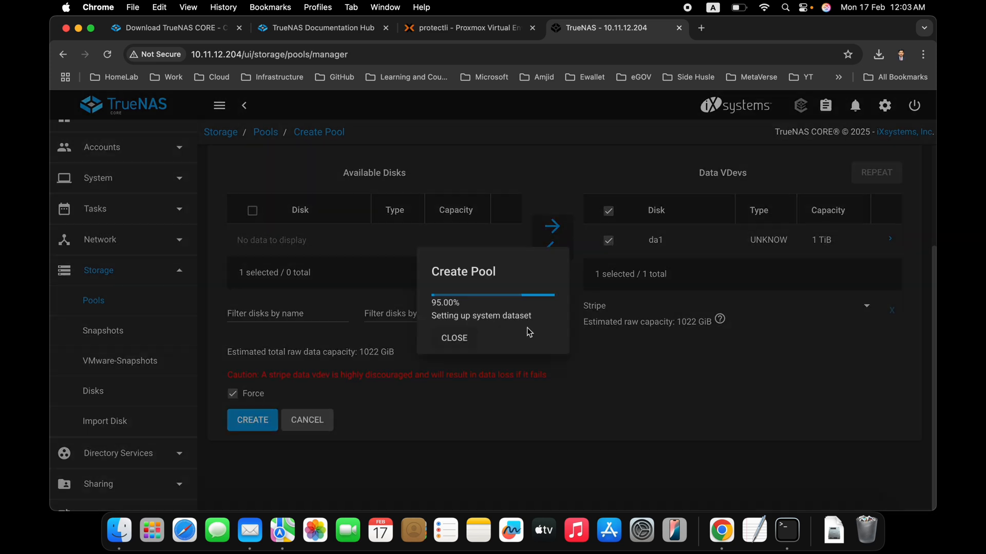
left_click(454, 338)
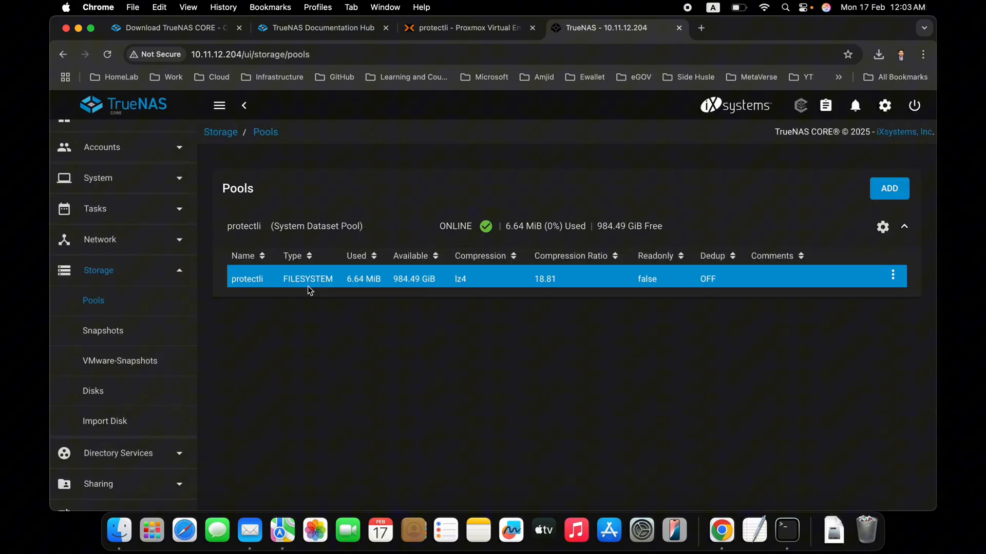
mouse_move(391, 290)
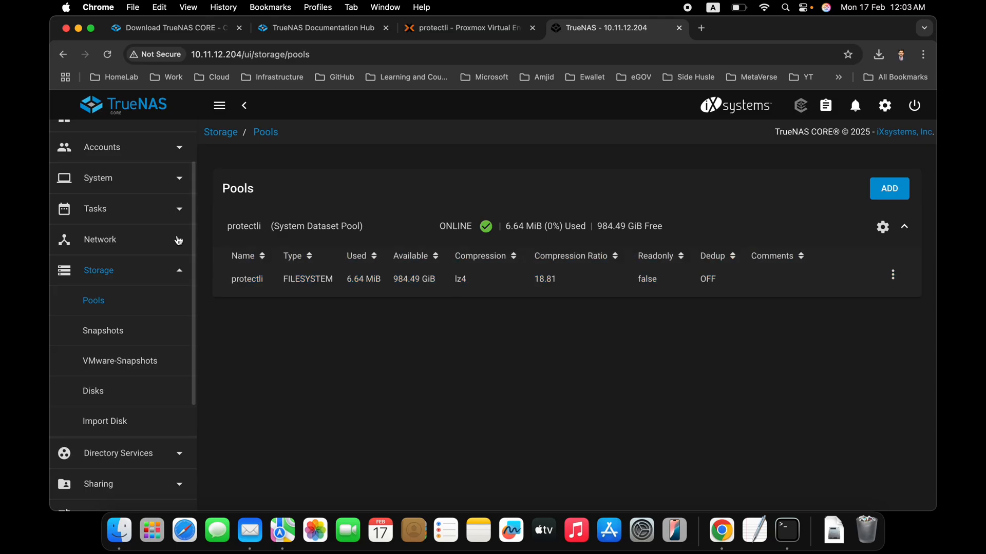
mouse_move(107, 271)
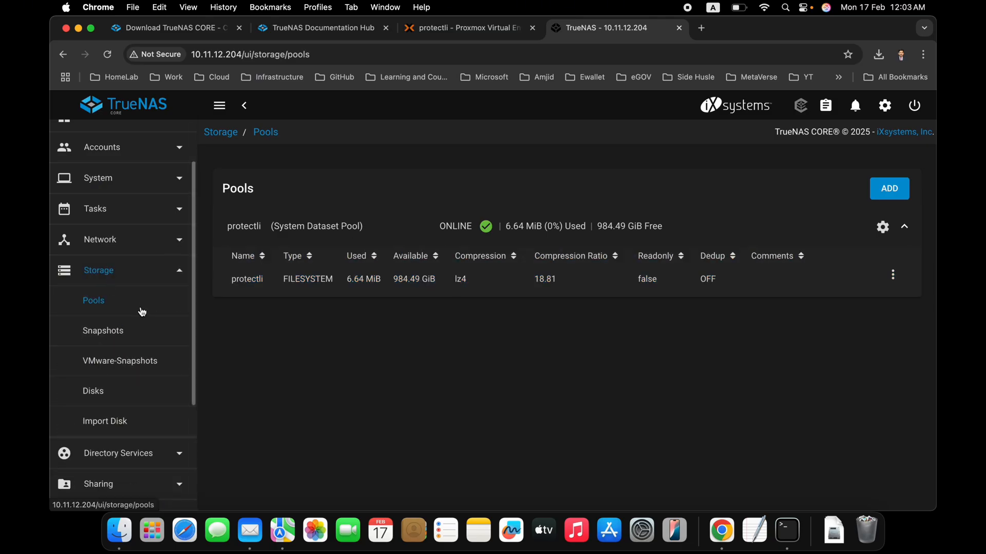
double_click(308, 280)
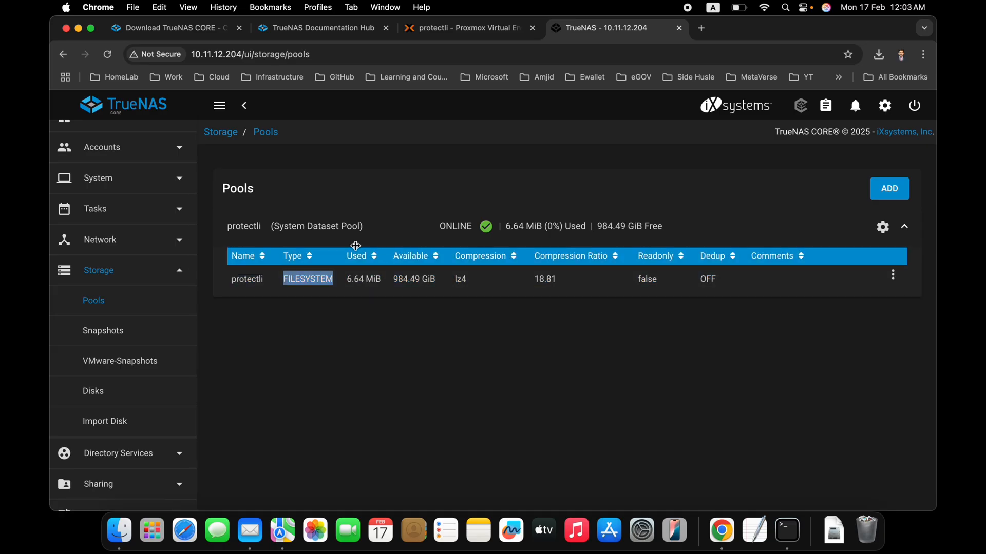
left_click(102, 330)
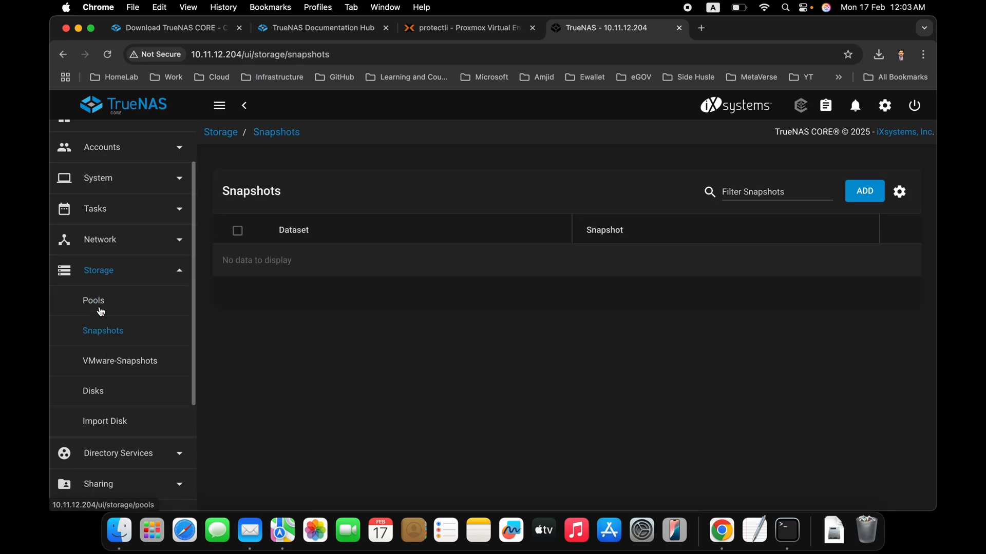
left_click(94, 300)
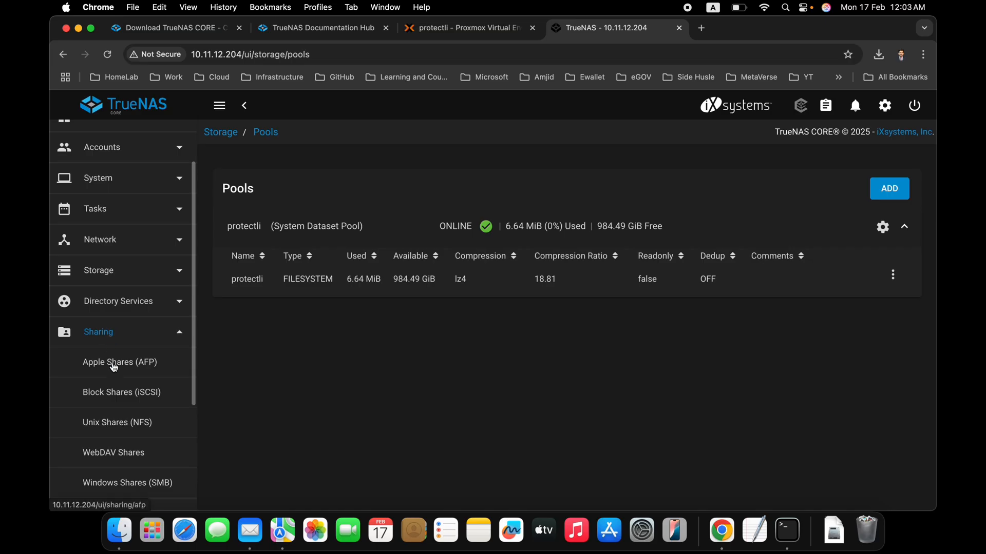
Draft a new SMB share with path /mnt/protectli named protectli, leave it unsubmitted, return to Pools
left_click(127, 483)
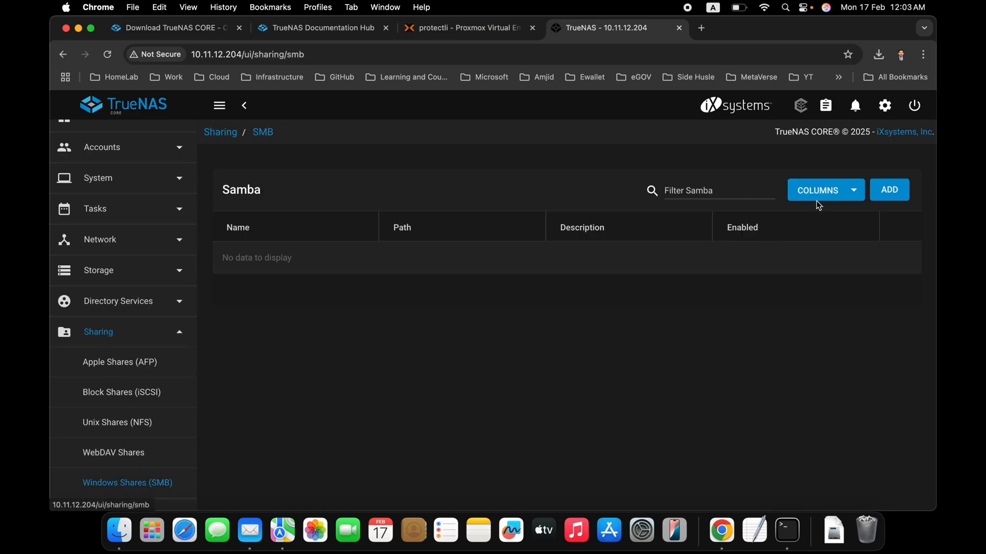
left_click(889, 190)
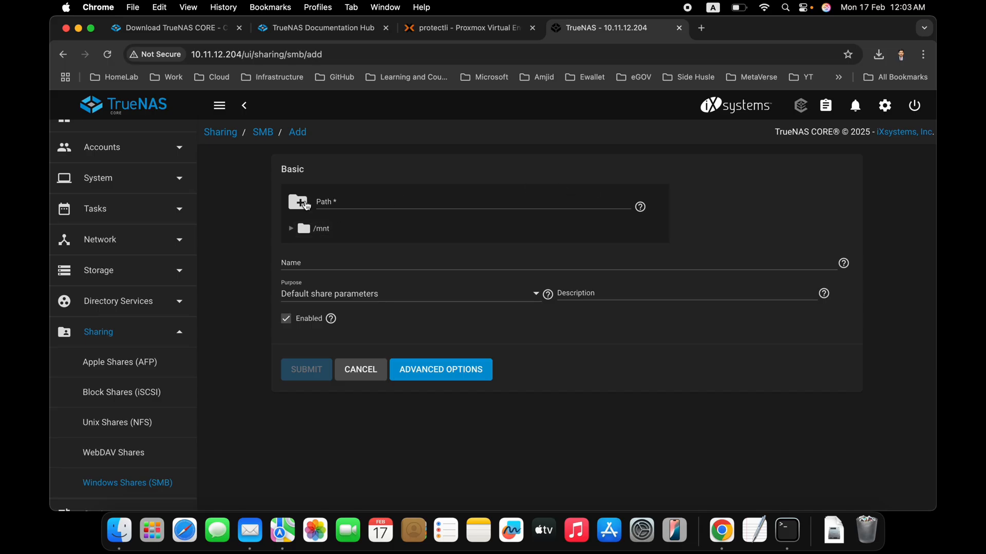
left_click(292, 228)
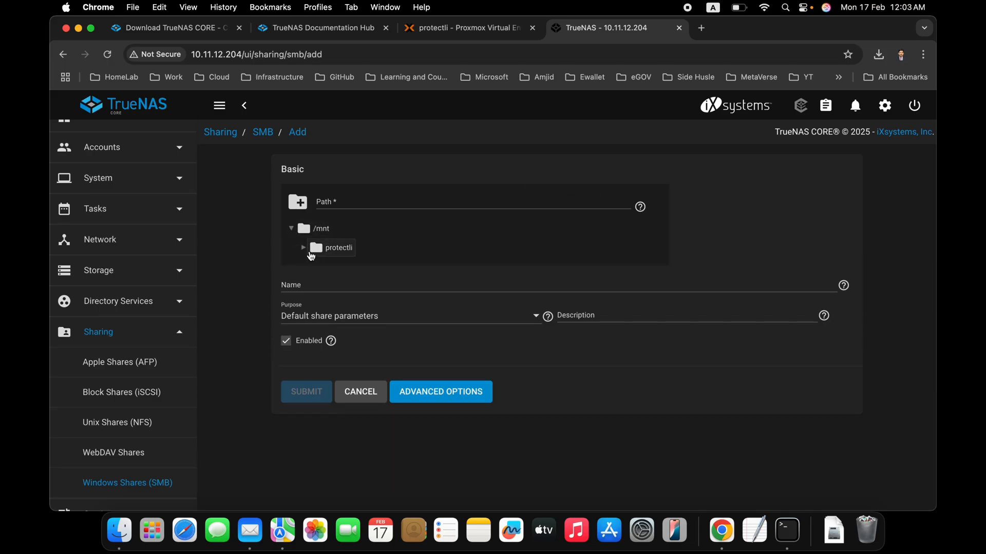
left_click(338, 248)
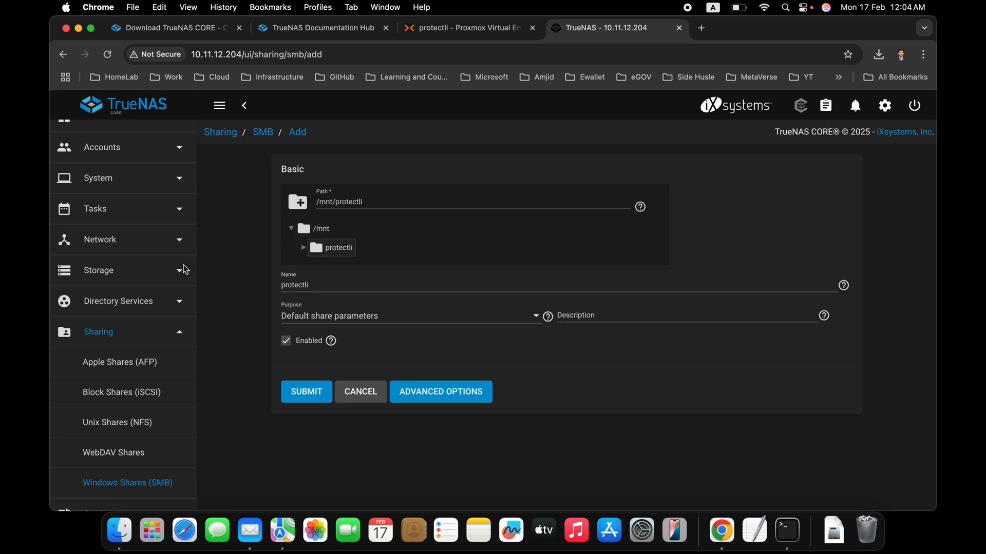
left_click(99, 270)
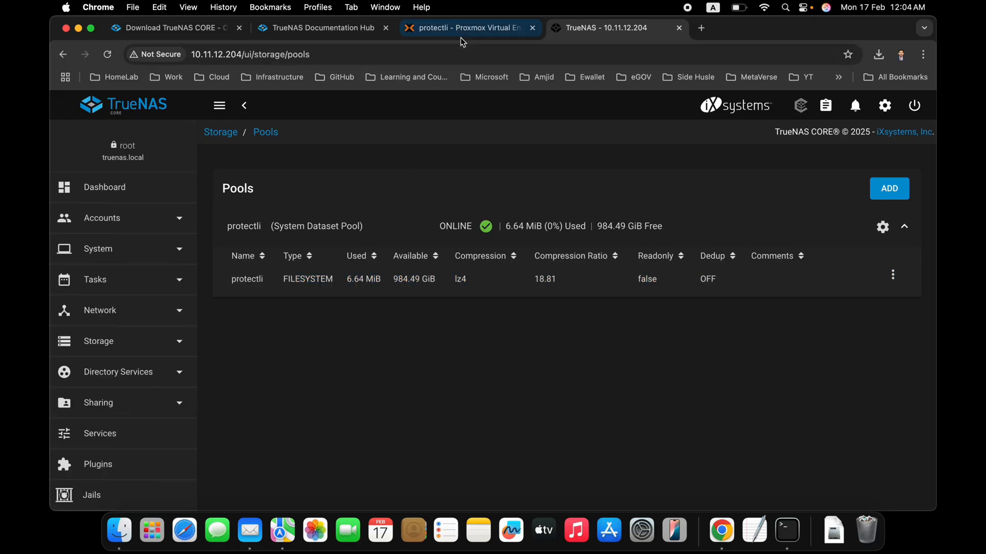
Switch to Proxmox, view the Datacenter overview and recheck the OPNsense VM 100 console
left_click(468, 29)
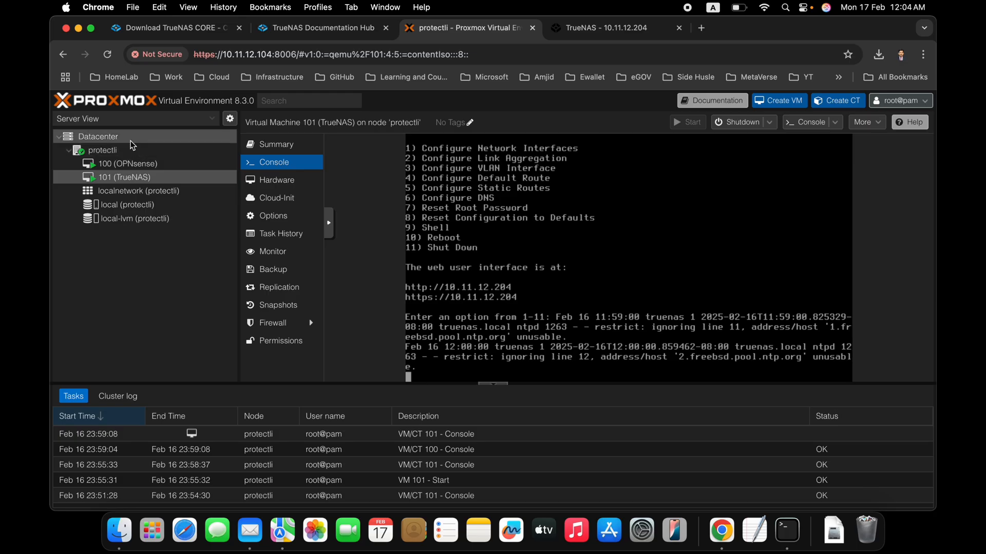
left_click(98, 137)
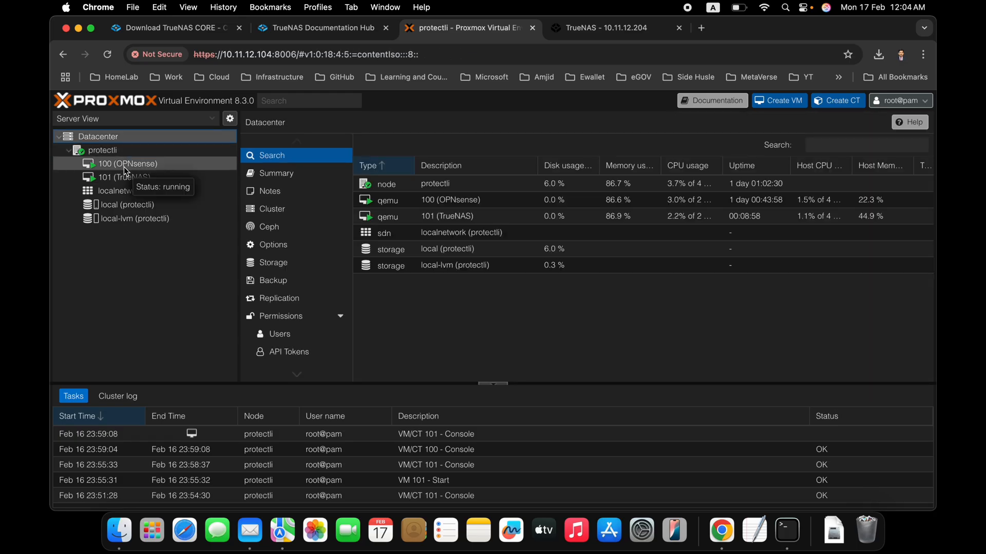
left_click(123, 164)
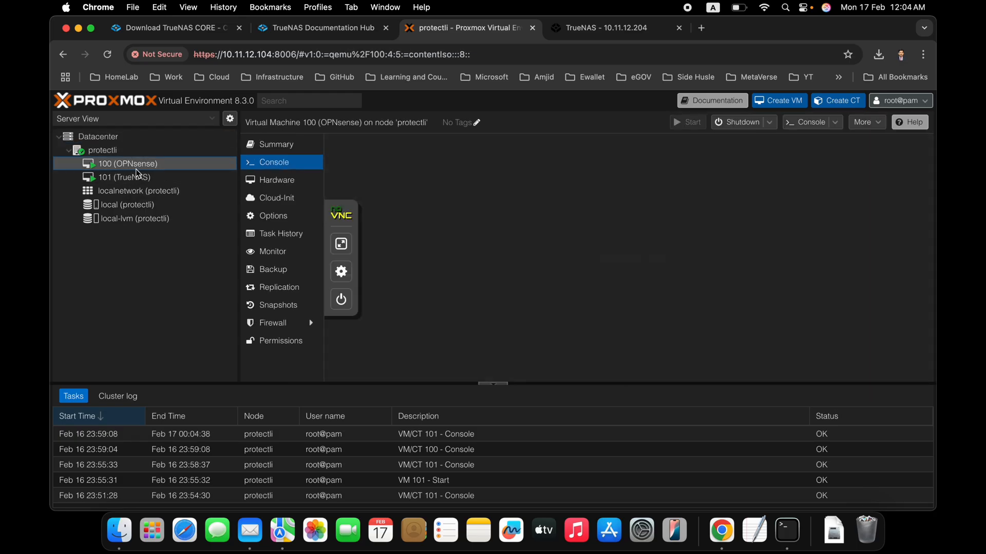
left_click(341, 214)
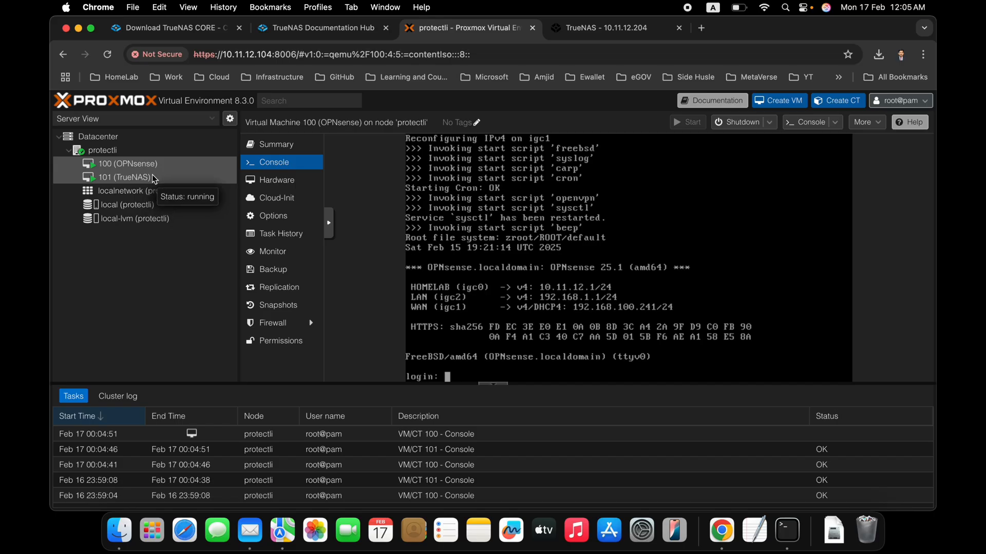
Show the Datacenter Summary with a healthy standalone node and two running VMs
left_click(97, 136)
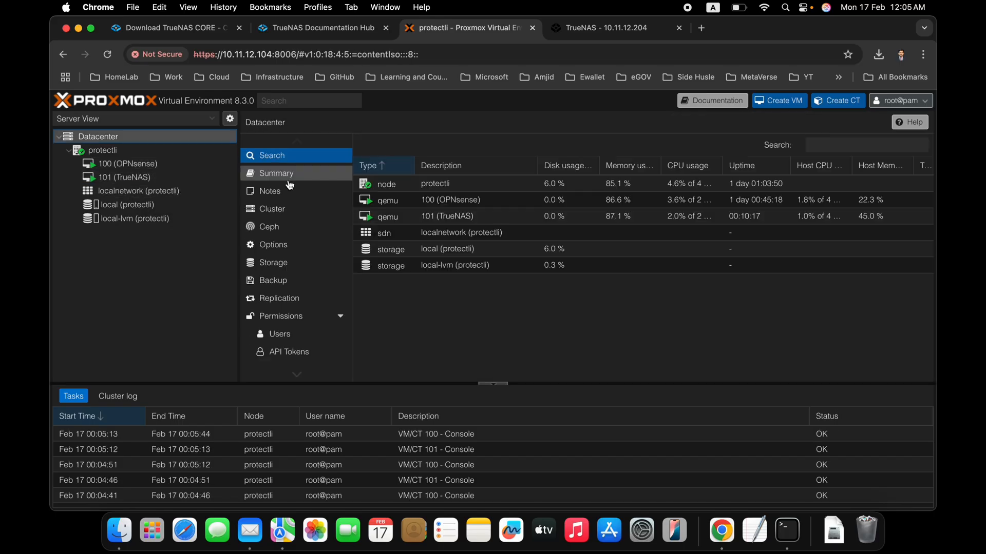
left_click(276, 173)
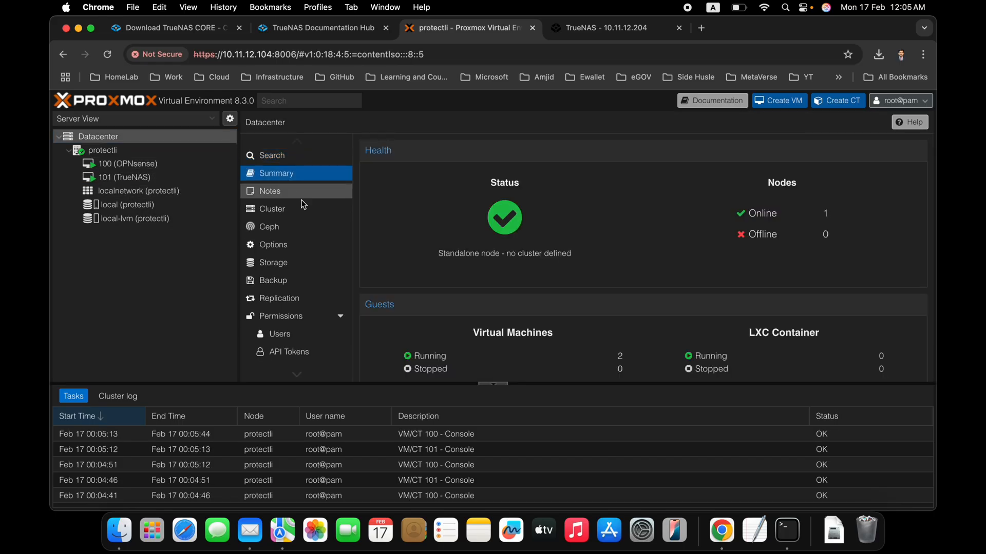